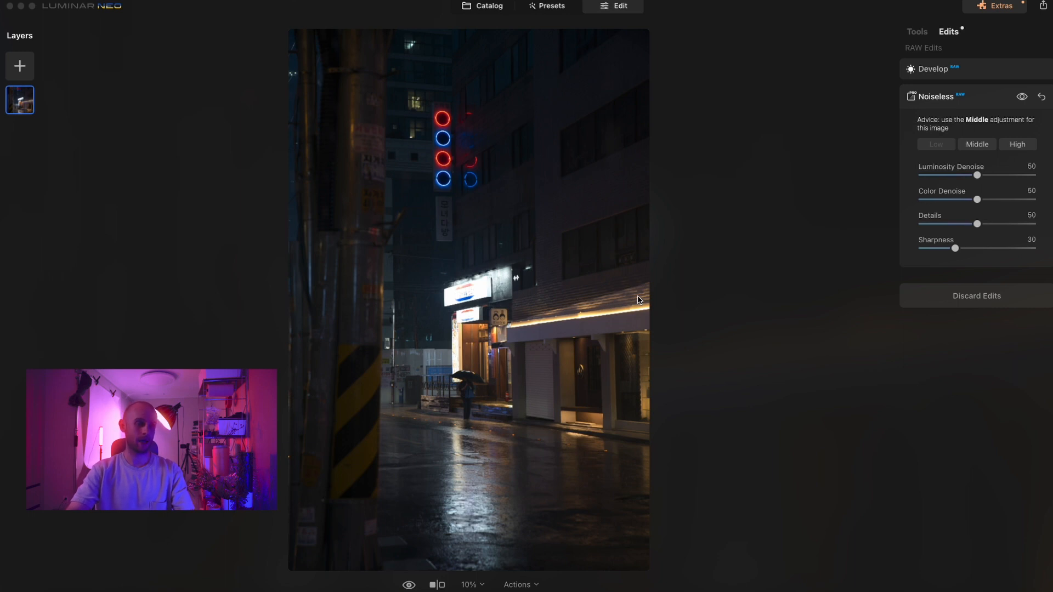
mouse_move(440, 310)
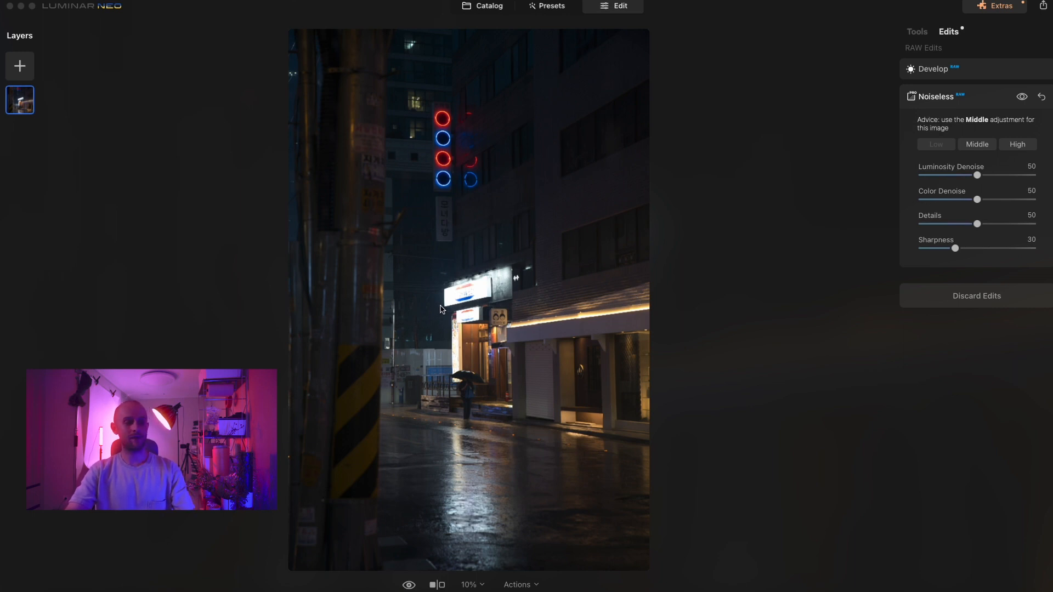
mouse_move(477, 300)
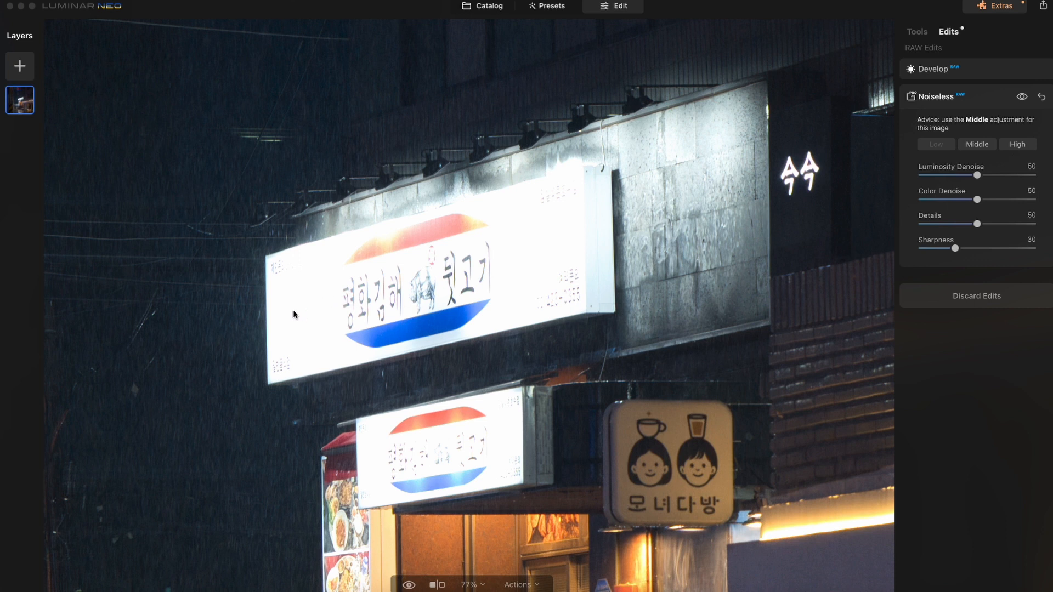
mouse_move(454, 236)
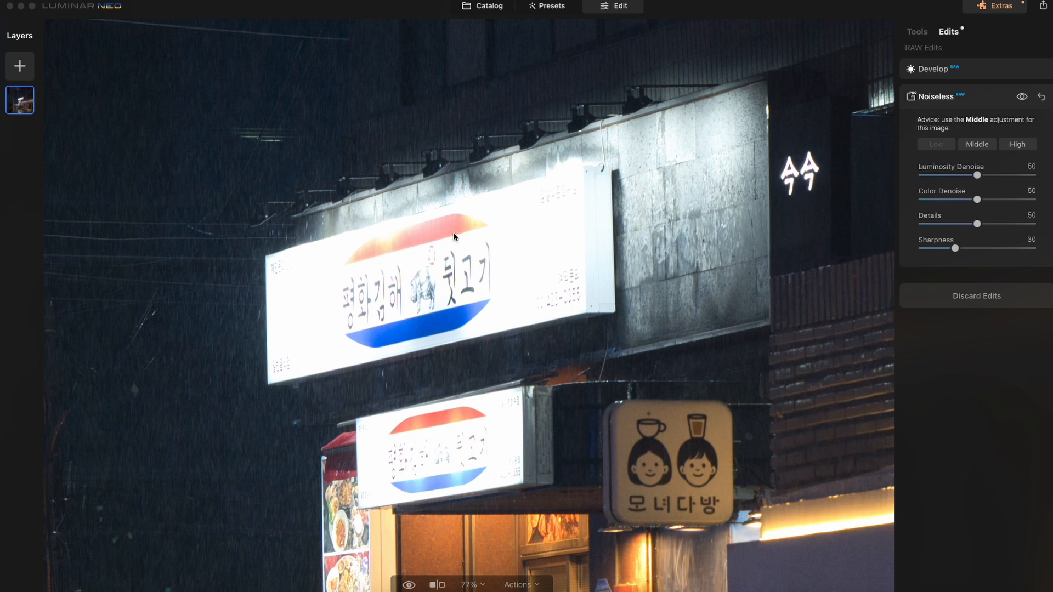
mouse_move(335, 295)
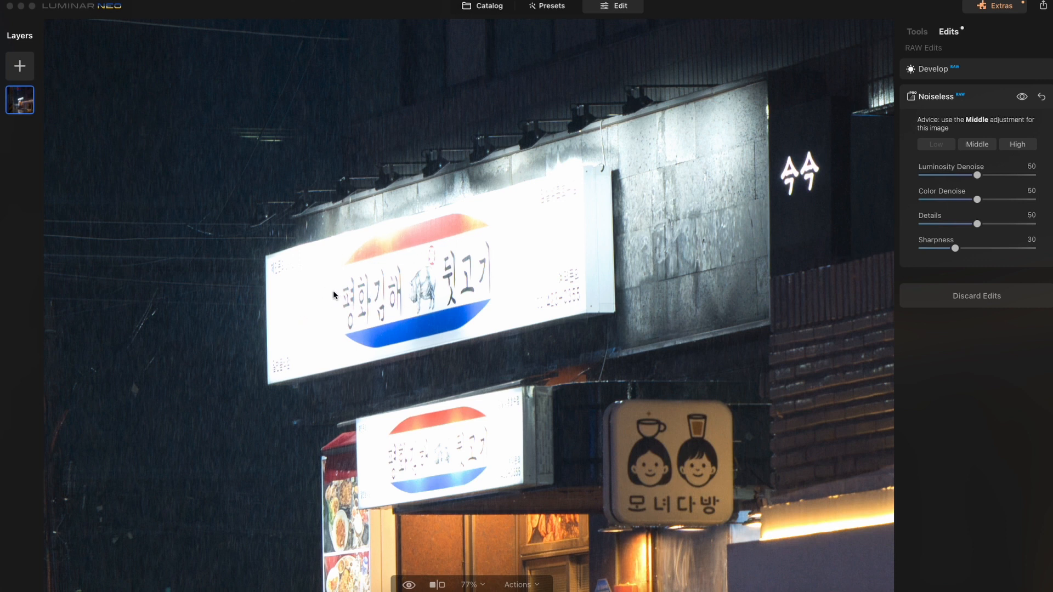
mouse_move(558, 198)
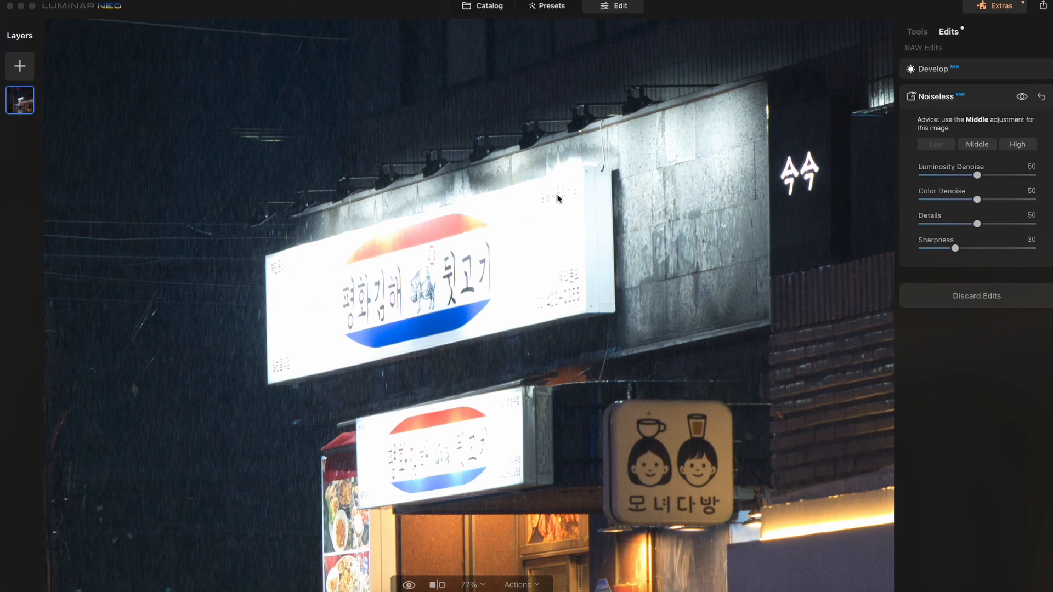
mouse_move(567, 184)
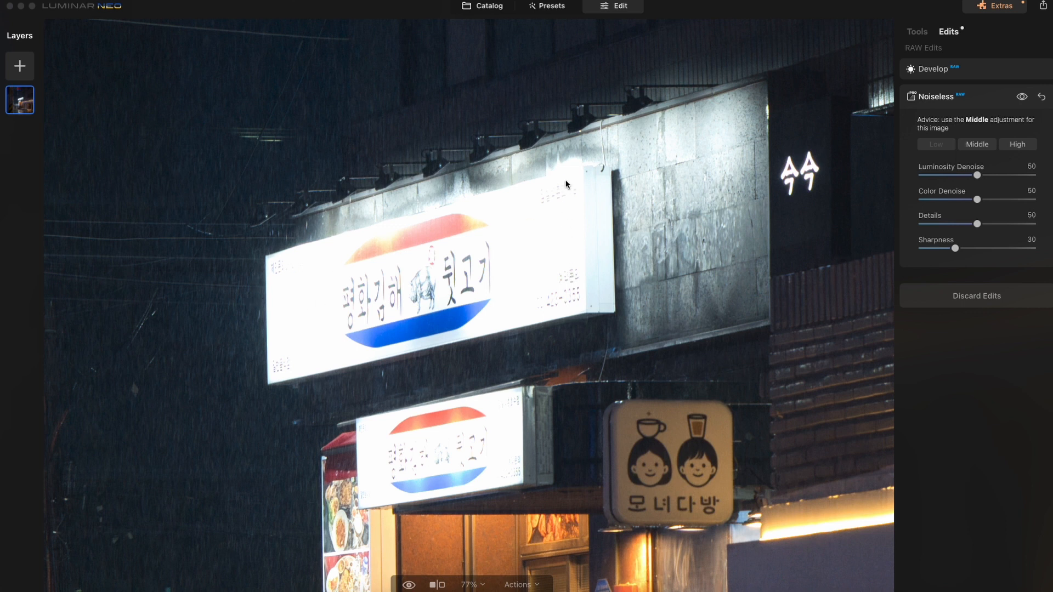
mouse_move(553, 200)
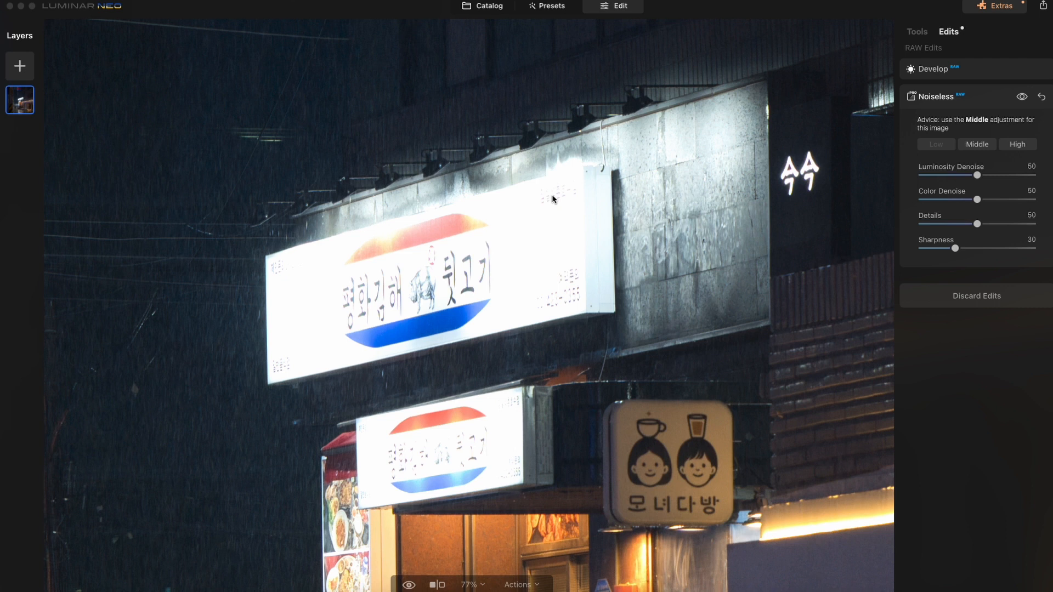
mouse_move(554, 195)
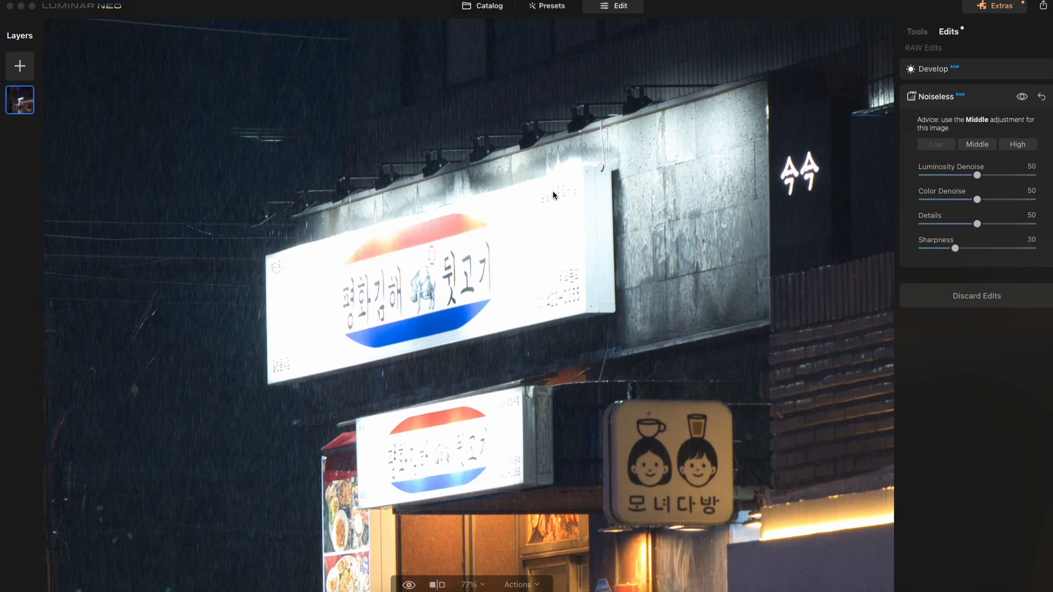
mouse_move(541, 254)
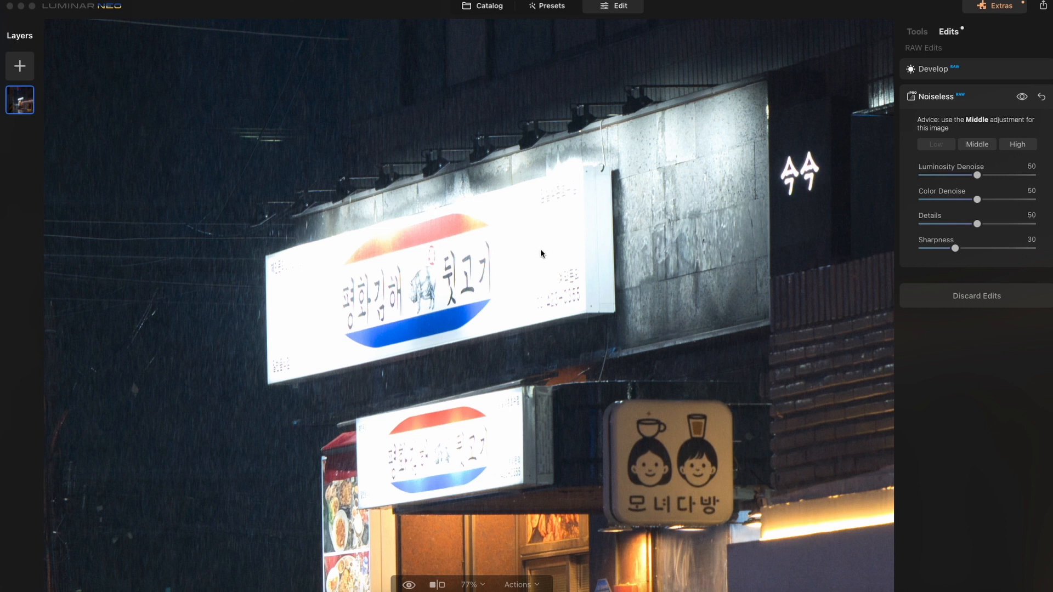
mouse_move(633, 328)
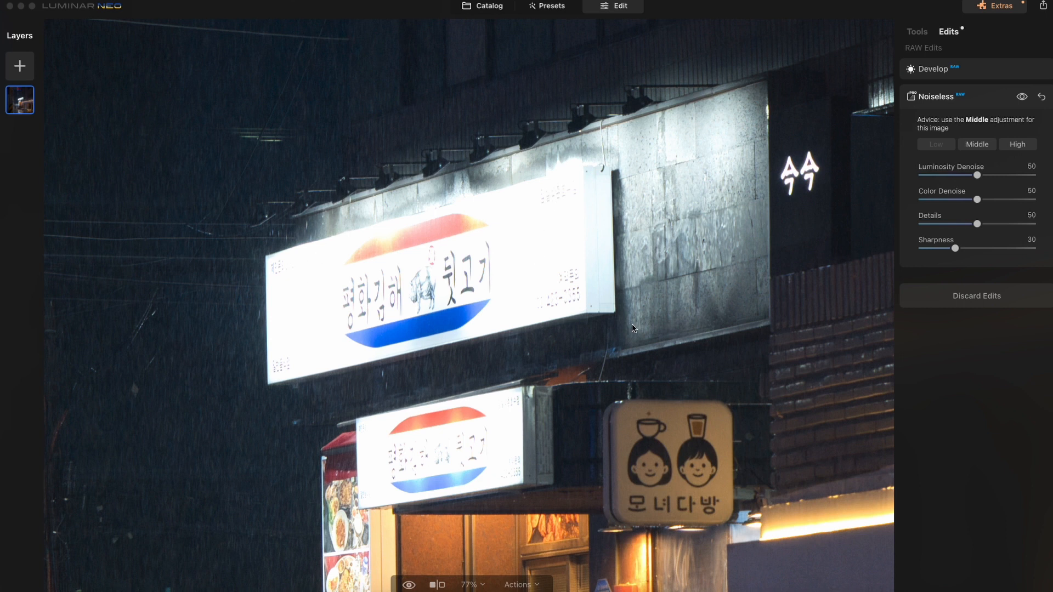
mouse_move(527, 290)
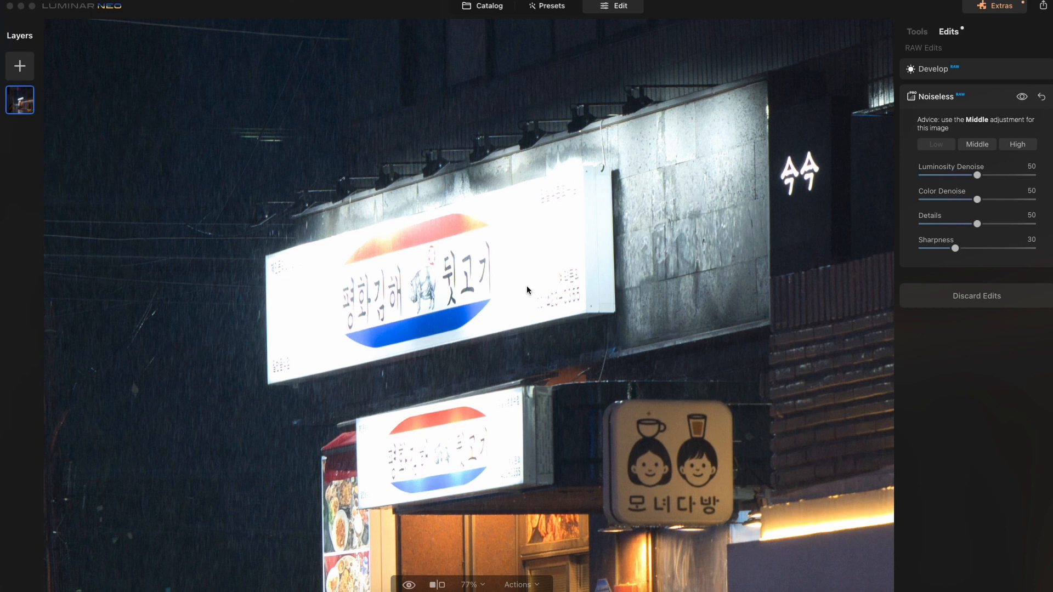
Show the editing tools list and expand the Develop tool's Light panel for the photo
scroll("down", 3)
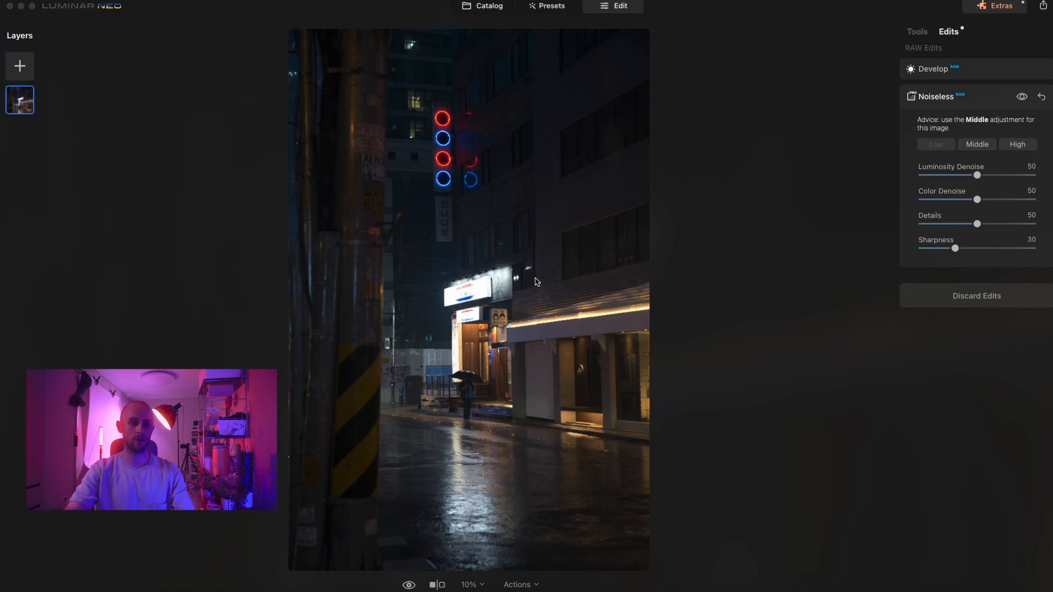
mouse_move(537, 278)
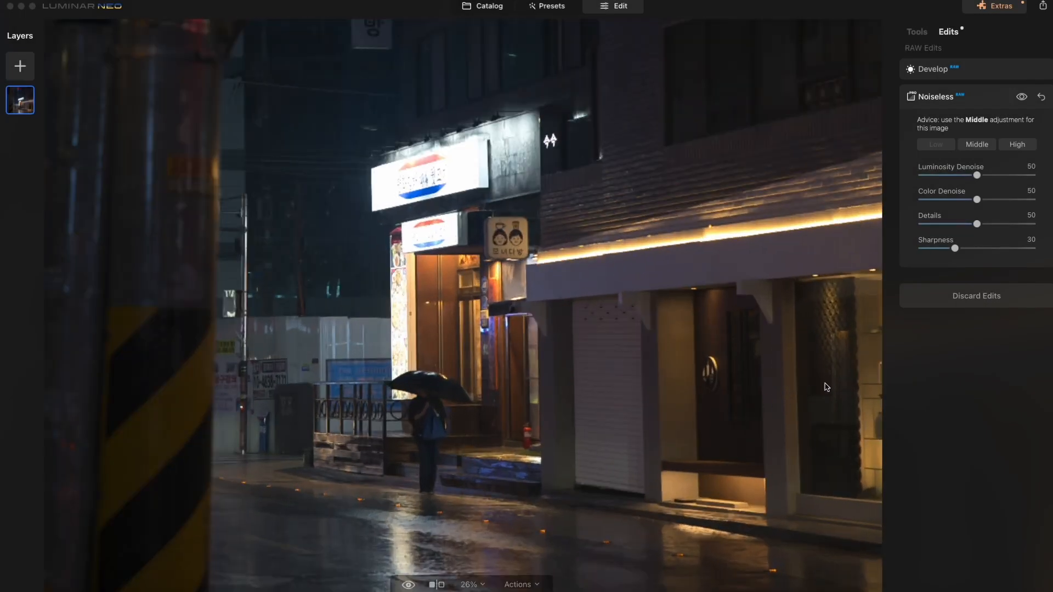
left_click(916, 32)
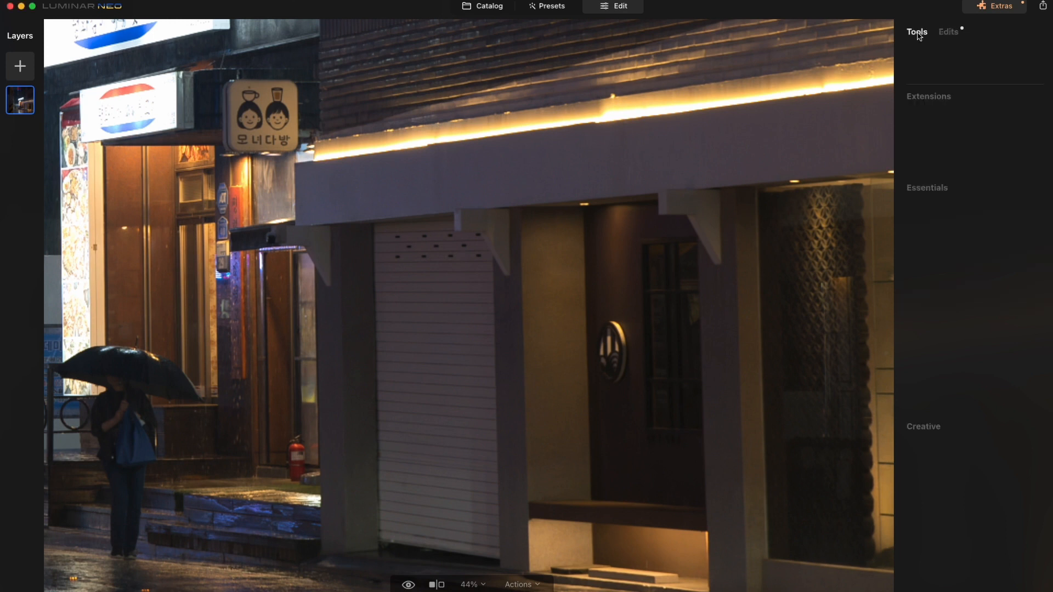
left_click(915, 32)
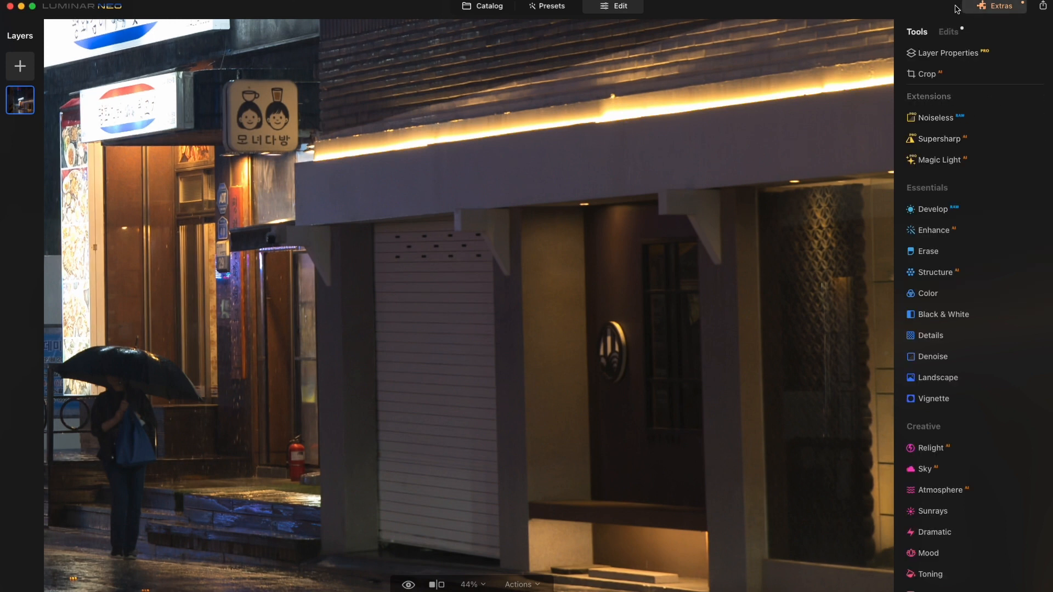
left_click(932, 208)
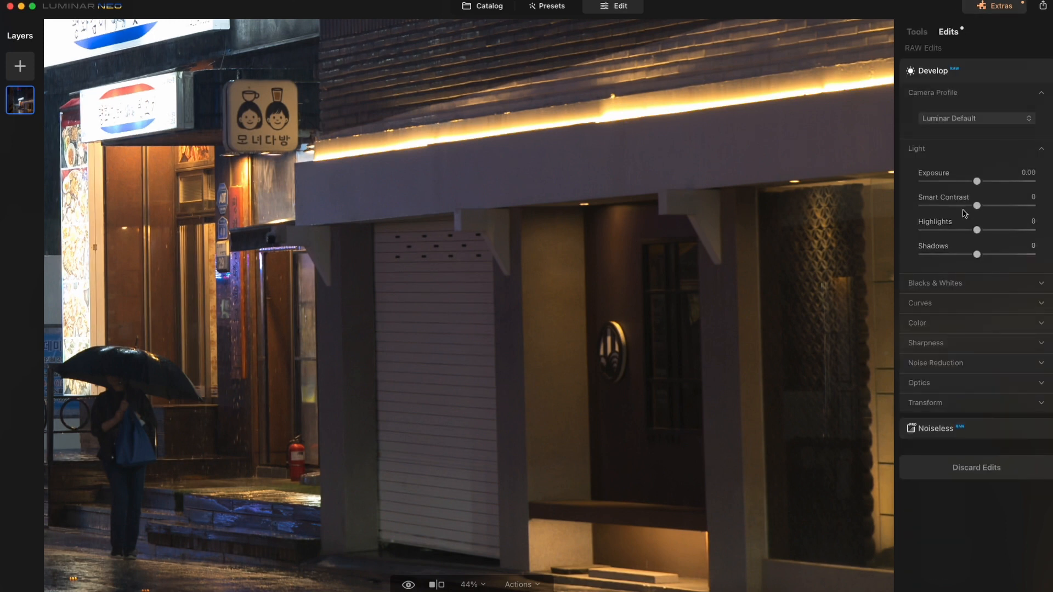
left_click(935, 429)
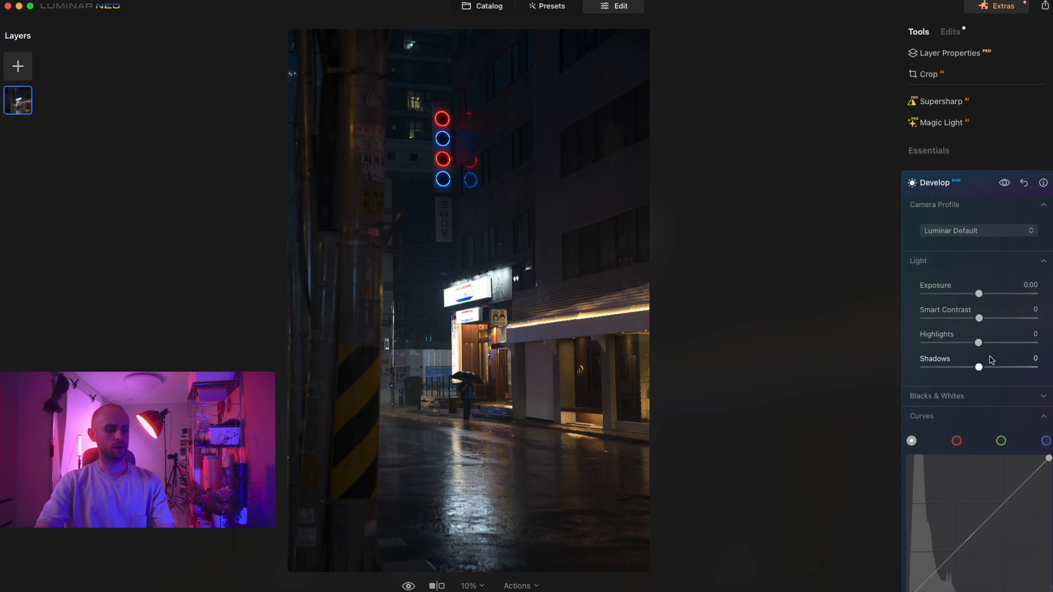
mouse_move(664, 387)
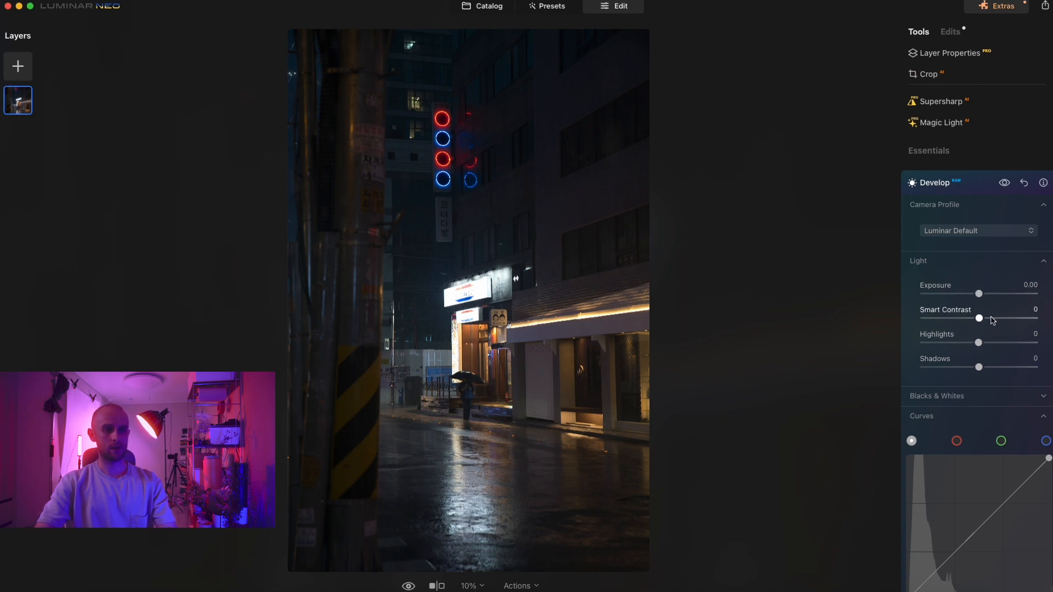
Raise Smart Contrast to 20, glance at Supercontrast, and return to Develop's light settings
left_click_drag(978, 319, 988, 319)
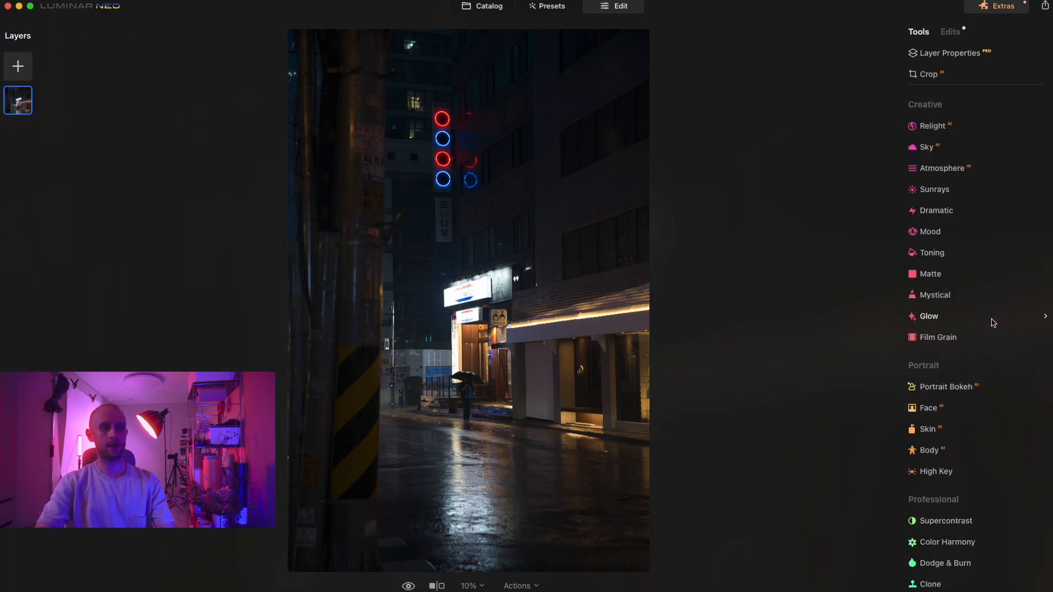
left_click(946, 520)
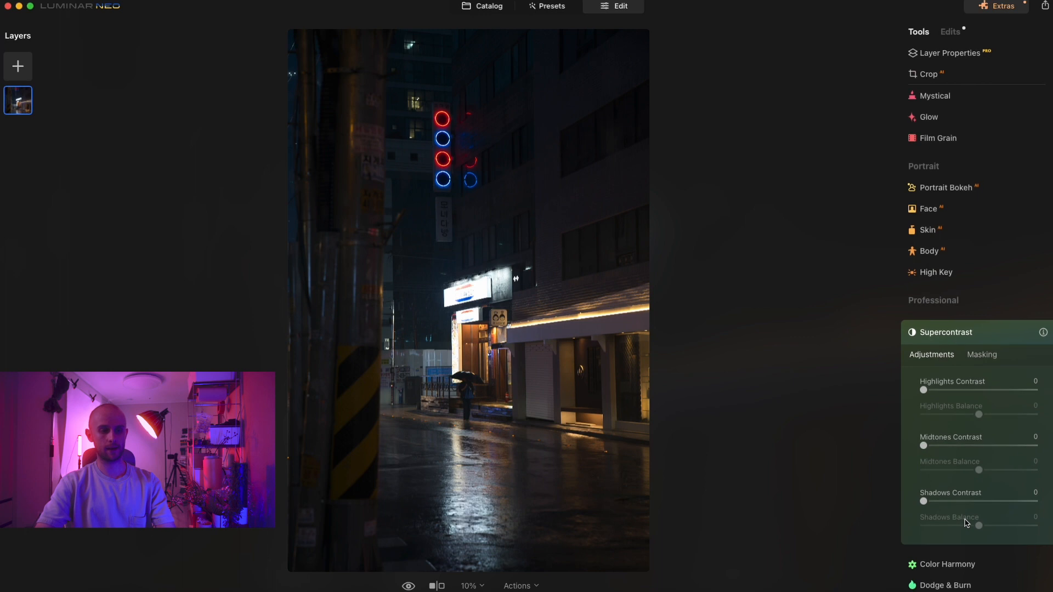
mouse_move(963, 456)
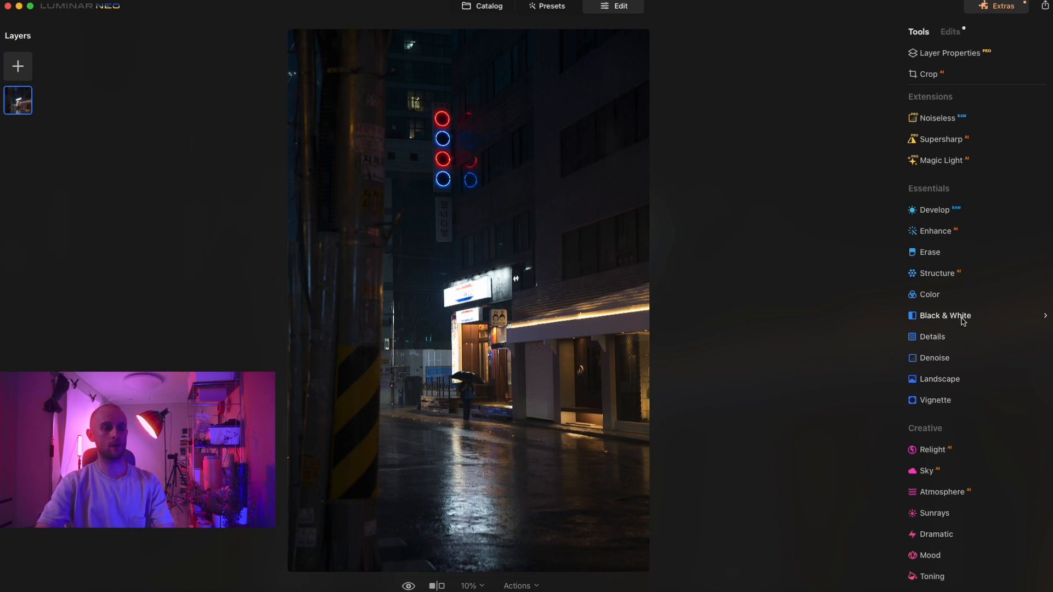
mouse_move(935, 209)
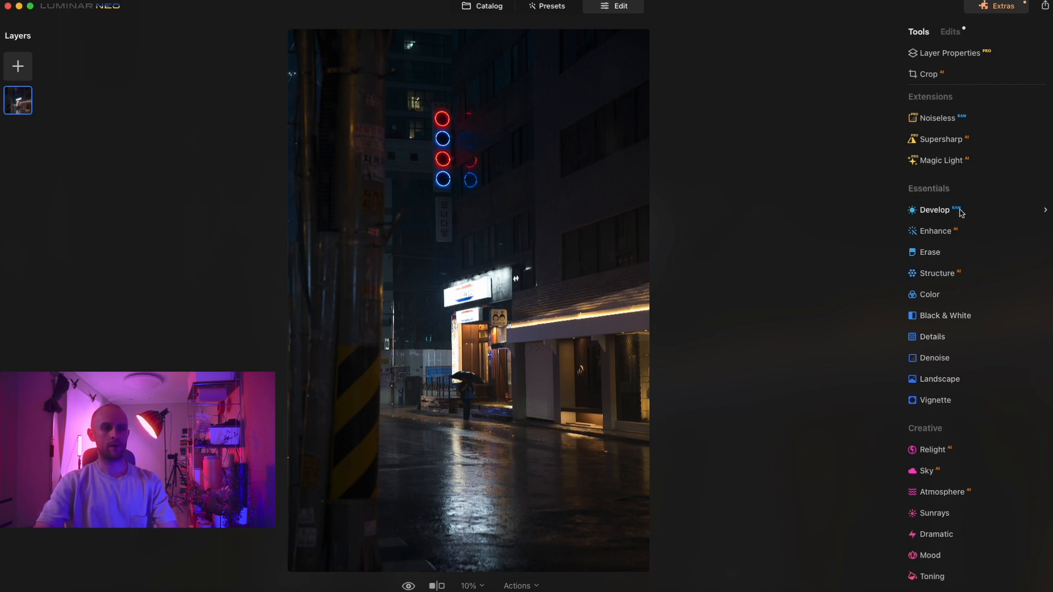
left_click(933, 210)
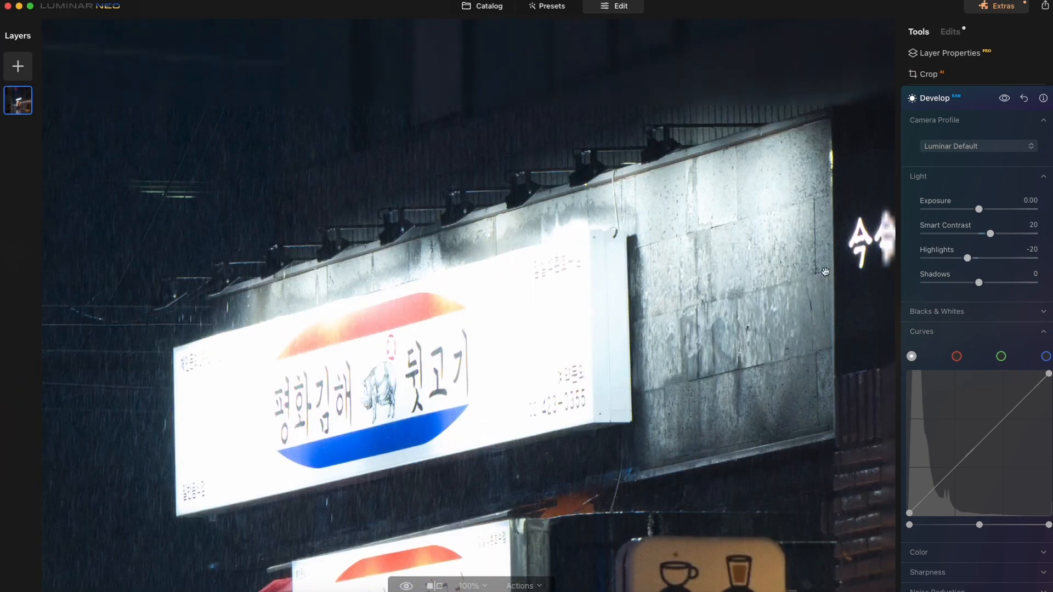
Pull Highlights down on the bright sign, compare with edits hidden, and settle Highlights at -22
left_click_drag(967, 258, 956, 257)
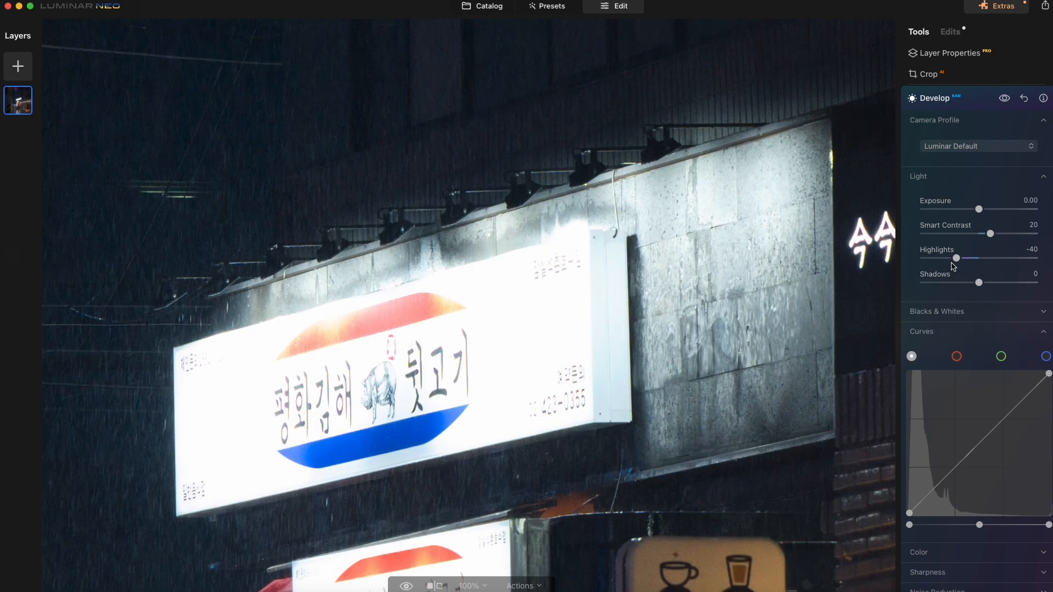
mouse_move(951, 270)
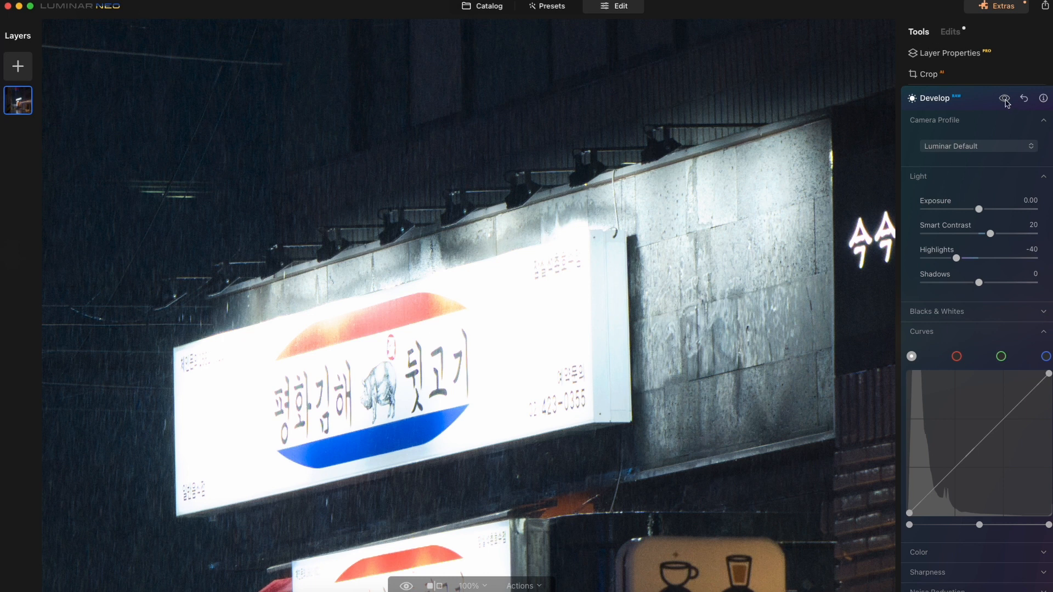
left_click(1003, 97)
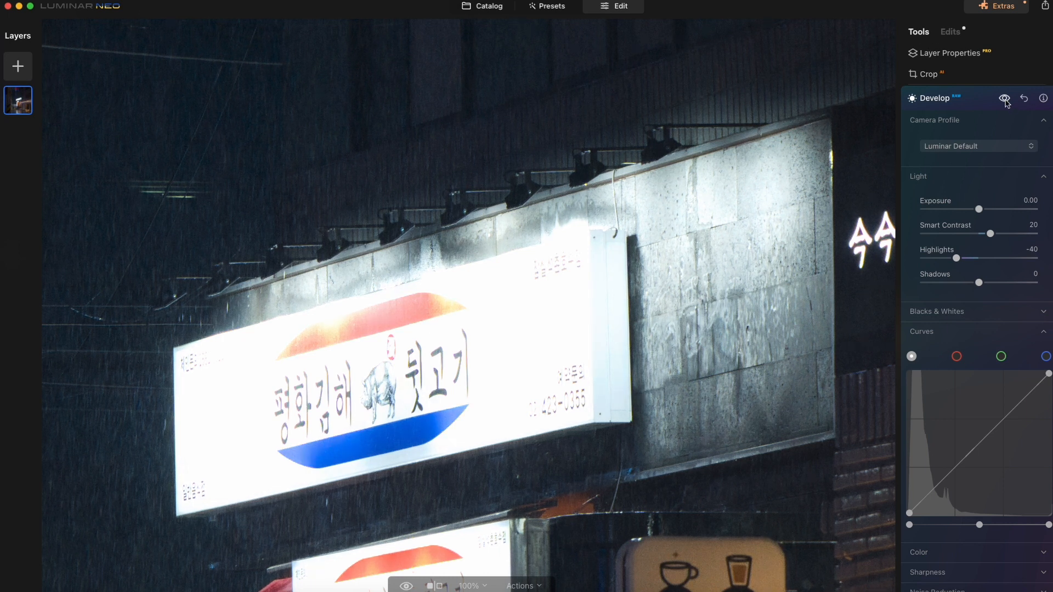
left_click(1005, 97)
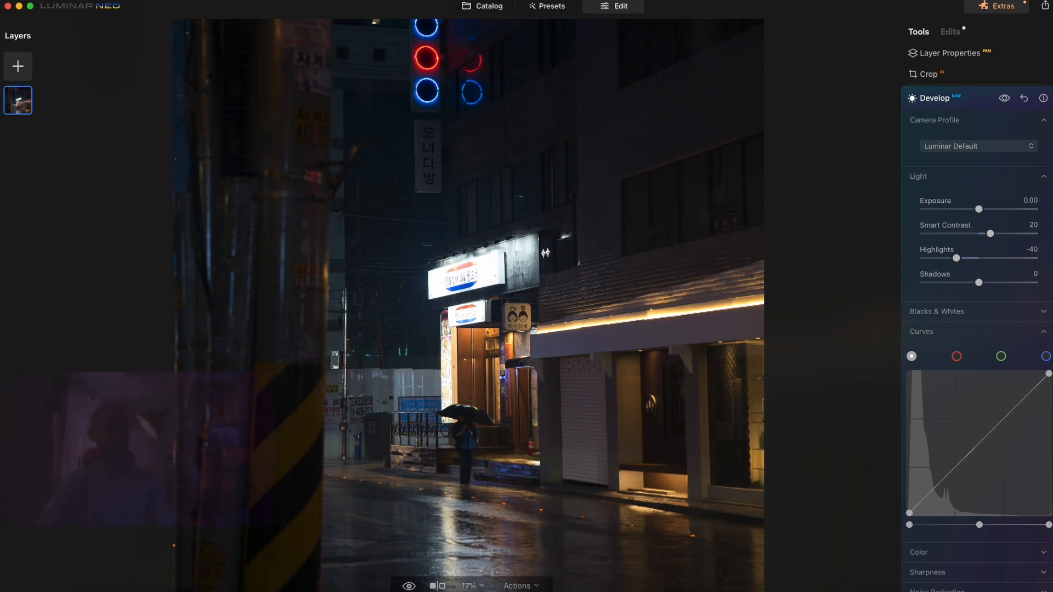
left_click_drag(956, 258, 962, 258)
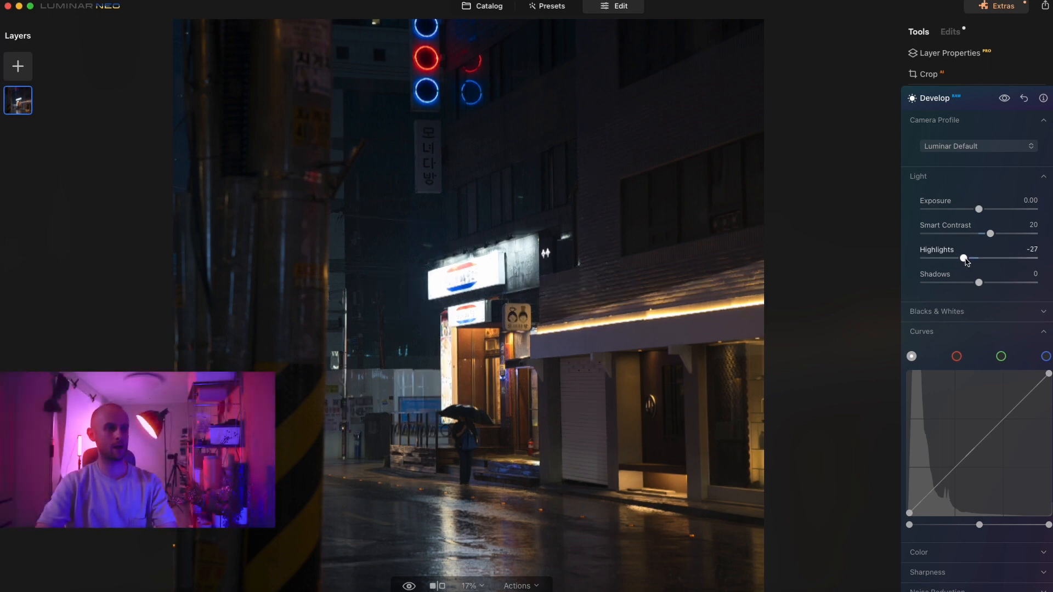
left_click_drag(962, 259, 967, 258)
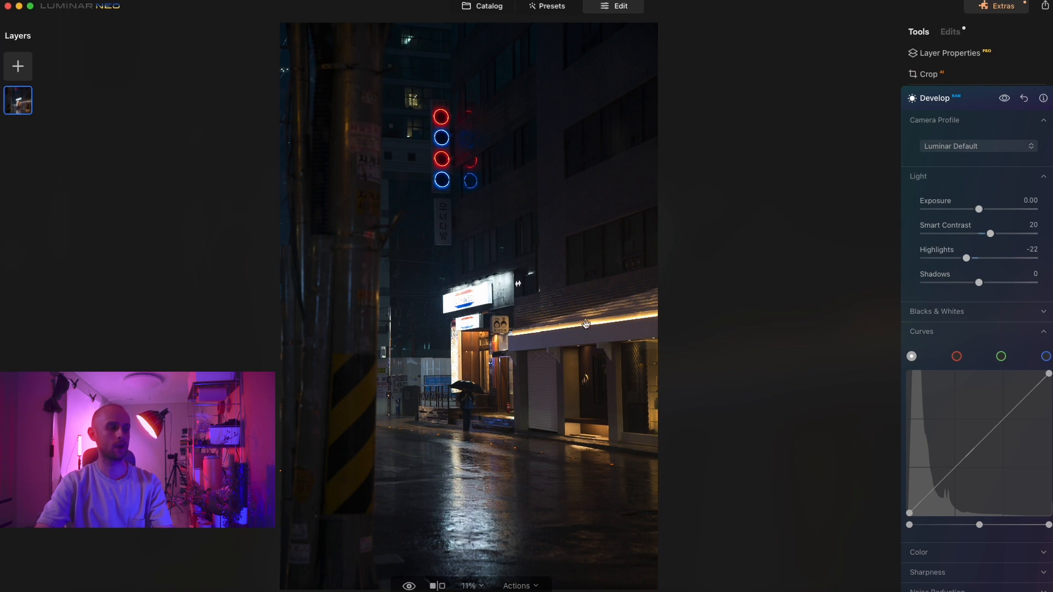
mouse_move(977, 281)
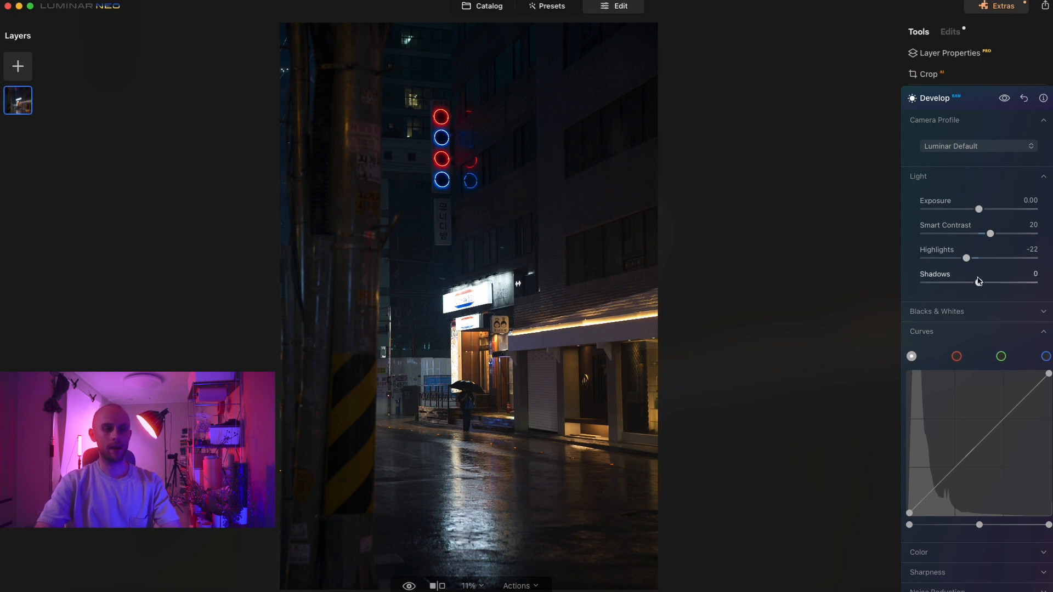
mouse_move(941, 489)
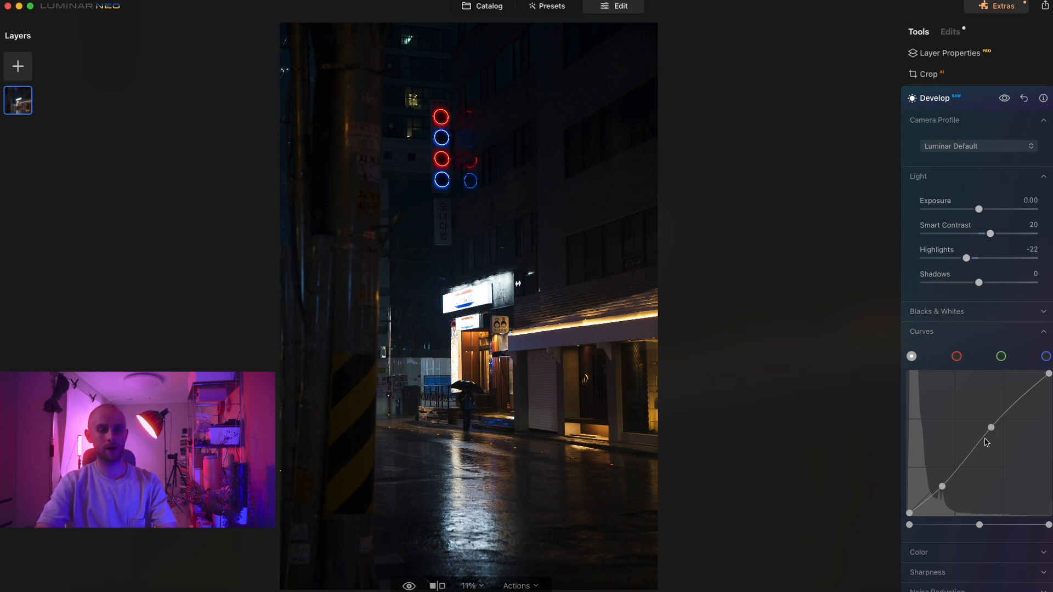
Shape the tone curve into a gentle S, lifting midtones and slightly raising the shadow point
left_click_drag(991, 426, 992, 417)
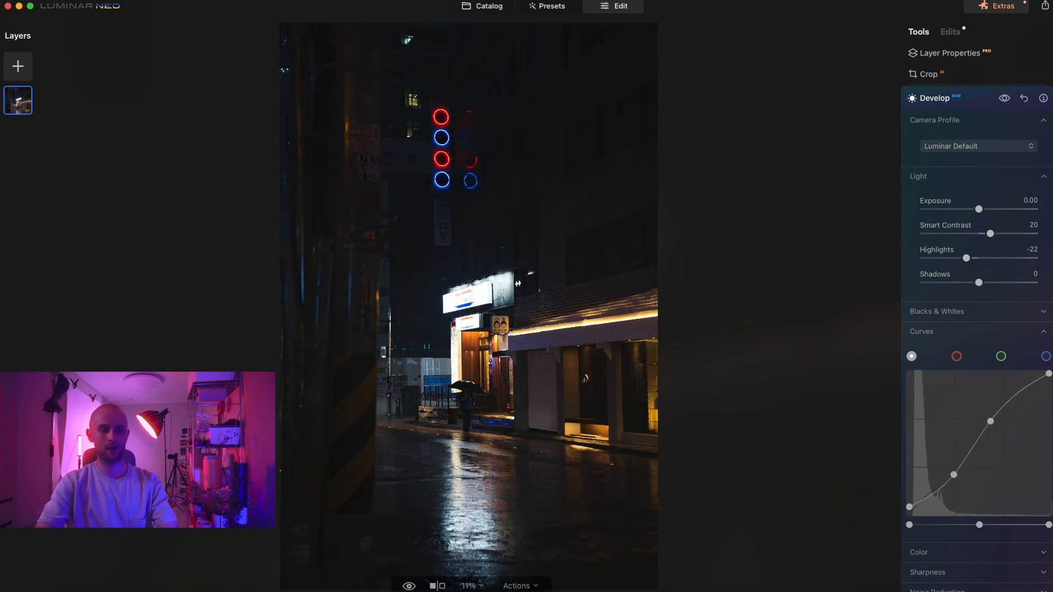
left_click_drag(1045, 374, 1045, 381)
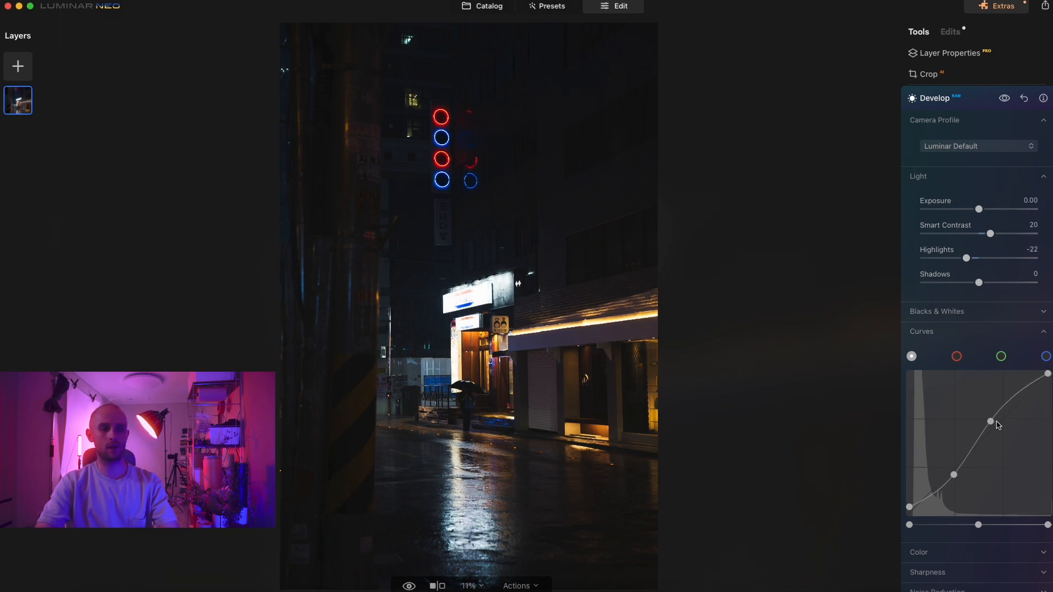
left_click_drag(989, 422, 997, 421)
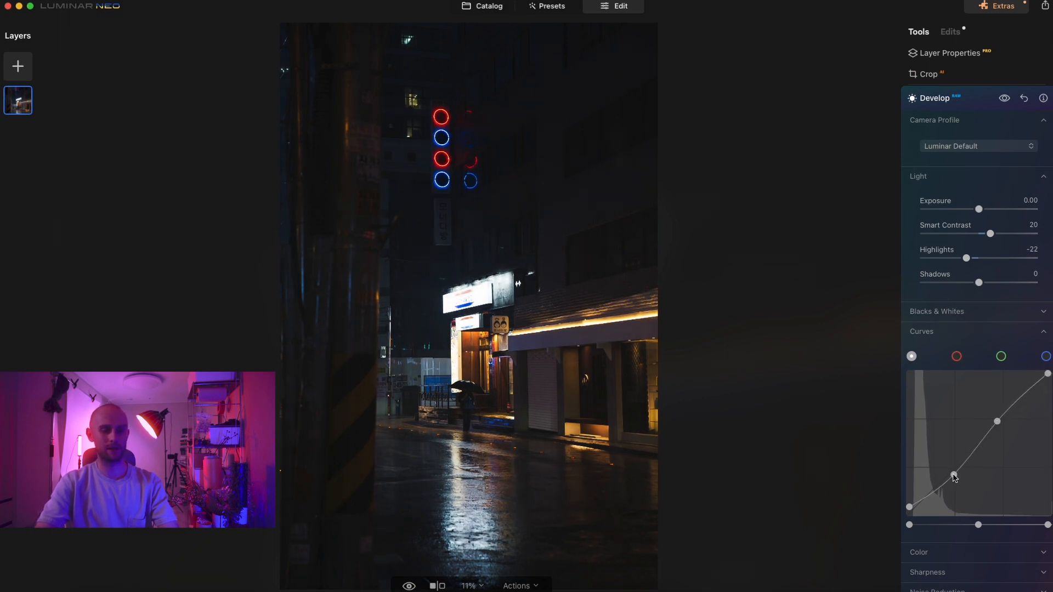
left_click_drag(953, 477, 908, 510)
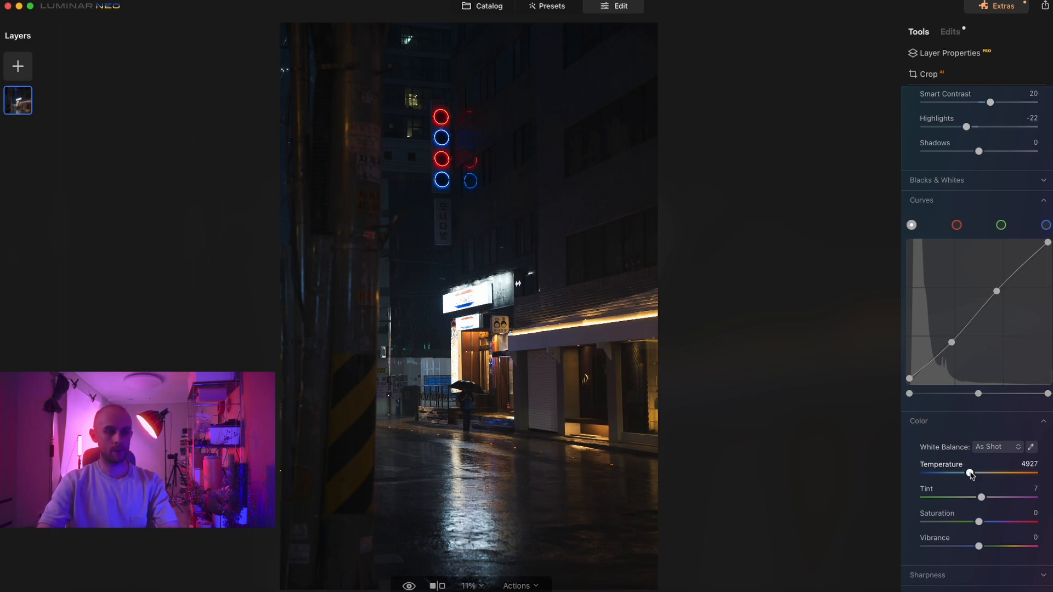
Cool the white balance to Temperature 4031 and raise Vibrance to about 11 for the neon colours
left_click_drag(968, 472, 959, 473)
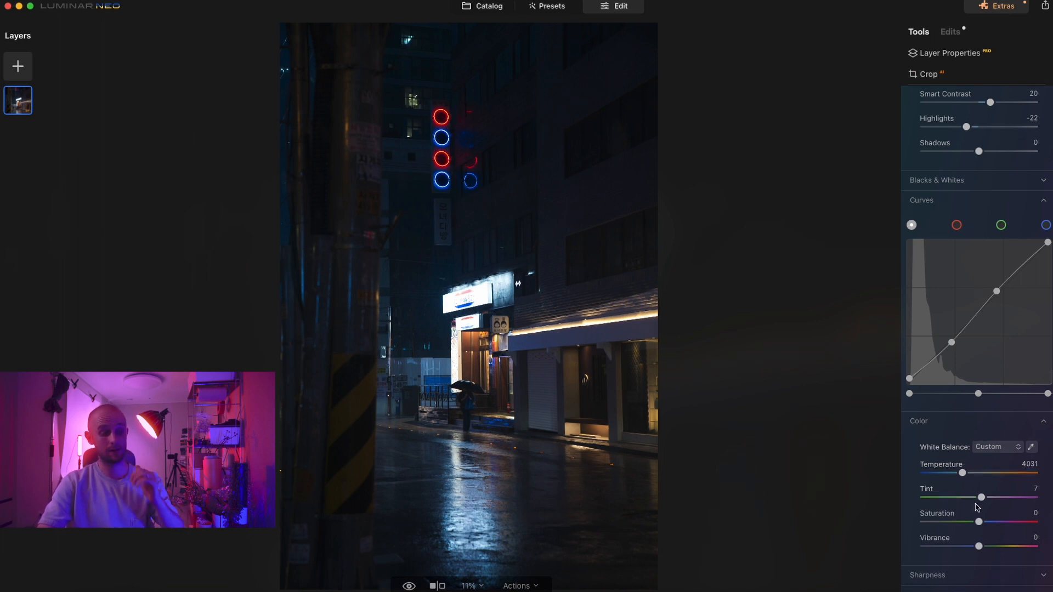
mouse_move(965, 487)
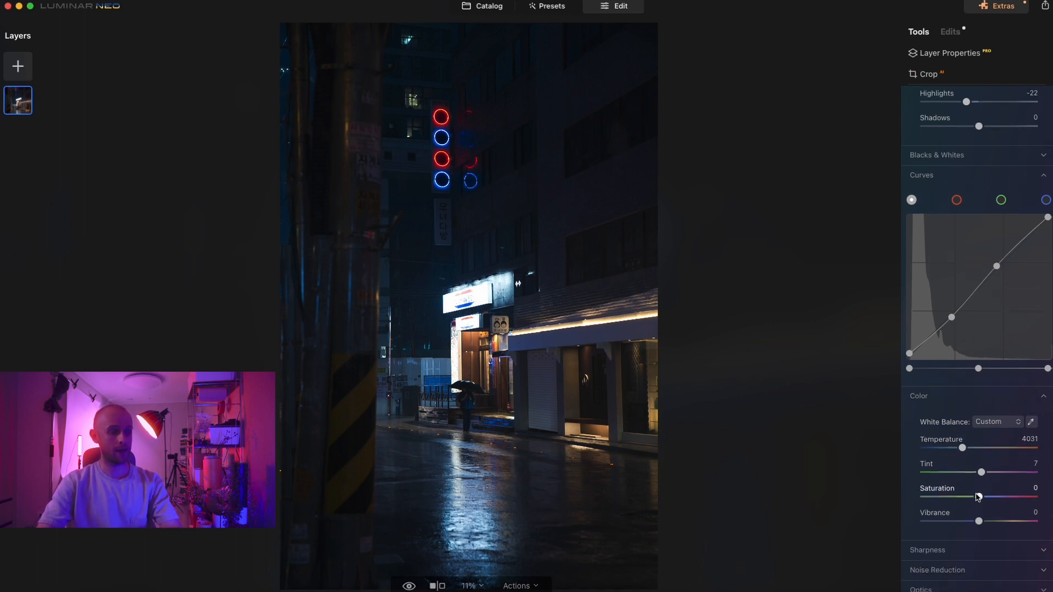
scroll("down", 3)
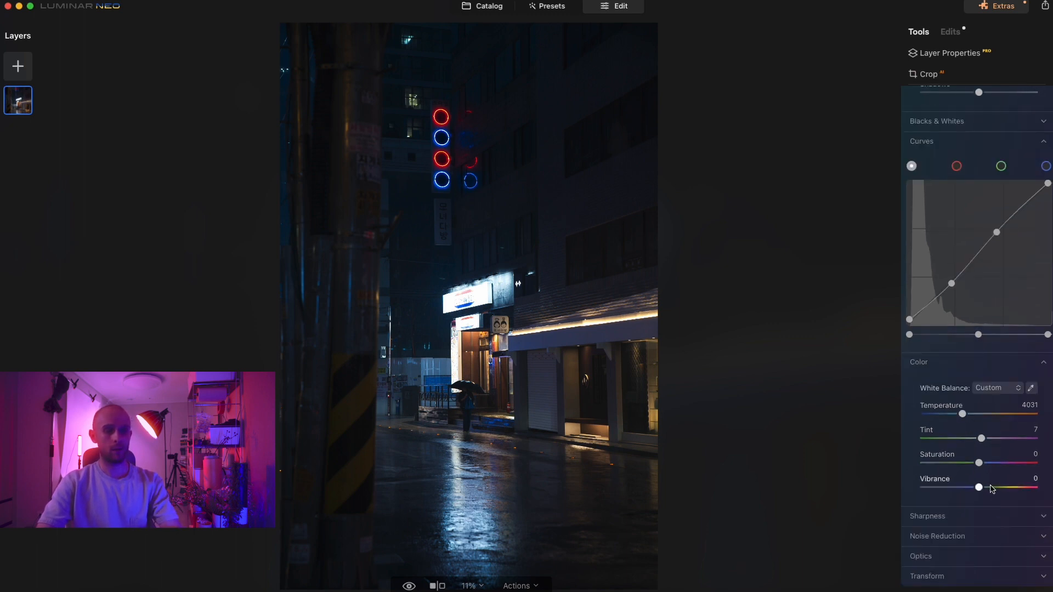
left_click_drag(978, 486, 988, 487)
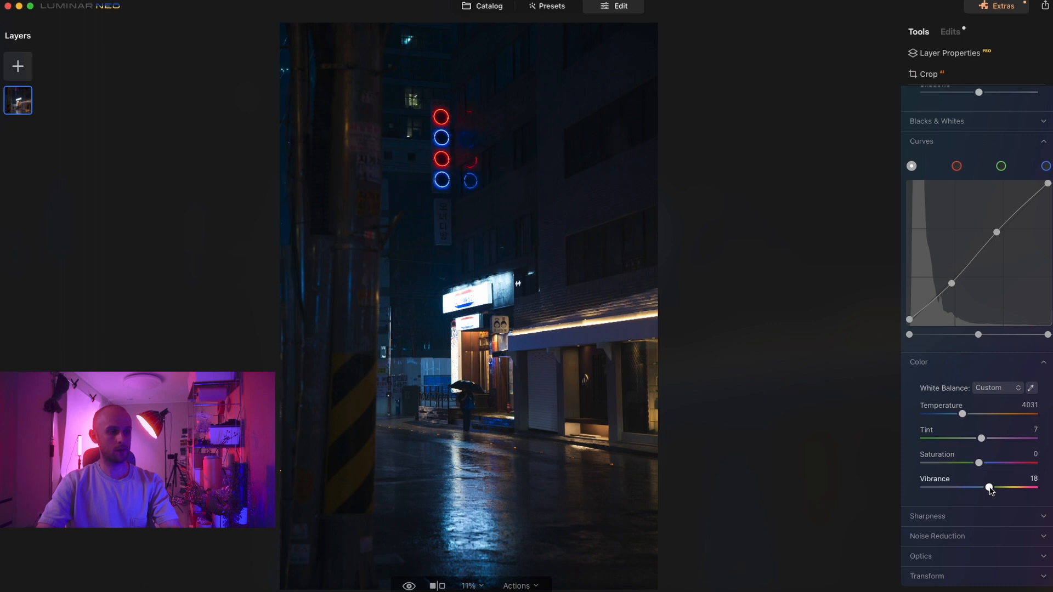
left_click_drag(989, 487, 985, 487)
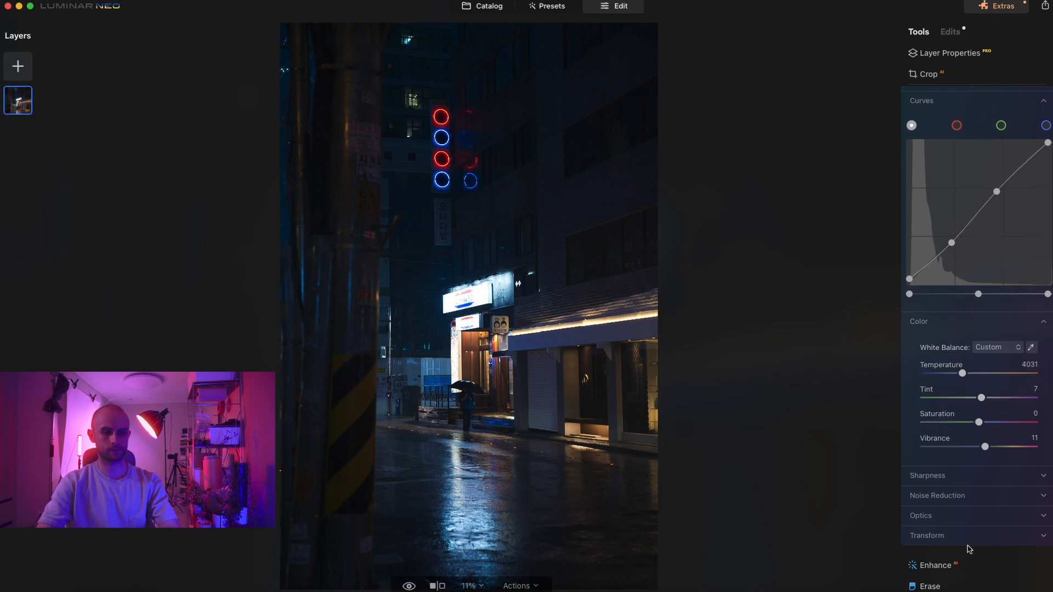
Expand Sharpness and set Sharpen to 10
left_click(928, 475)
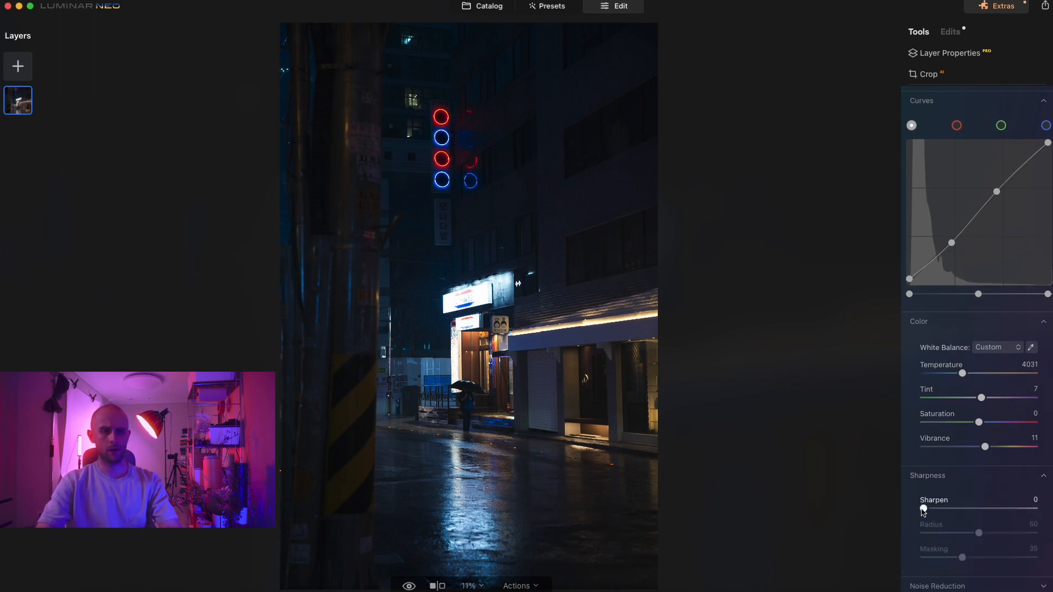
left_click_drag(923, 509, 933, 509)
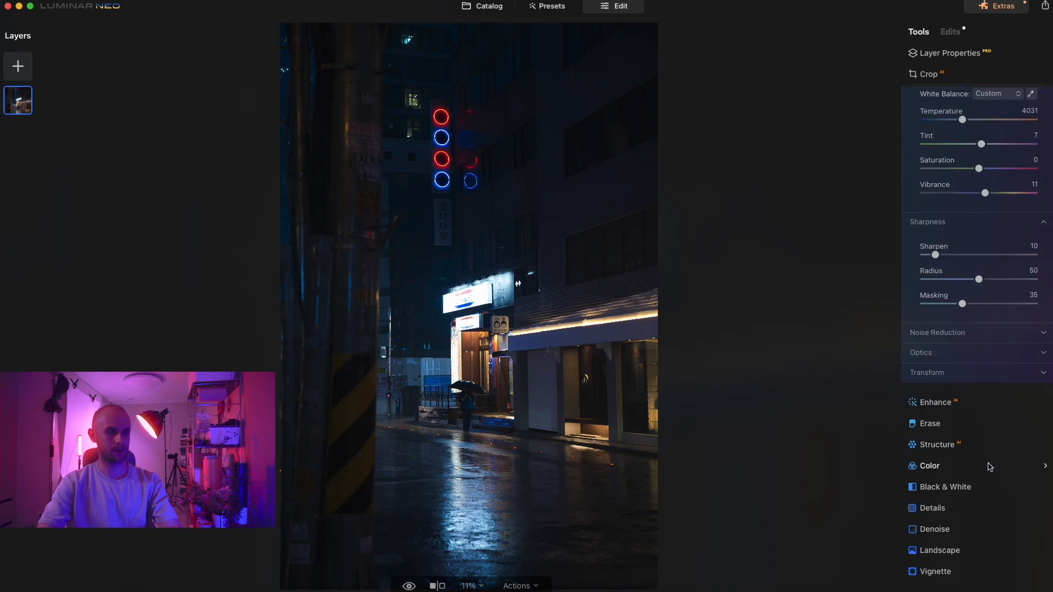
scroll("down", 3)
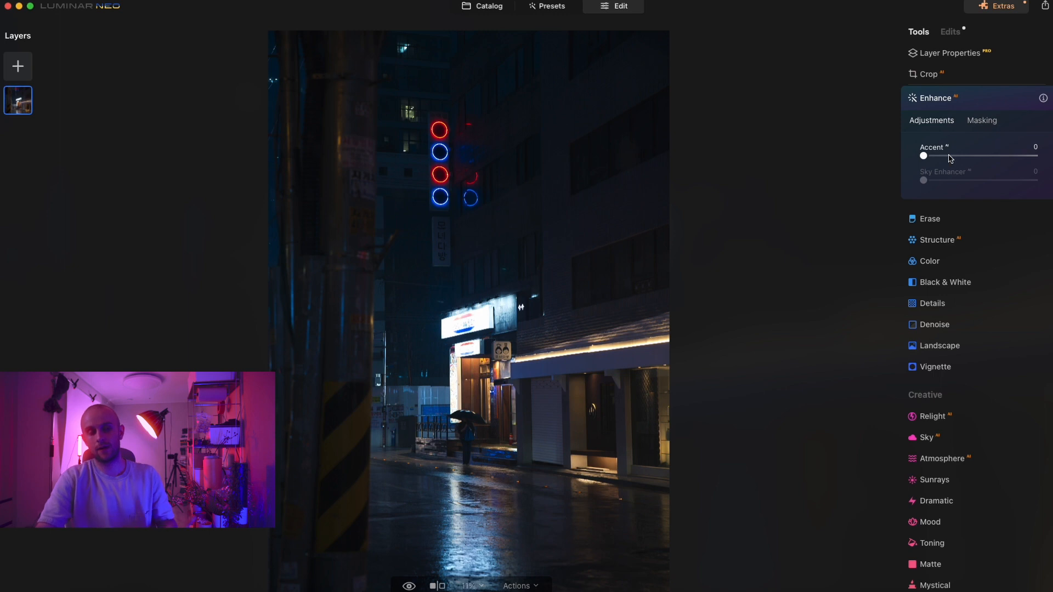
Try Enhance's Accent slider up and down and leave it at 0
left_click_drag(924, 155, 965, 155)
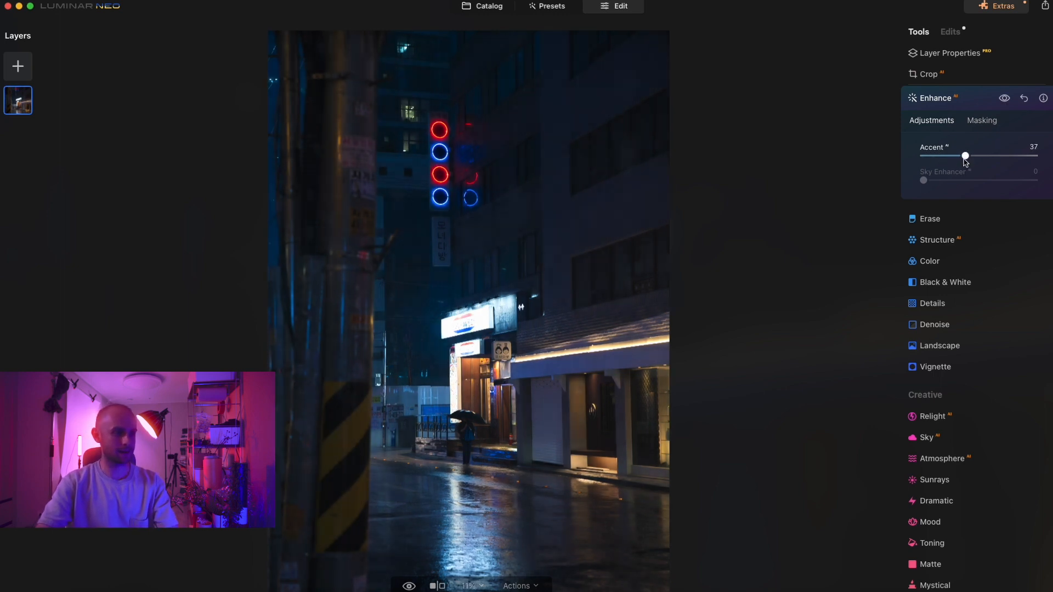
left_click_drag(965, 154, 955, 155)
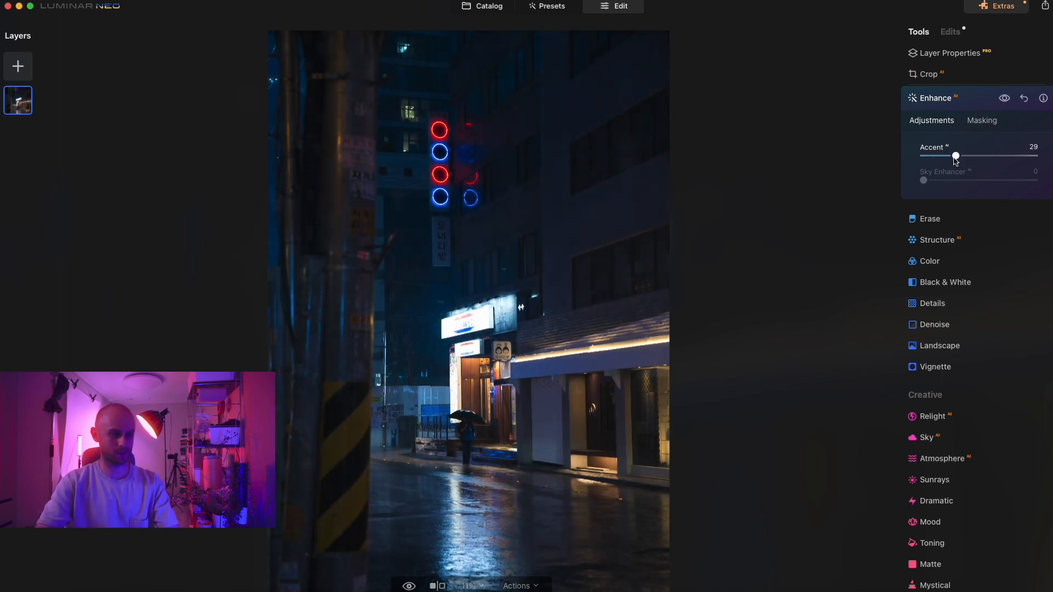
left_click_drag(955, 154, 923, 154)
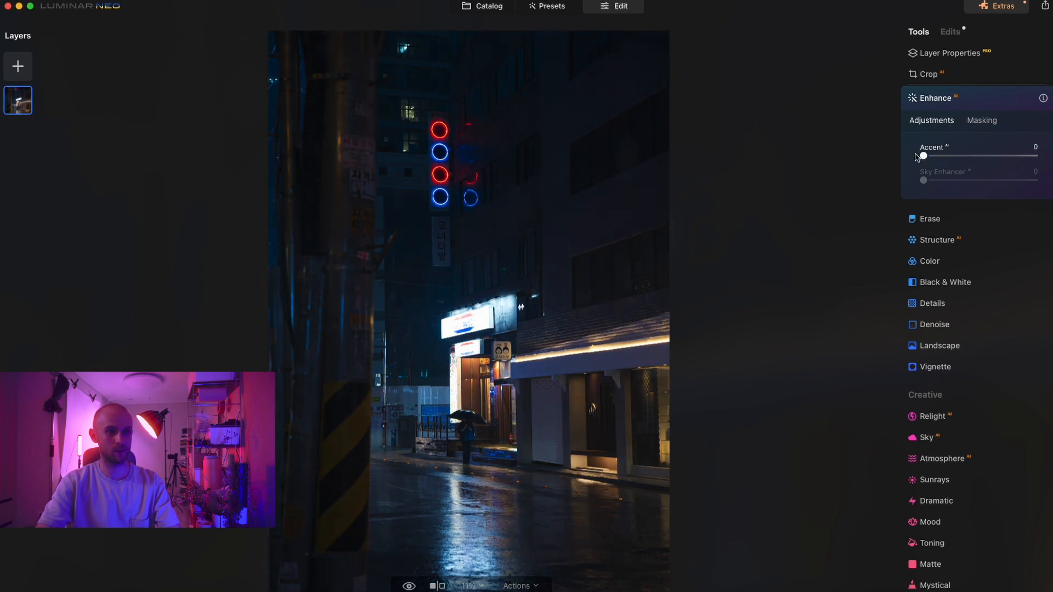
left_click_drag(922, 156, 968, 156)
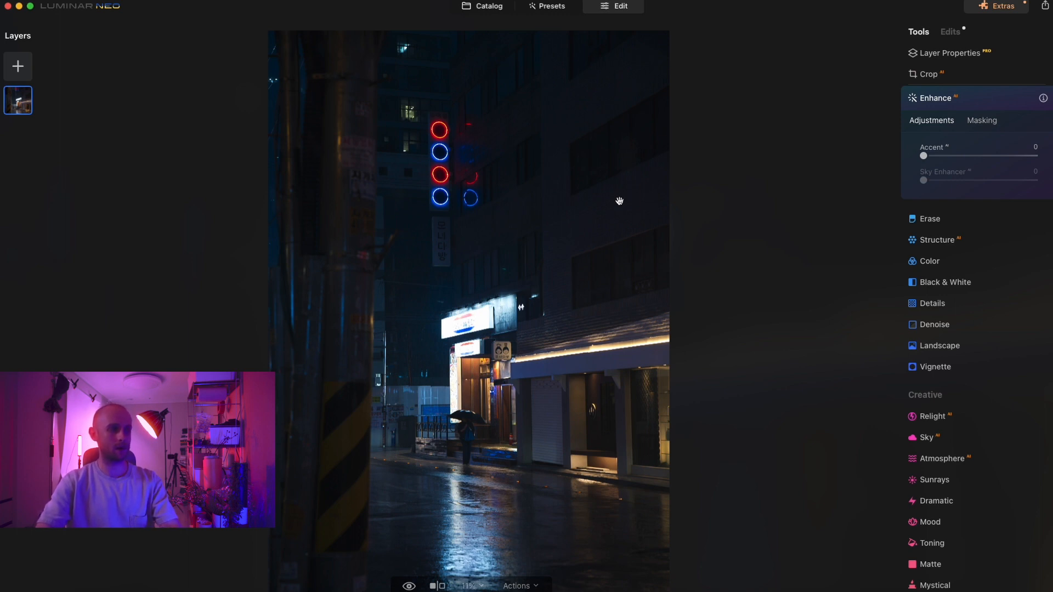
mouse_move(756, 294)
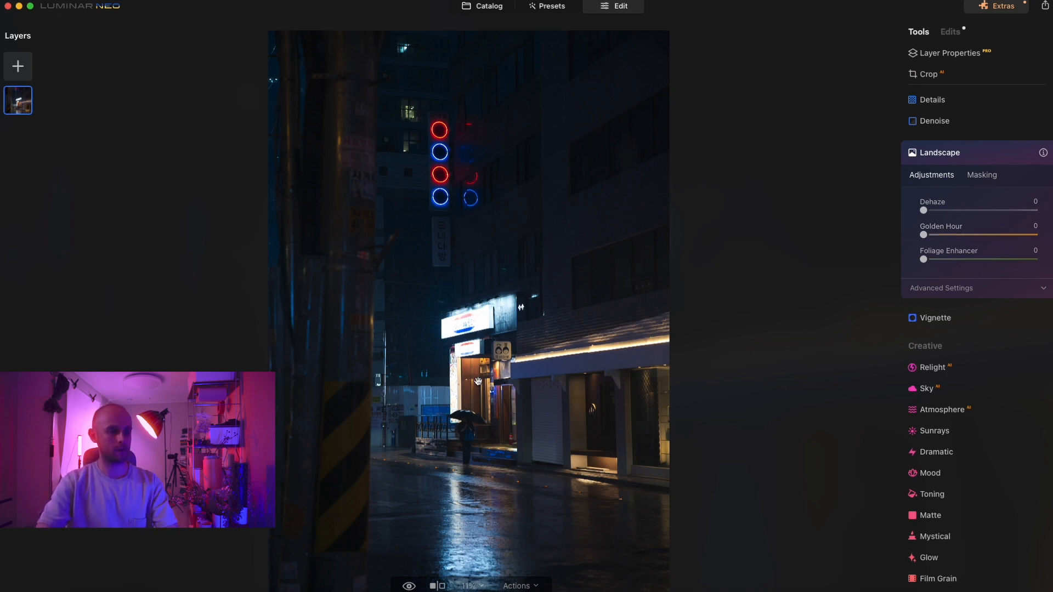
mouse_move(583, 393)
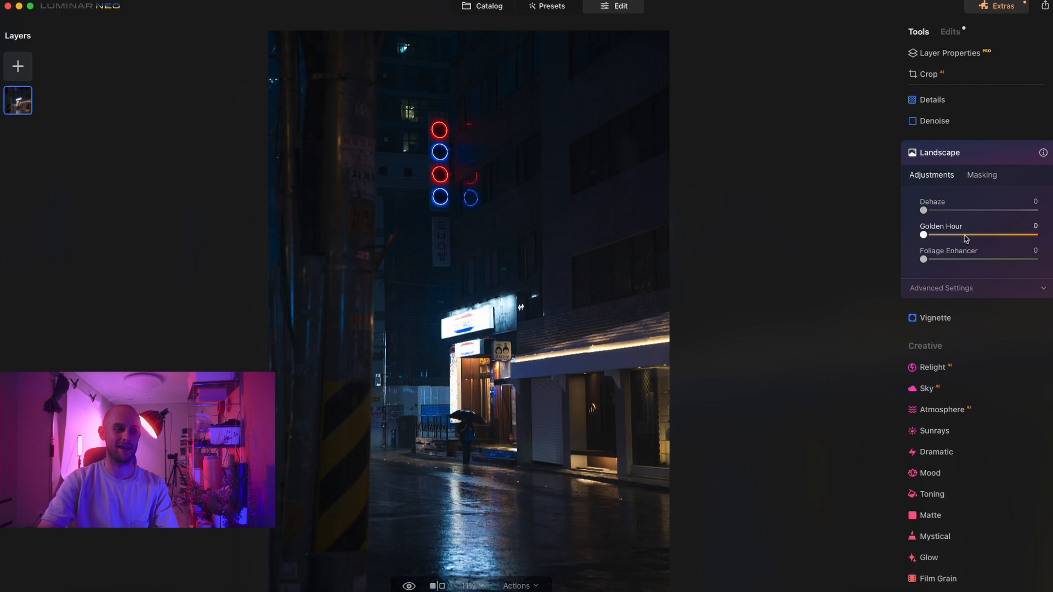
Add Landscape Golden Hour warmth to the storefronts and wet street, settling at about 52
left_click_drag(923, 234, 983, 234)
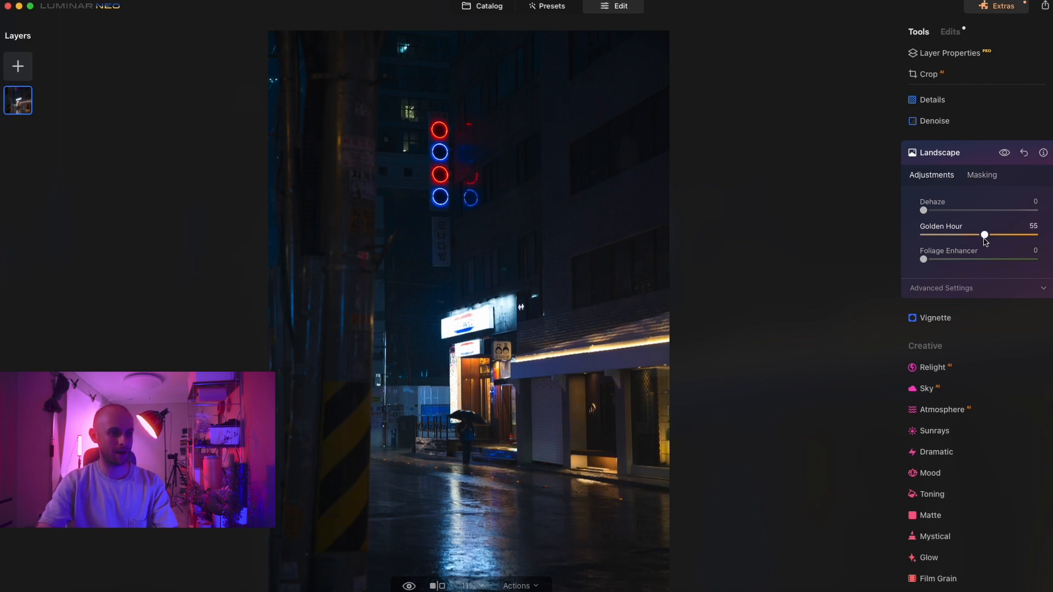
left_click_drag(984, 235, 983, 234)
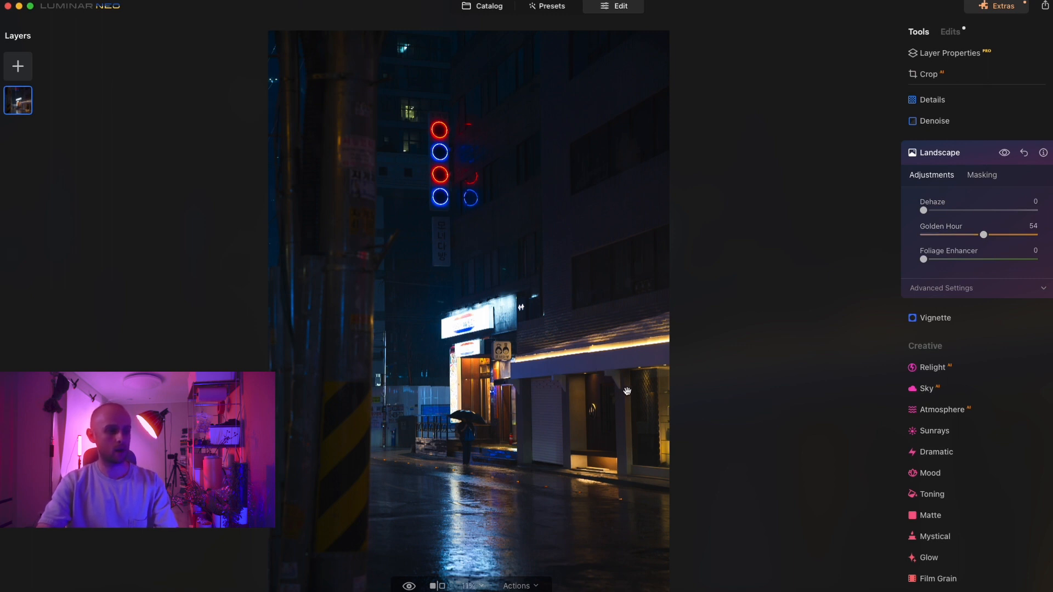
mouse_move(810, 366)
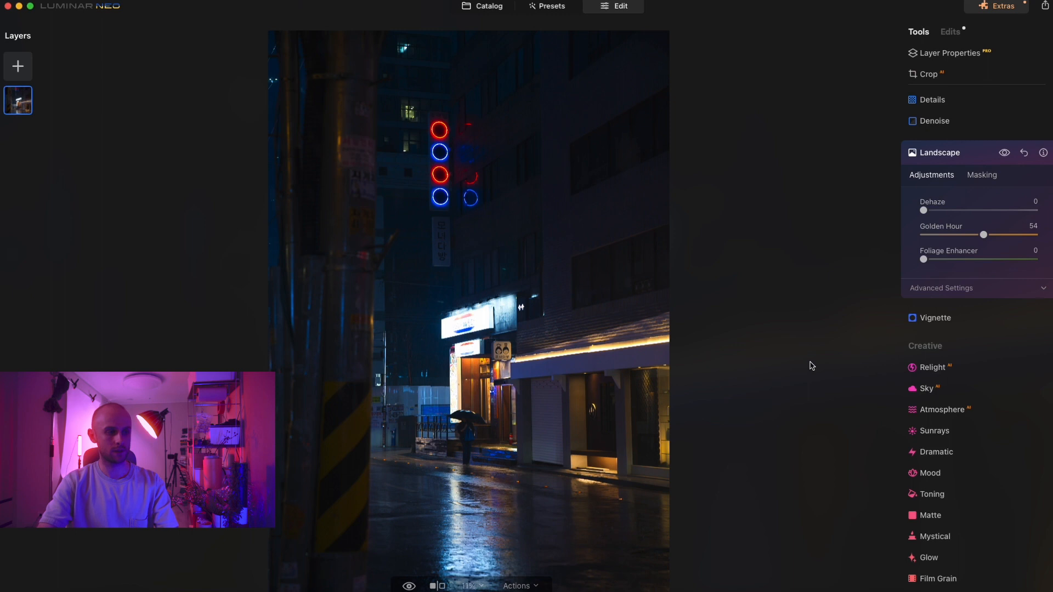
left_click_drag(983, 235, 997, 234)
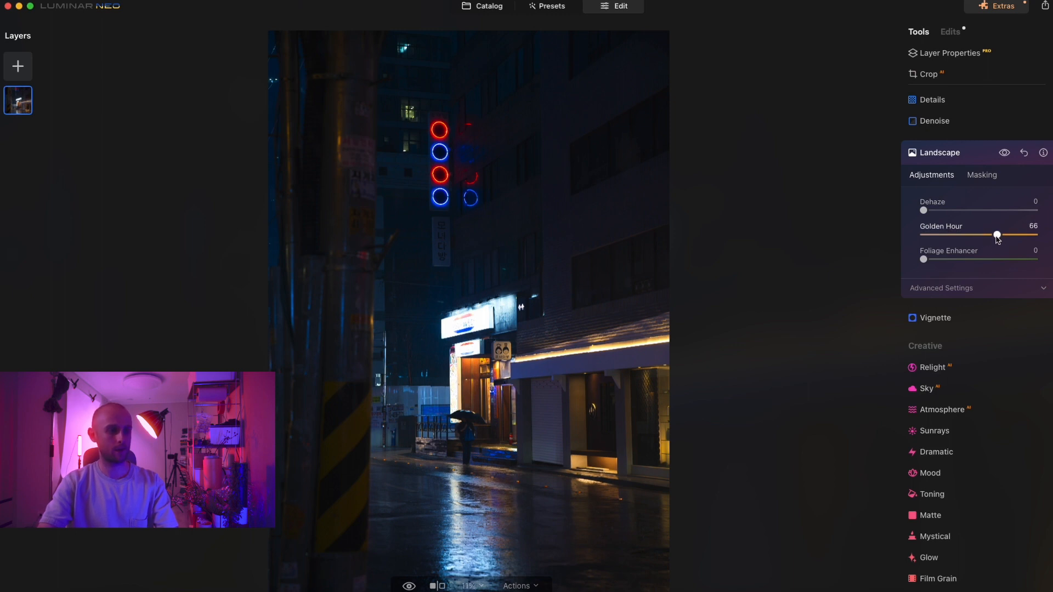
left_click_drag(997, 235, 987, 234)
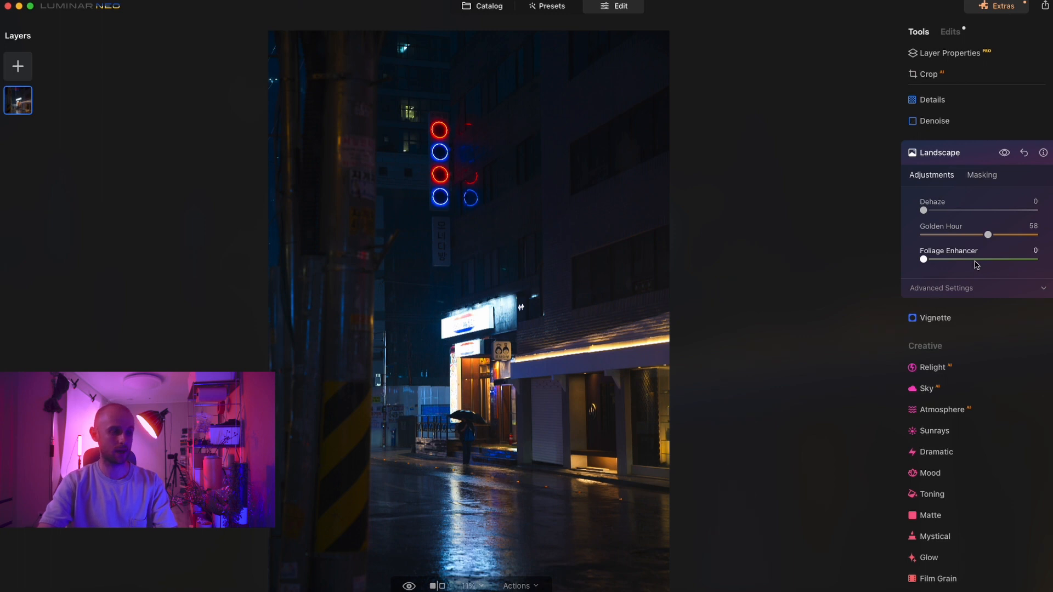
left_click_drag(987, 235, 981, 234)
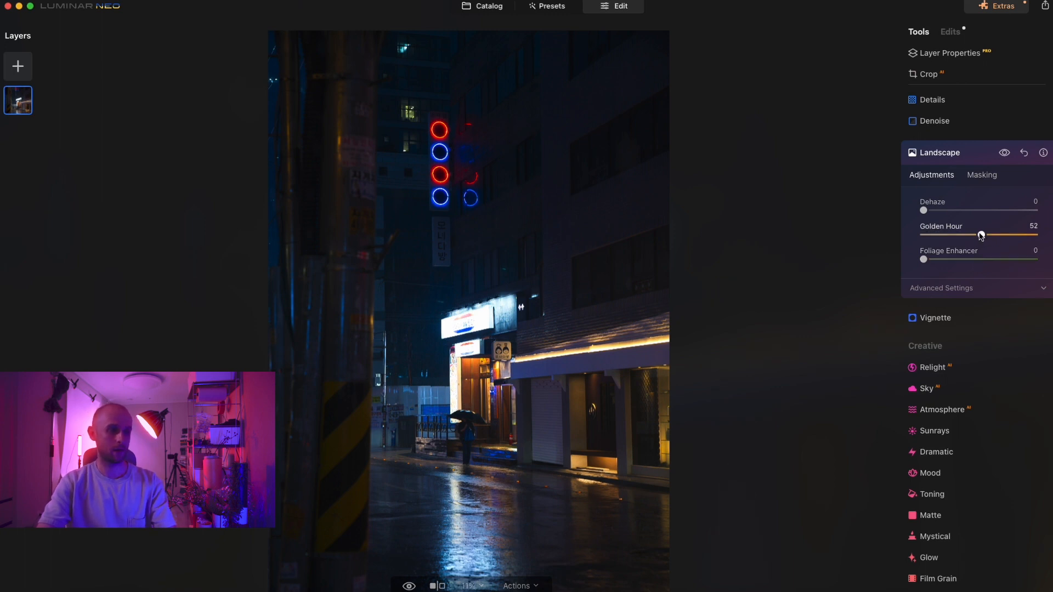
left_click_drag(981, 235, 997, 234)
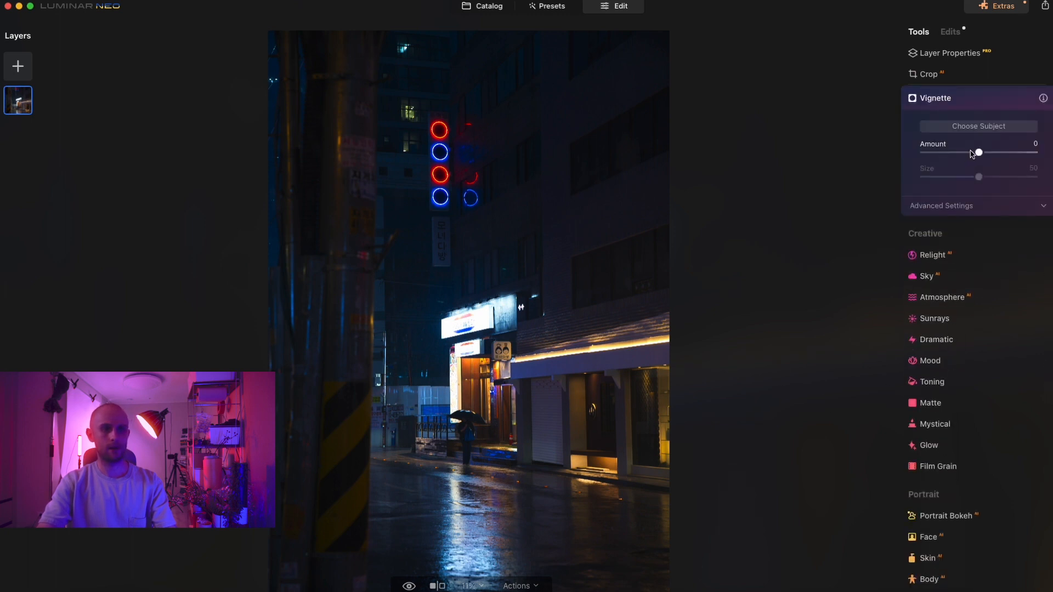
left_click_drag(977, 152, 955, 152)
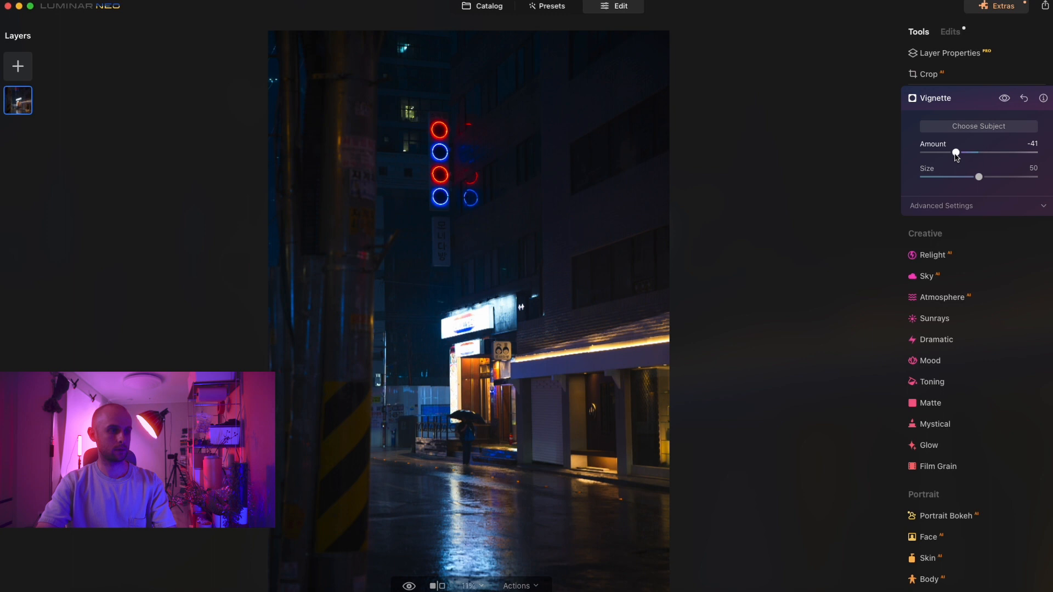
left_click_drag(956, 152, 952, 152)
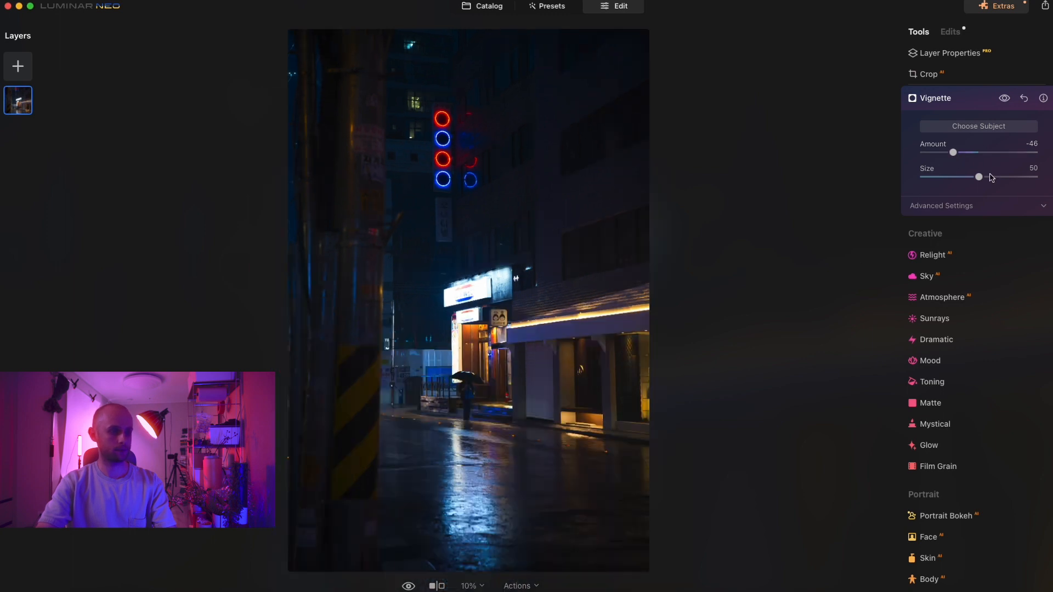
left_click_drag(951, 152, 949, 151)
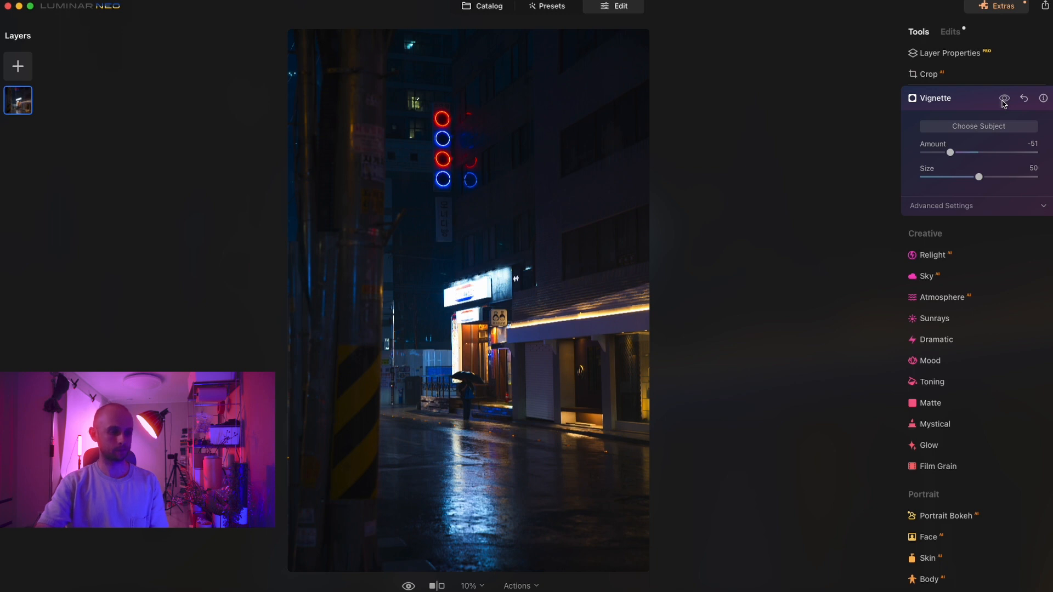
left_click(1005, 97)
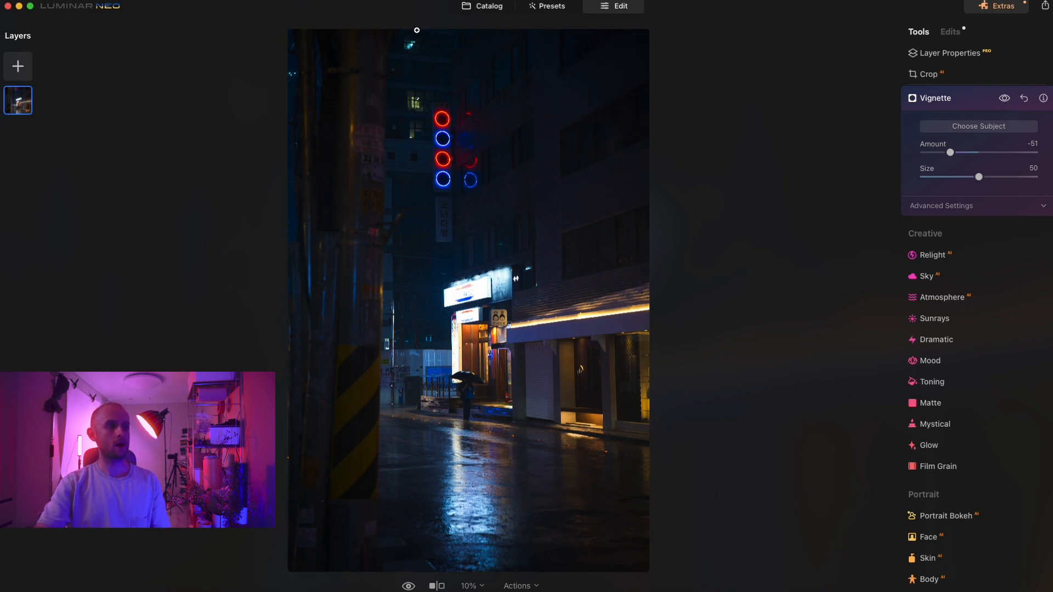
mouse_move(575, 411)
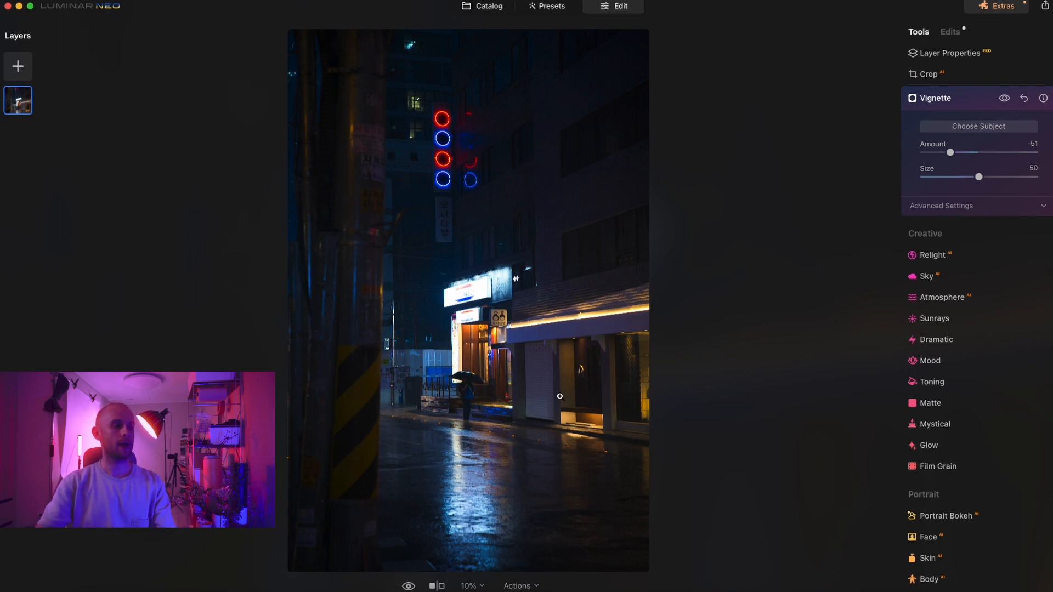
mouse_move(443, 474)
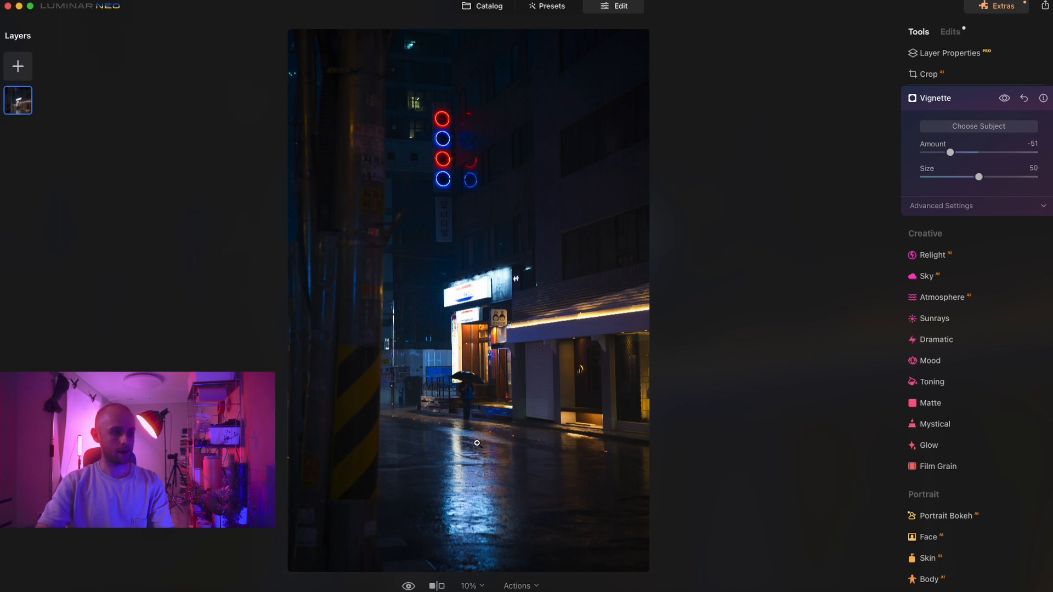
mouse_move(471, 470)
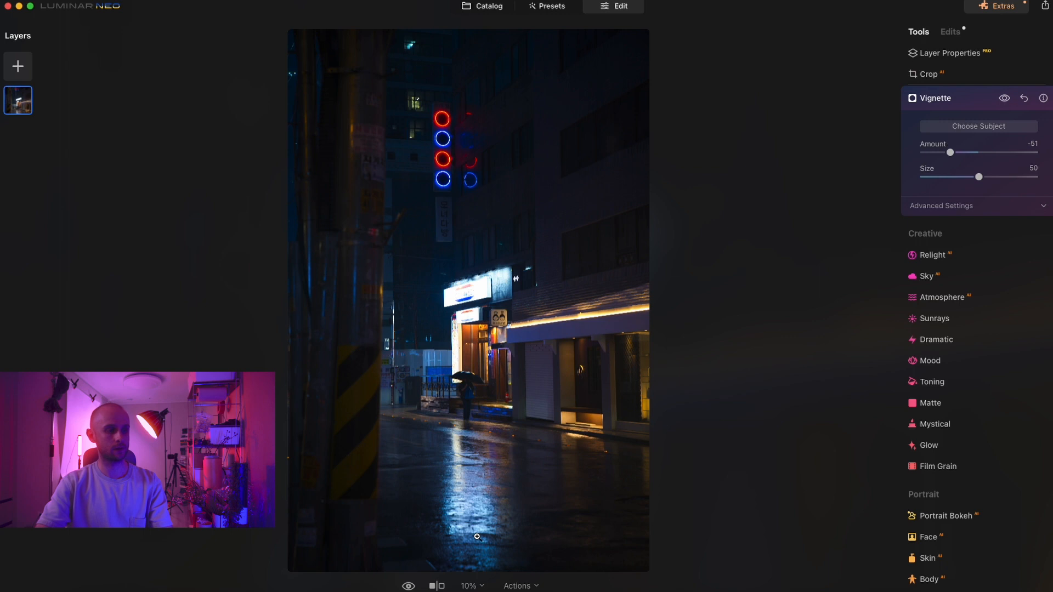
mouse_move(975, 280)
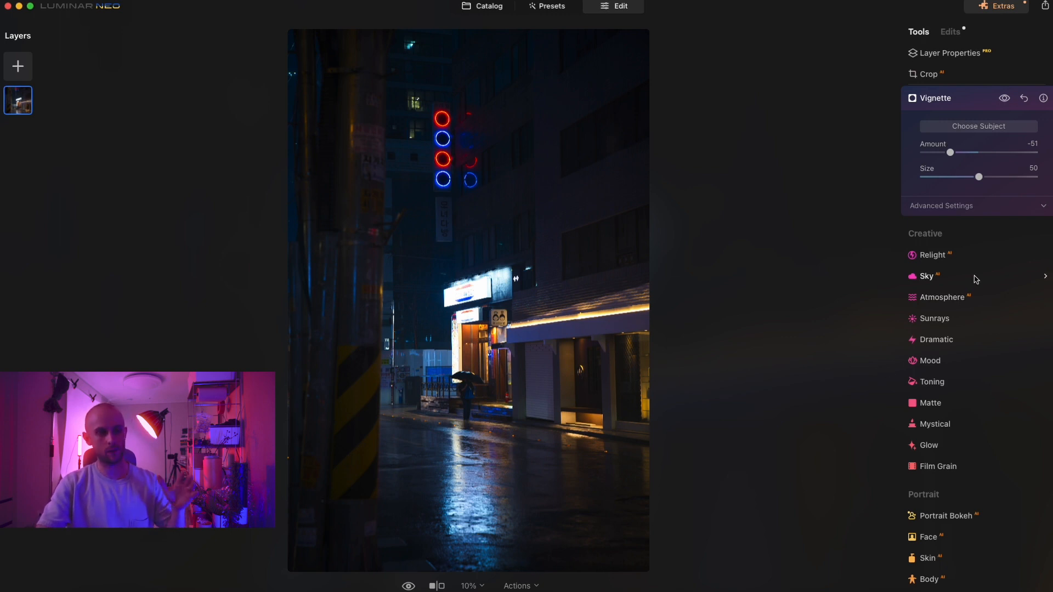
mouse_move(972, 376)
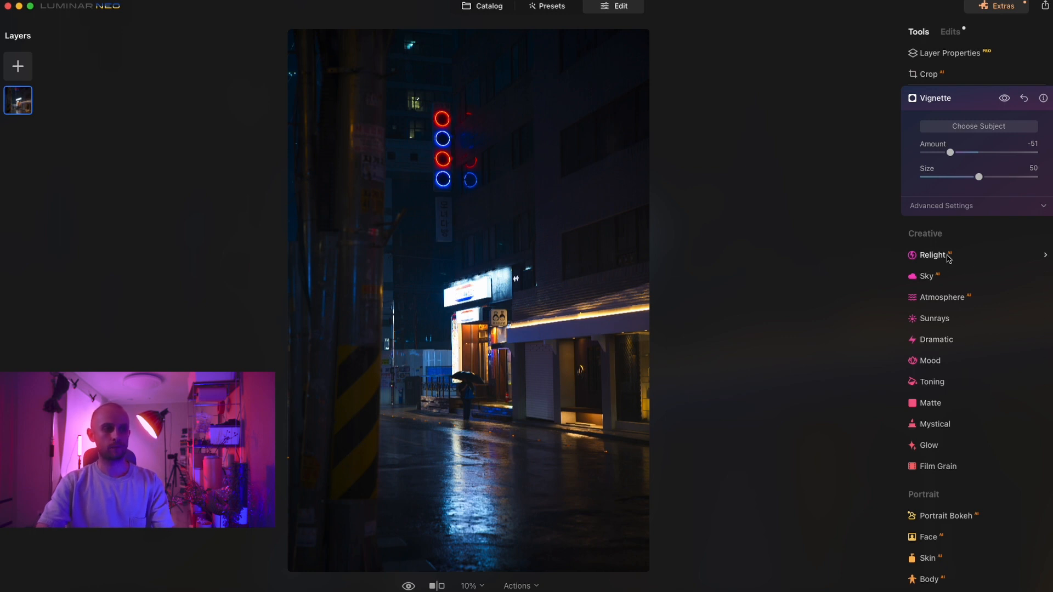
Darken the near foreground with Relight's Brightness Near, comparing brighter values and settling at -20
left_click(932, 254)
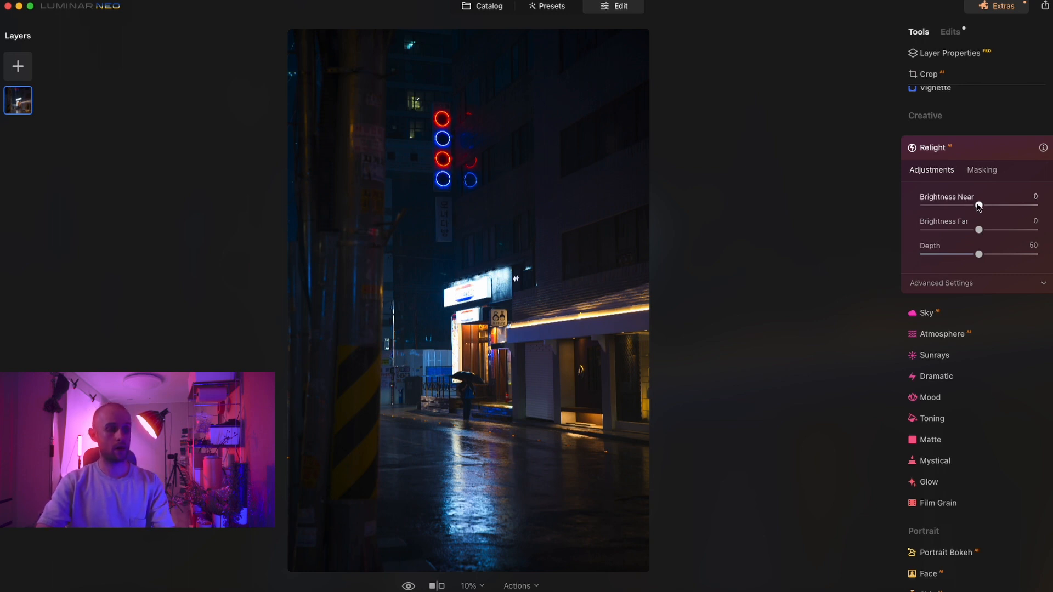
left_click_drag(977, 206, 964, 206)
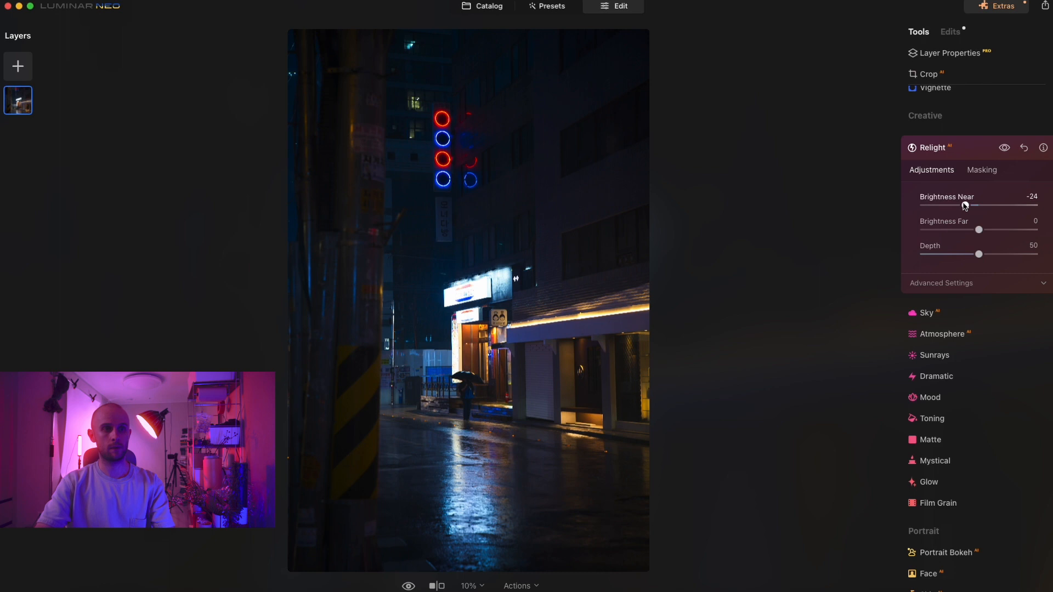
left_click_drag(980, 206, 961, 205)
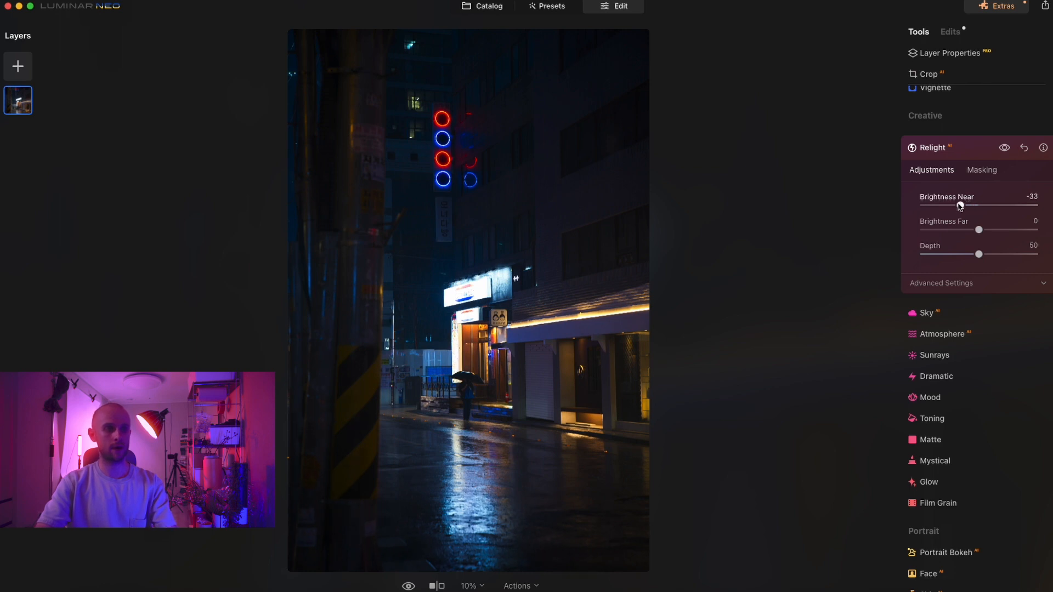
mouse_move(535, 500)
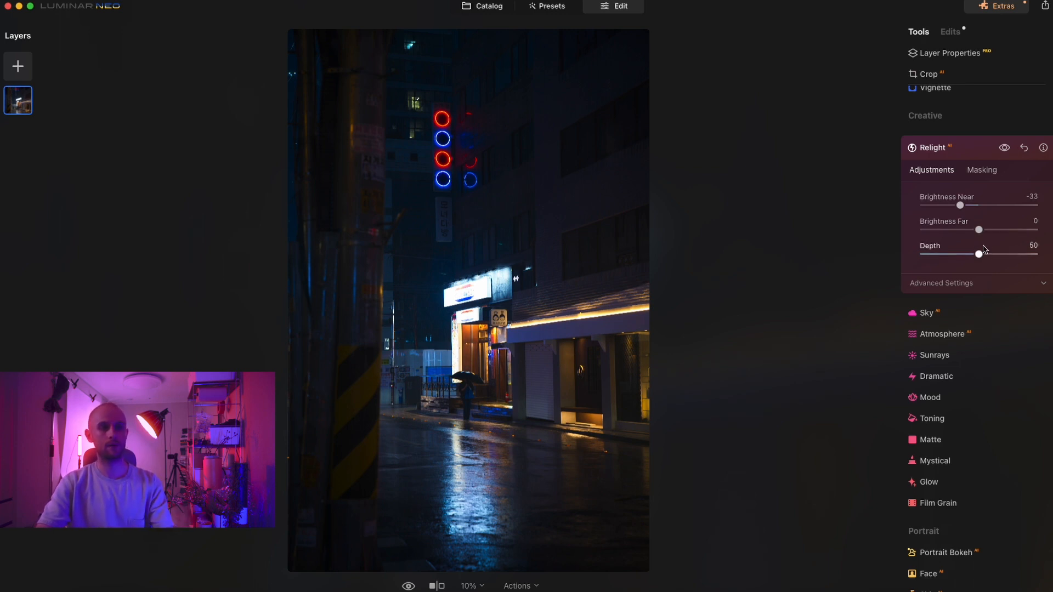
left_click_drag(959, 206, 986, 205)
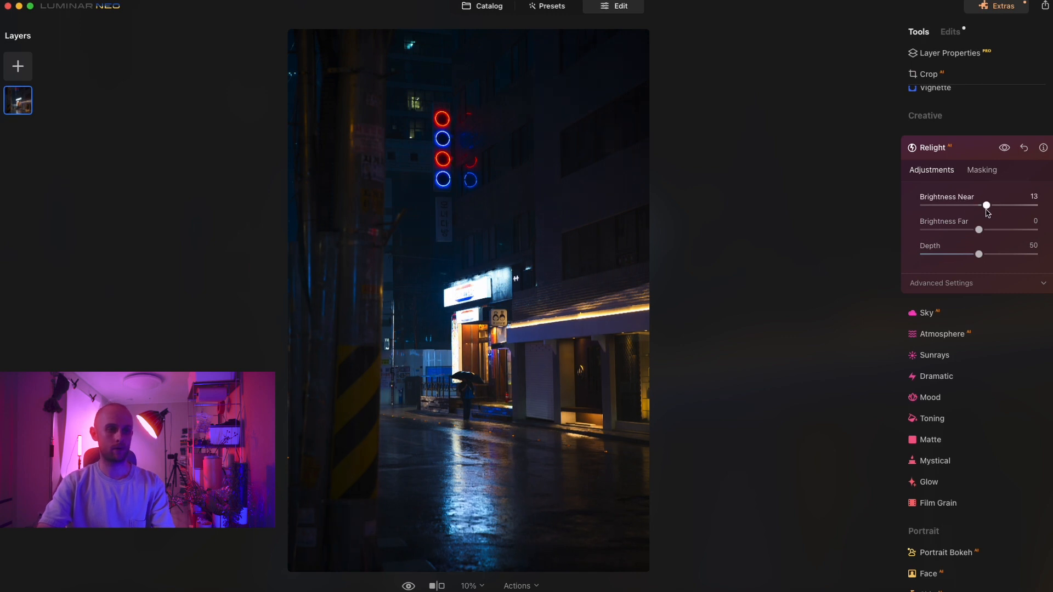
left_click_drag(986, 205, 965, 205)
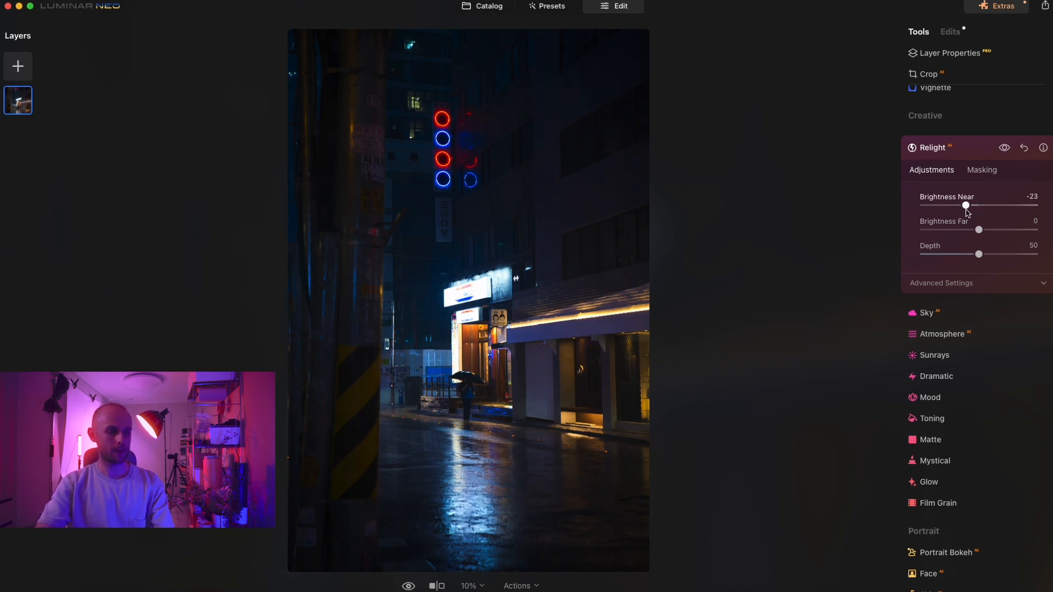
left_click_drag(965, 205, 968, 205)
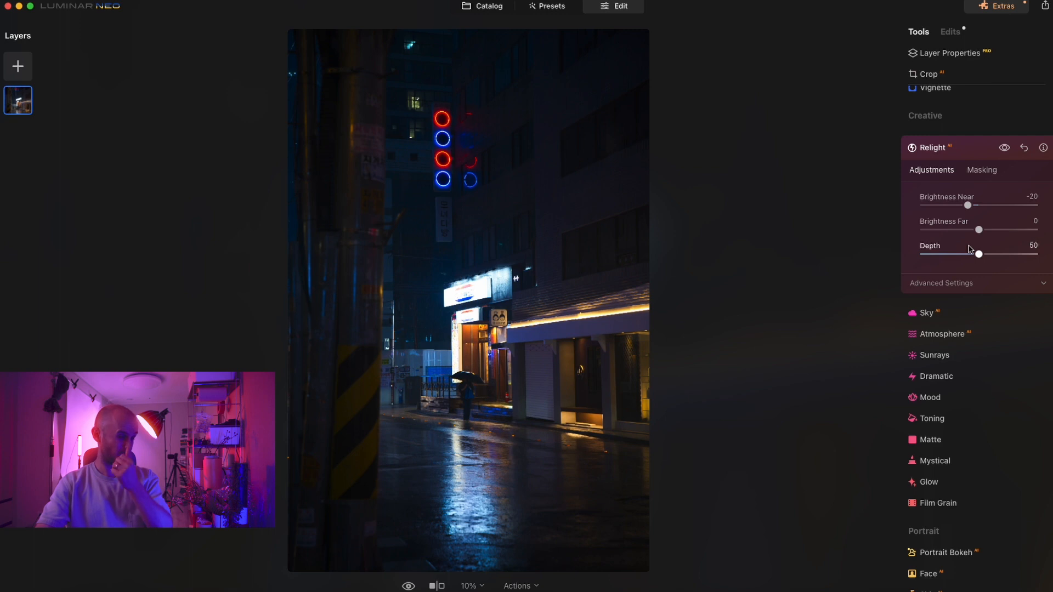
mouse_move(971, 154)
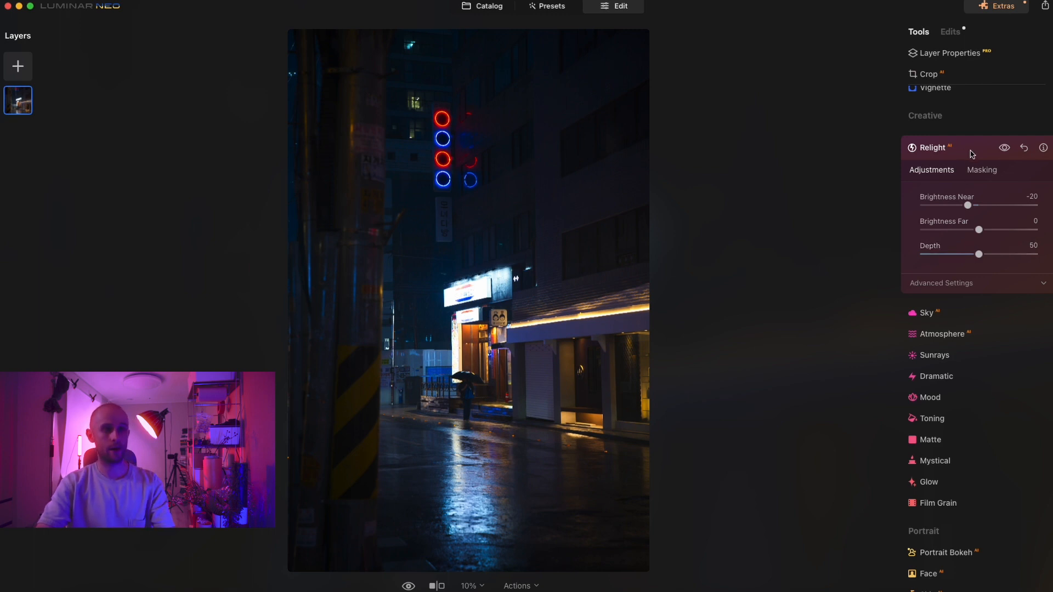
left_click(932, 147)
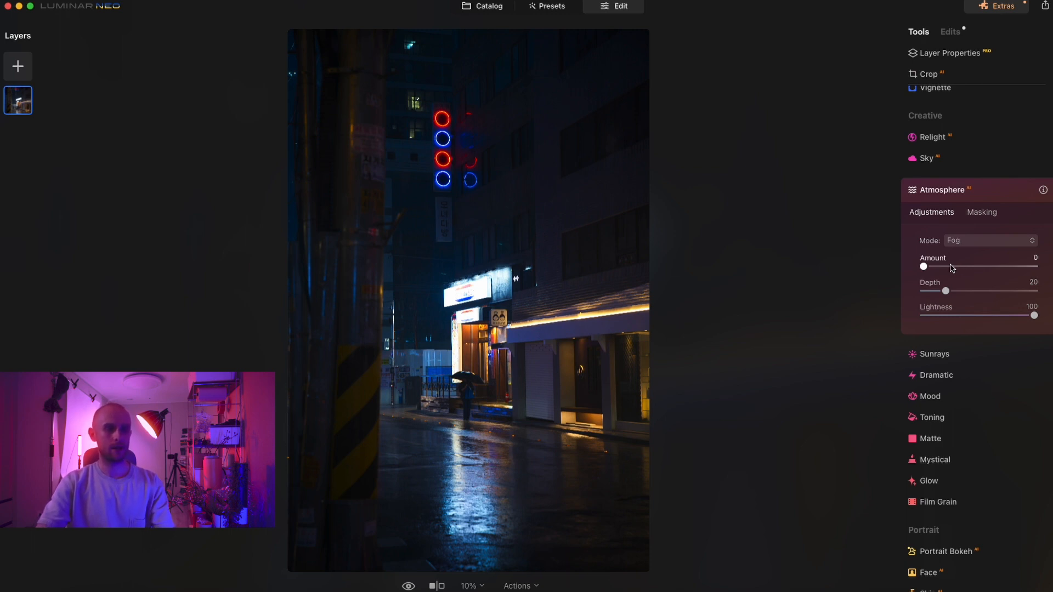
Add Atmosphere fog to the street scene and settle the Amount at 24
left_click_drag(923, 266, 947, 266)
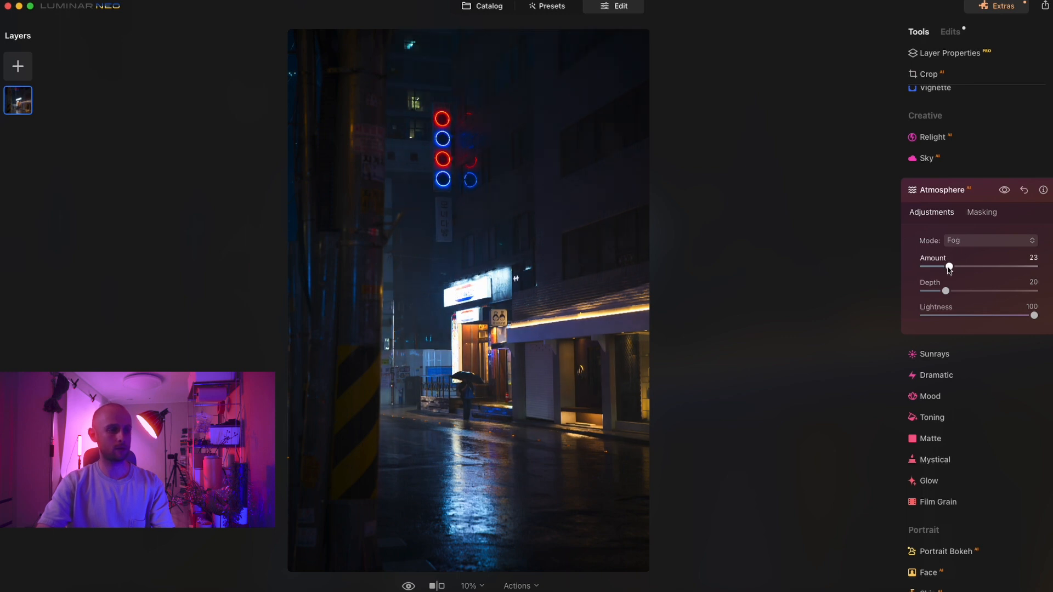
left_click_drag(948, 266, 969, 265)
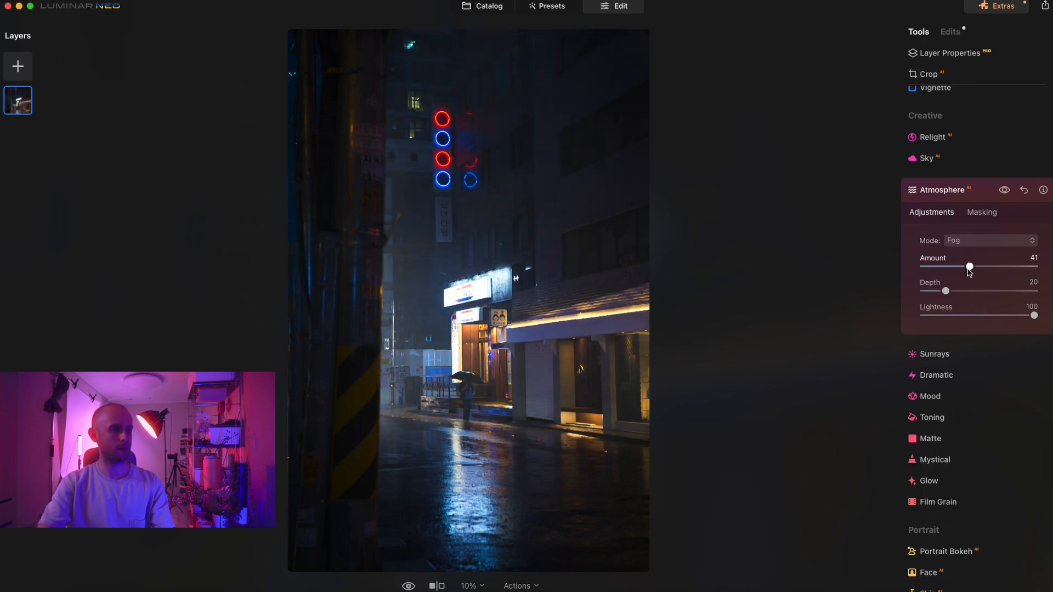
left_click_drag(969, 267, 965, 267)
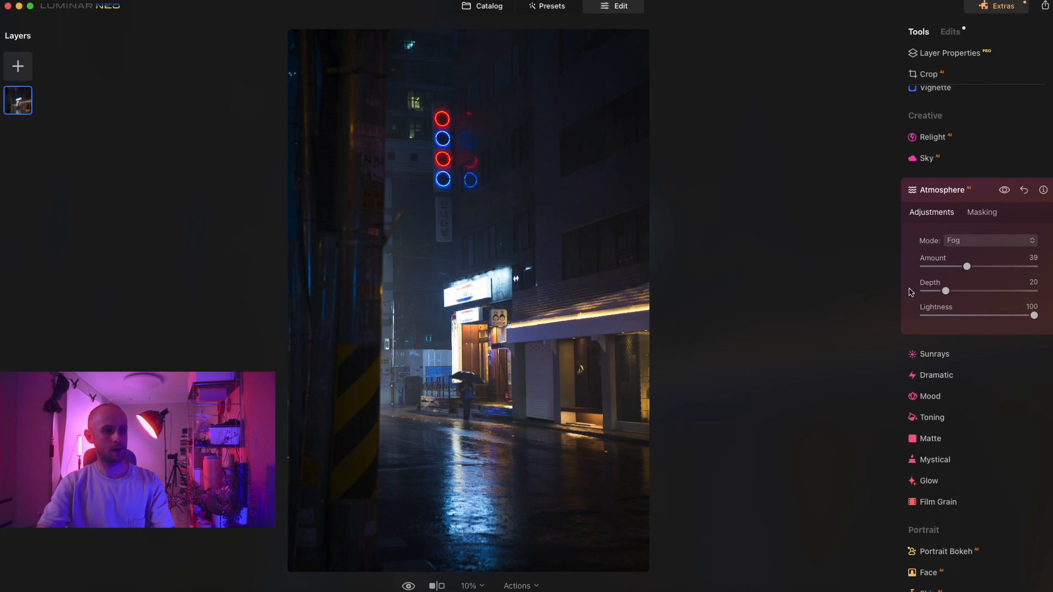
left_click_drag(968, 266, 953, 266)
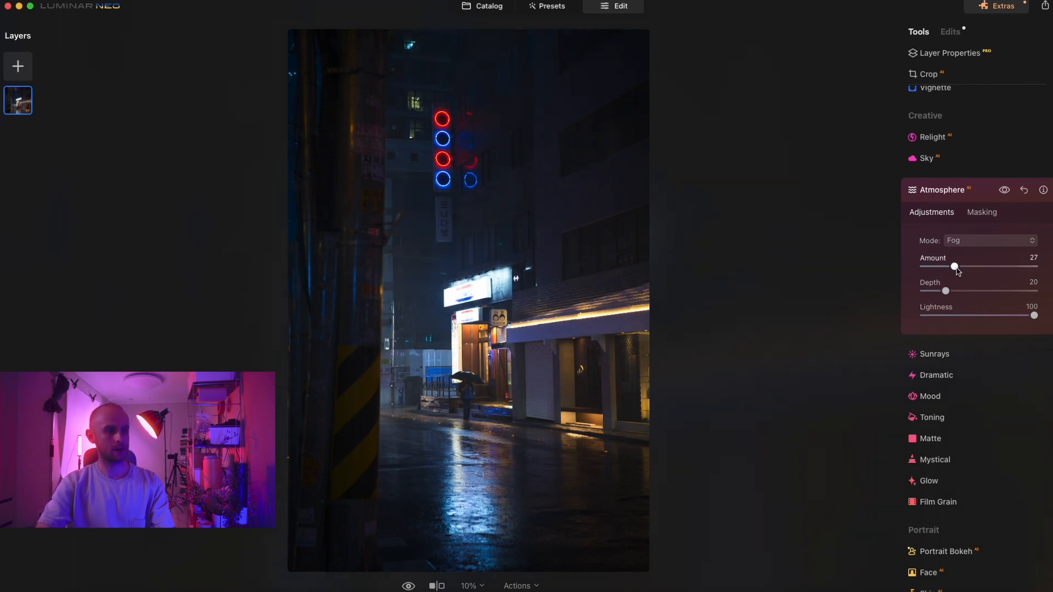
left_click_drag(954, 267, 952, 267)
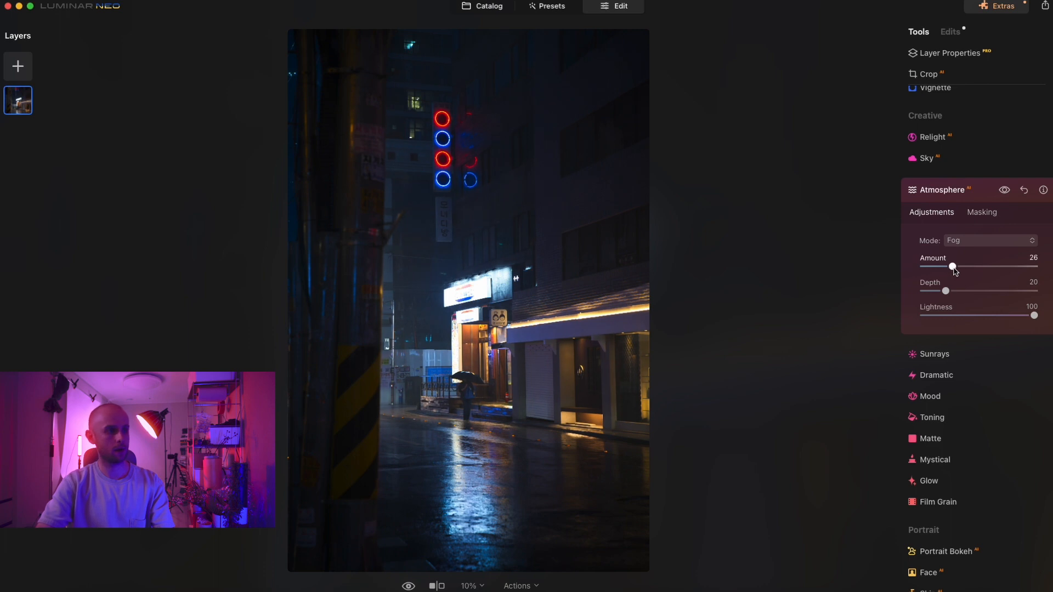
left_click_drag(951, 265, 949, 265)
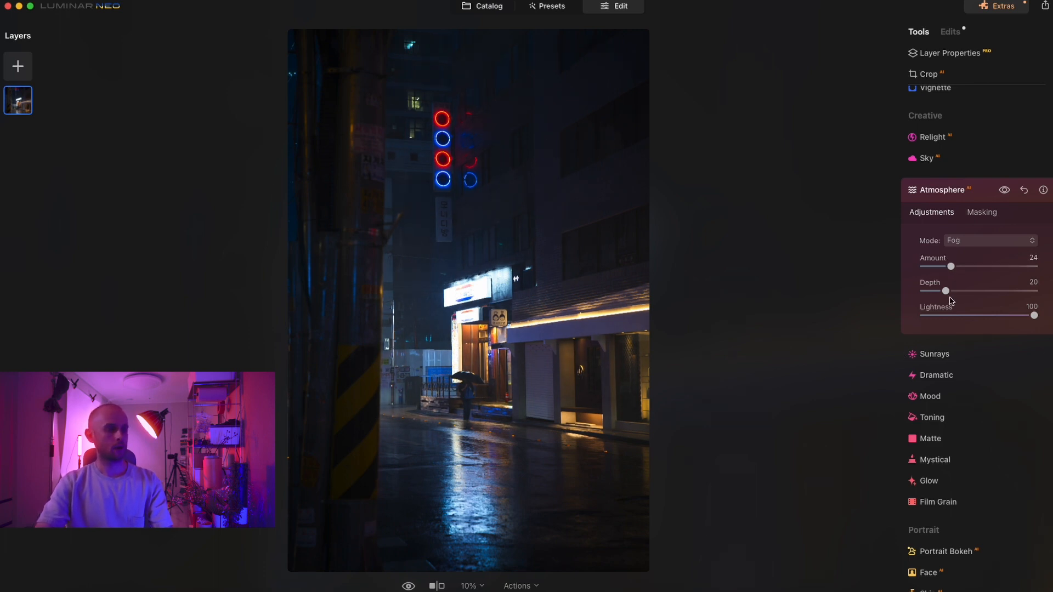
Keep Fog as the atmosphere type, try Depth up to near maximum, and return it to about 20
left_click(987, 240)
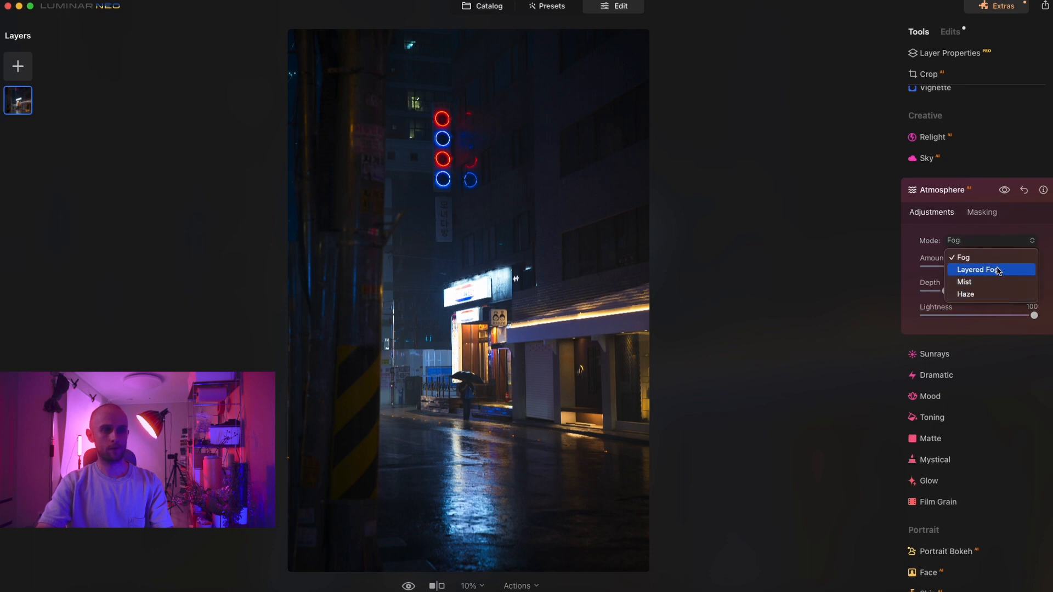
left_click(962, 257)
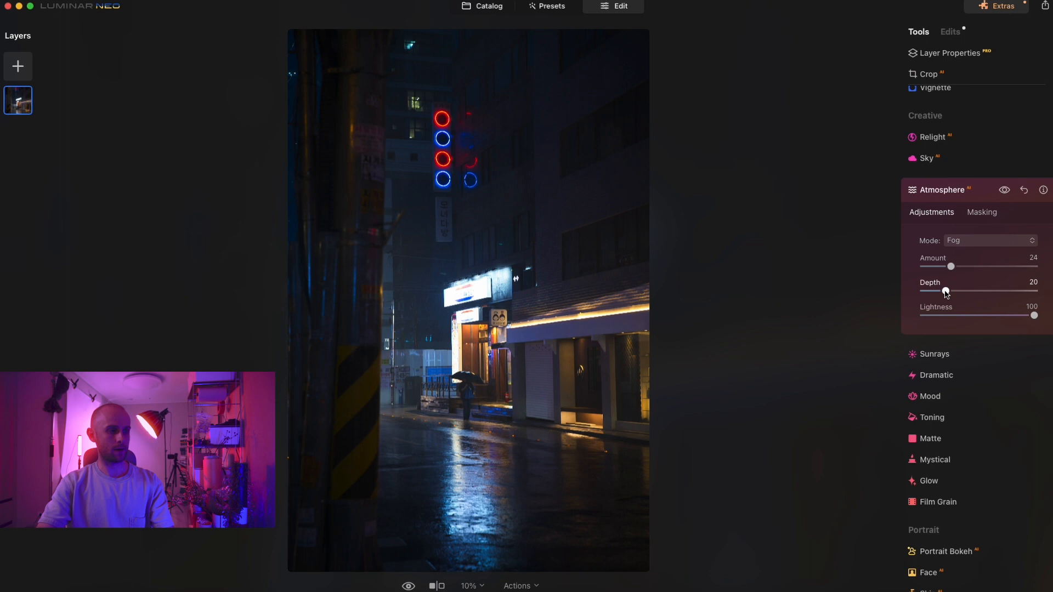
left_click_drag(945, 292, 952, 292)
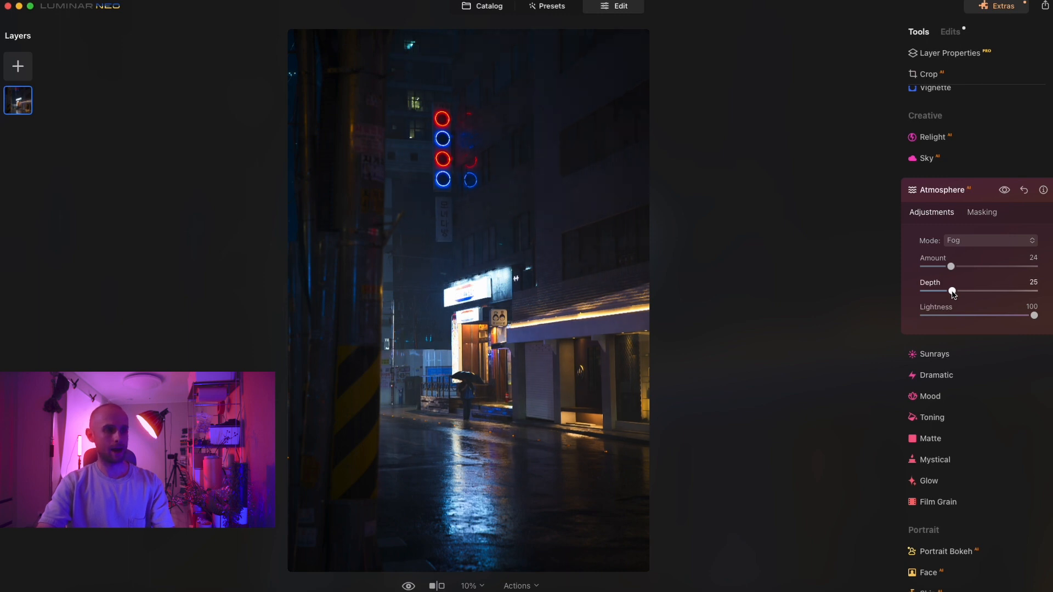
left_click_drag(952, 290, 973, 290)
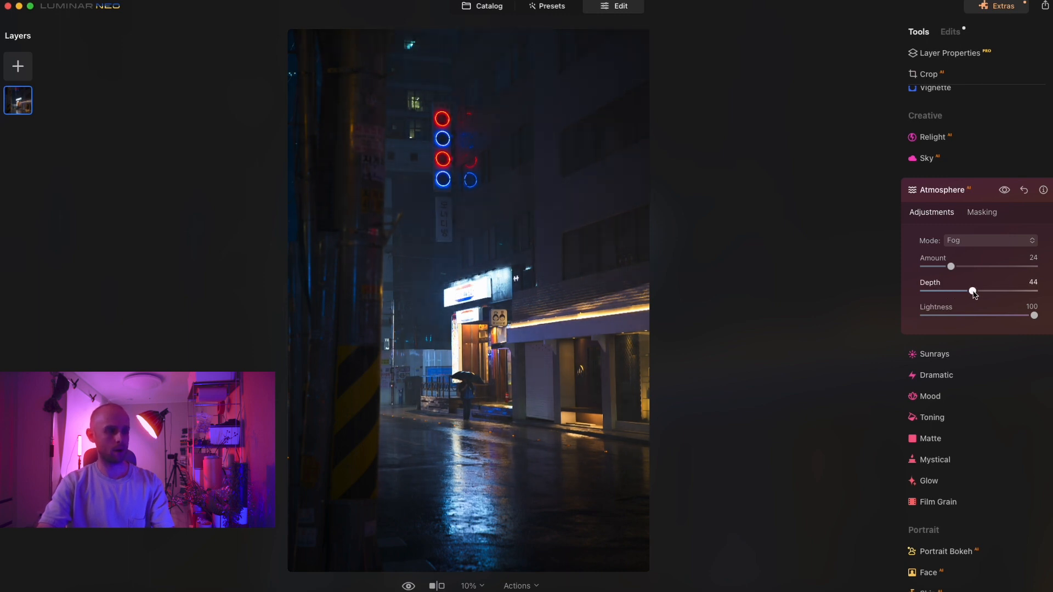
left_click_drag(971, 290, 1027, 291)
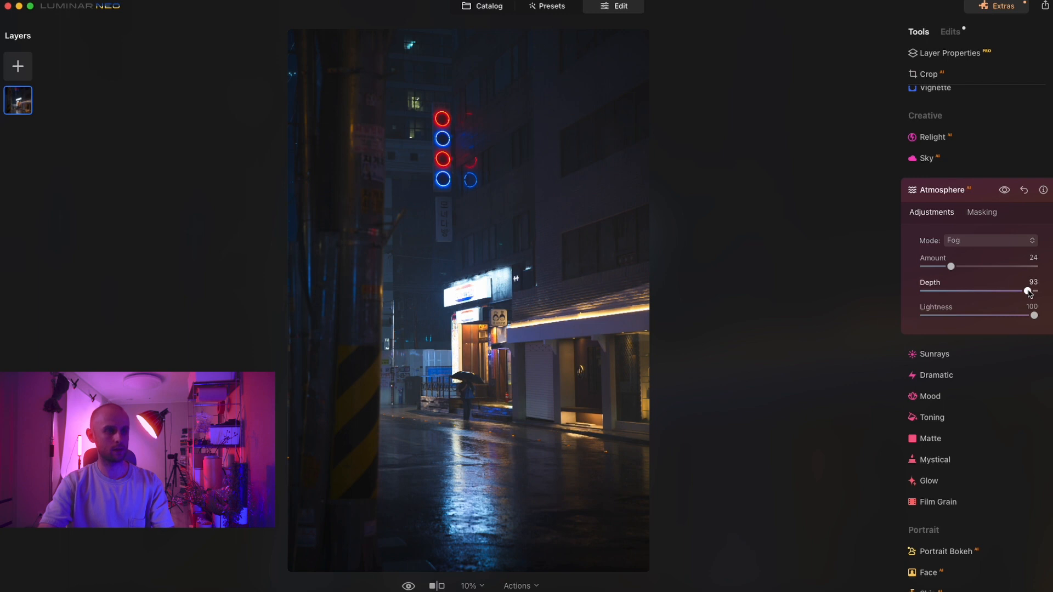
left_click_drag(1027, 292, 948, 292)
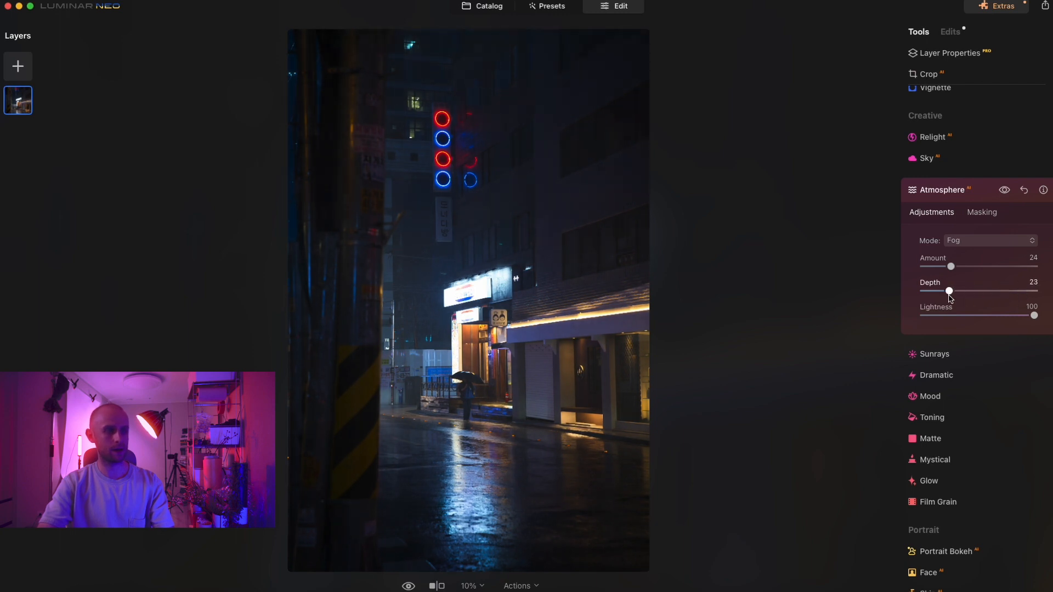
left_click_drag(949, 291, 944, 291)
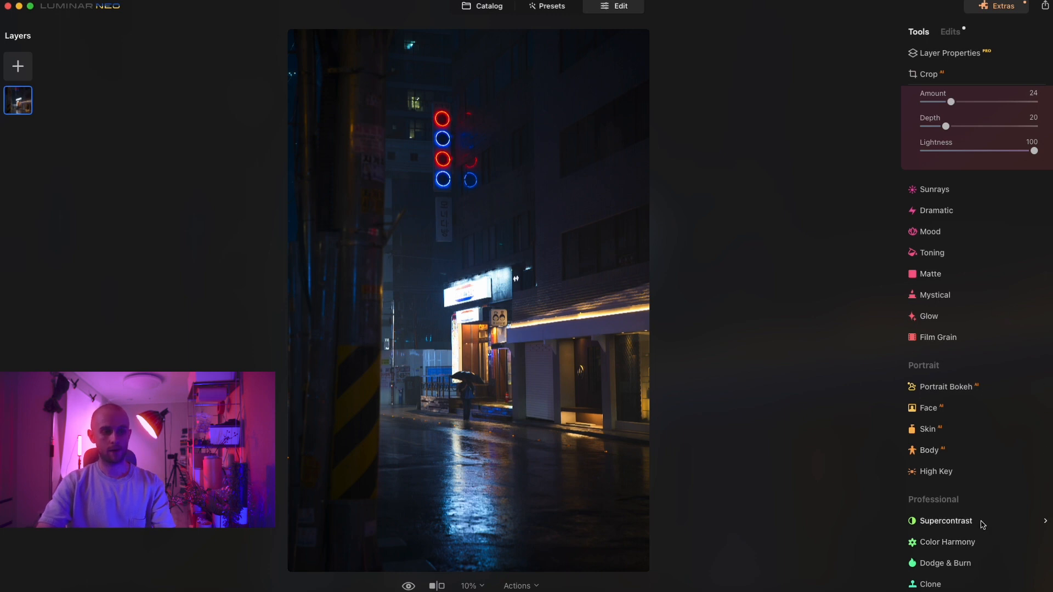
In Supercontrast, try highlights contrast and balance, then zero it and add Midtones Contrast 22
left_click(945, 519)
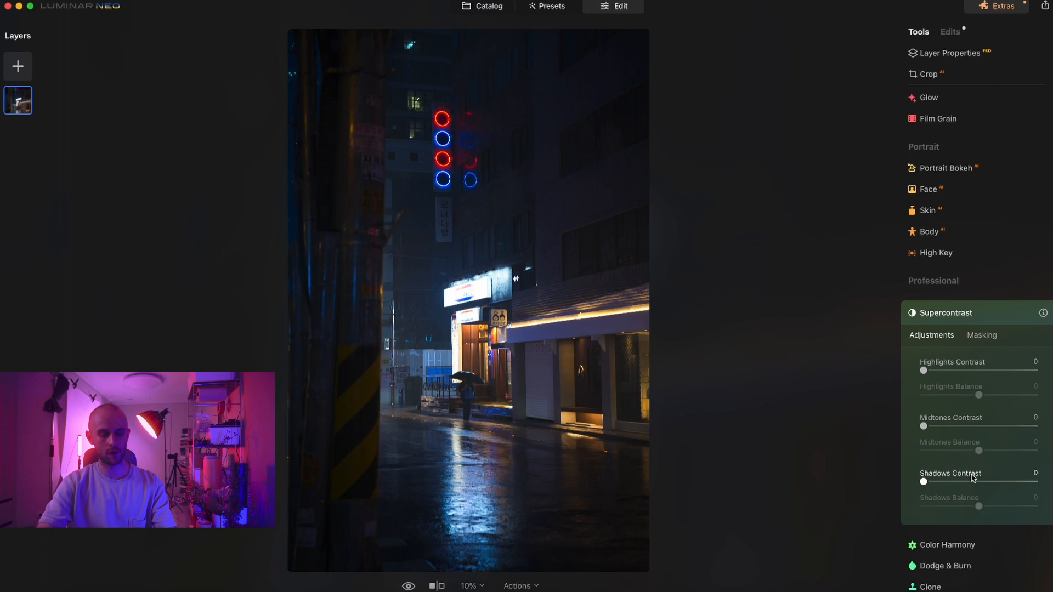
left_click_drag(923, 371, 962, 370)
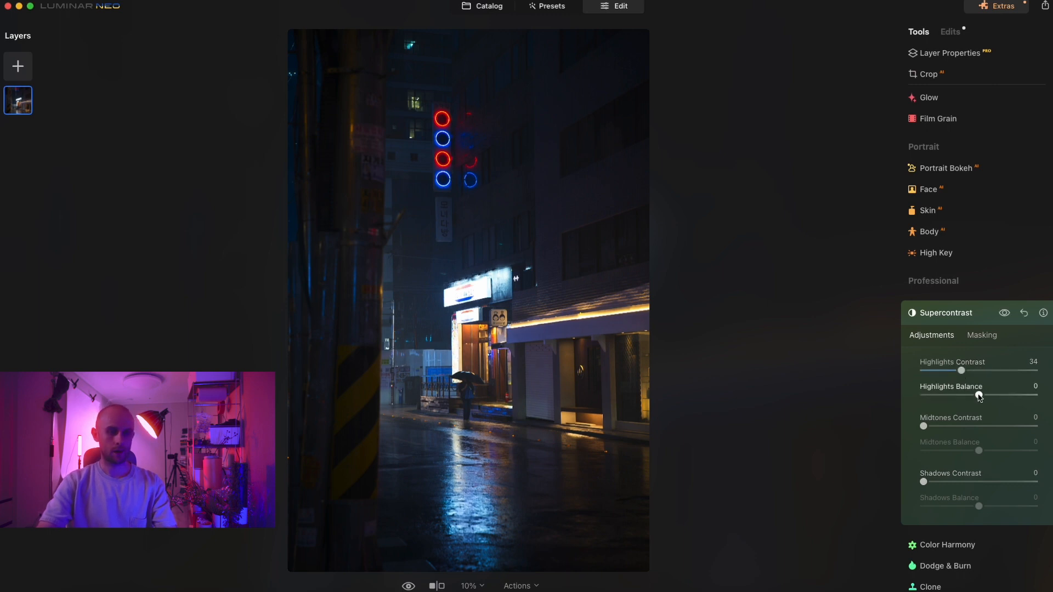
left_click_drag(978, 395, 987, 395)
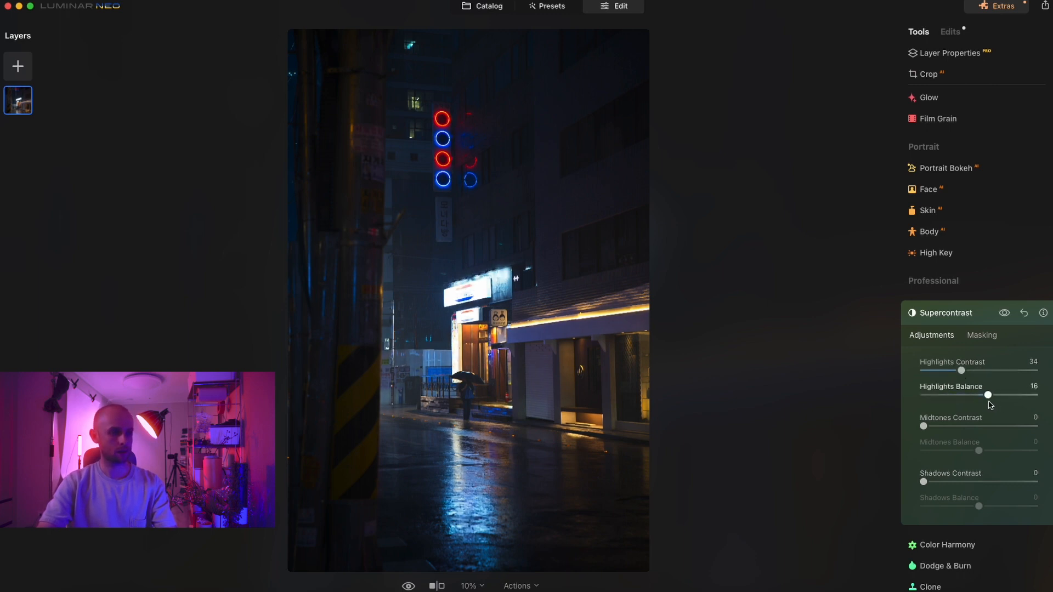
left_click_drag(987, 395, 977, 395)
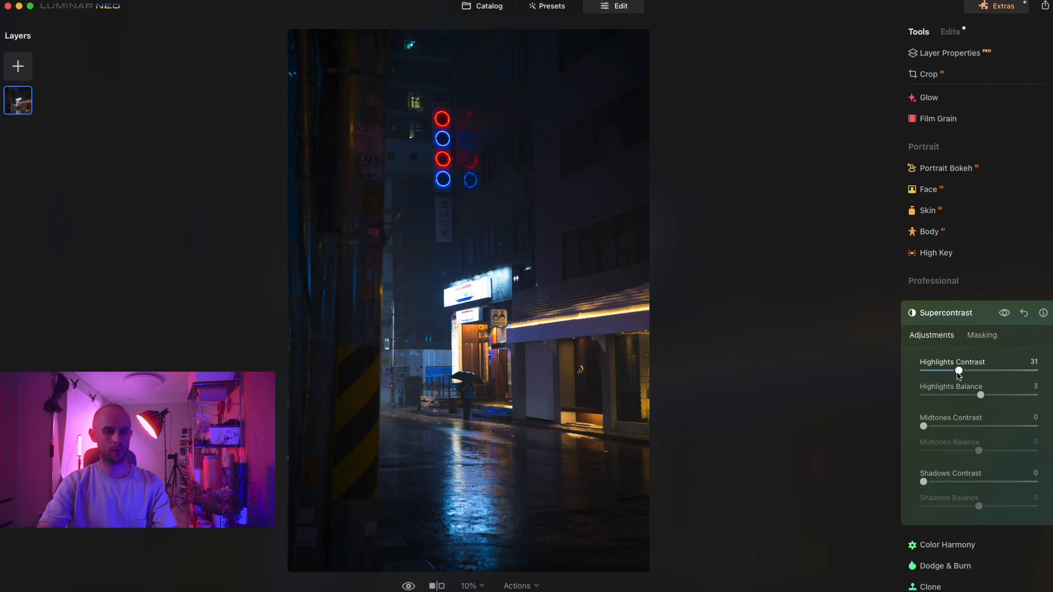
left_click_drag(959, 370, 928, 369)
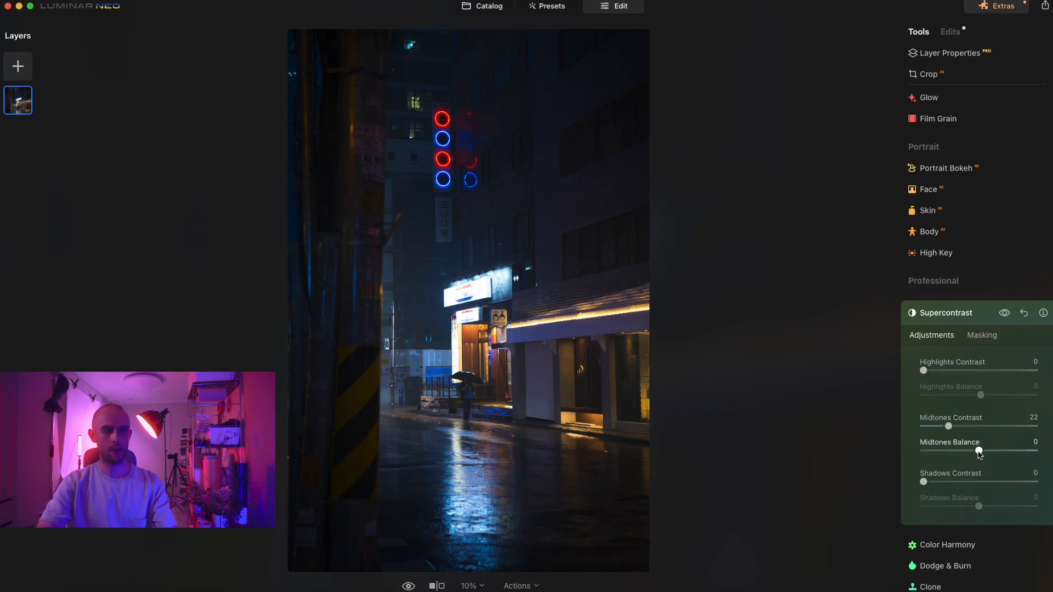
Push the Midtones Balance negative, settling at -36
left_click_drag(977, 451, 955, 451)
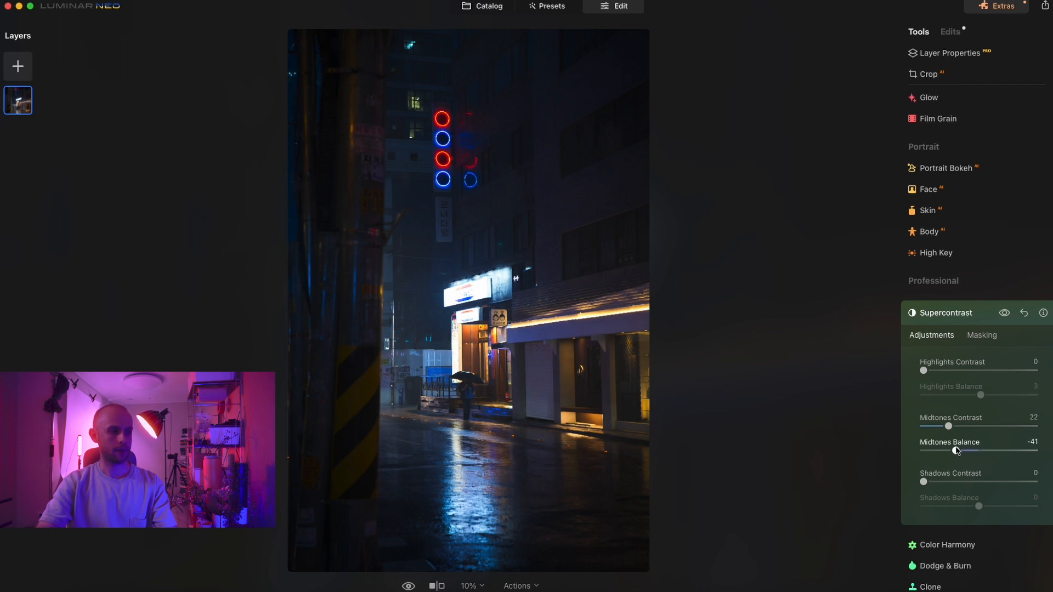
left_click_drag(956, 451, 965, 451)
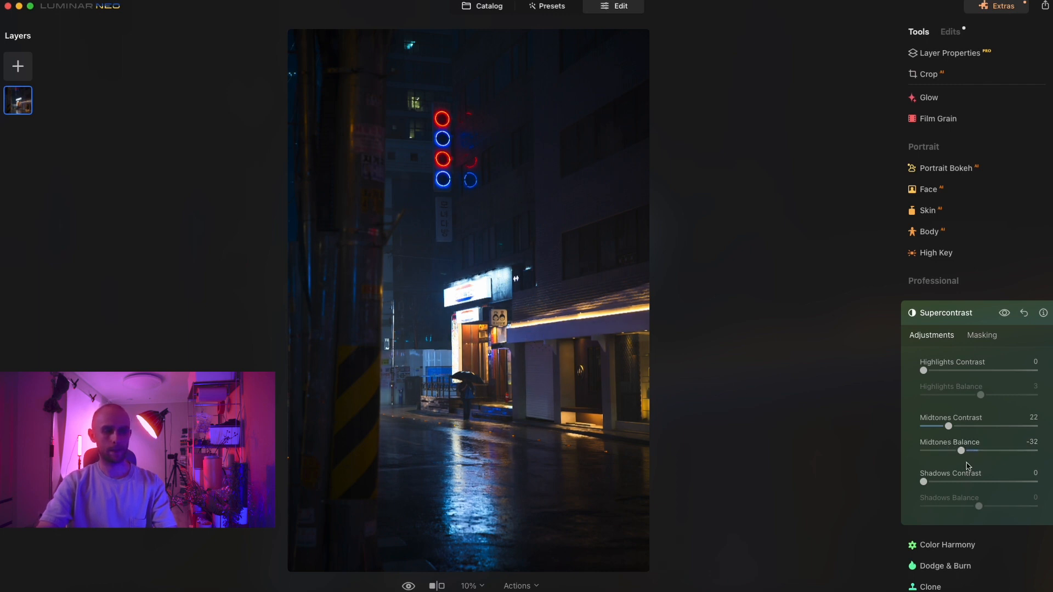
left_click_drag(962, 451, 956, 451)
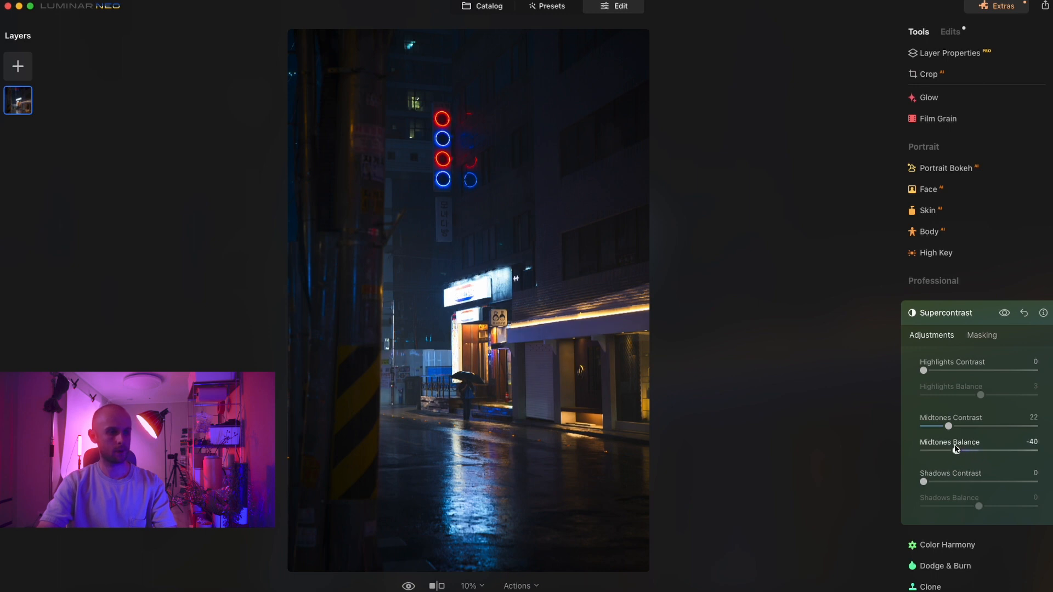
left_click_drag(957, 450, 952, 450)
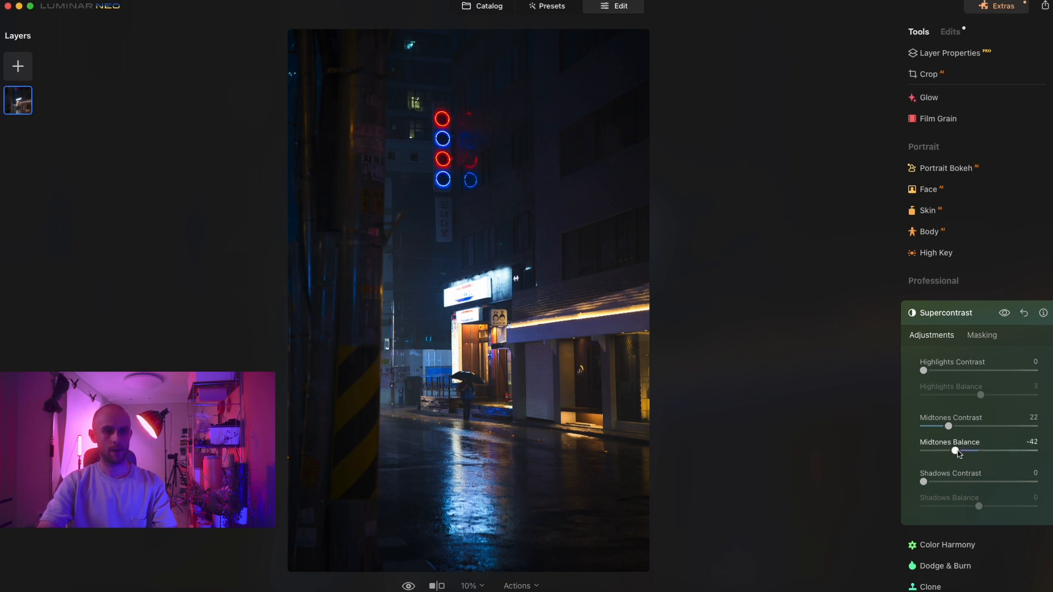
Add Shadows Contrast 25 and settle Shadows Balance at 28
left_click_drag(979, 507, 993, 506)
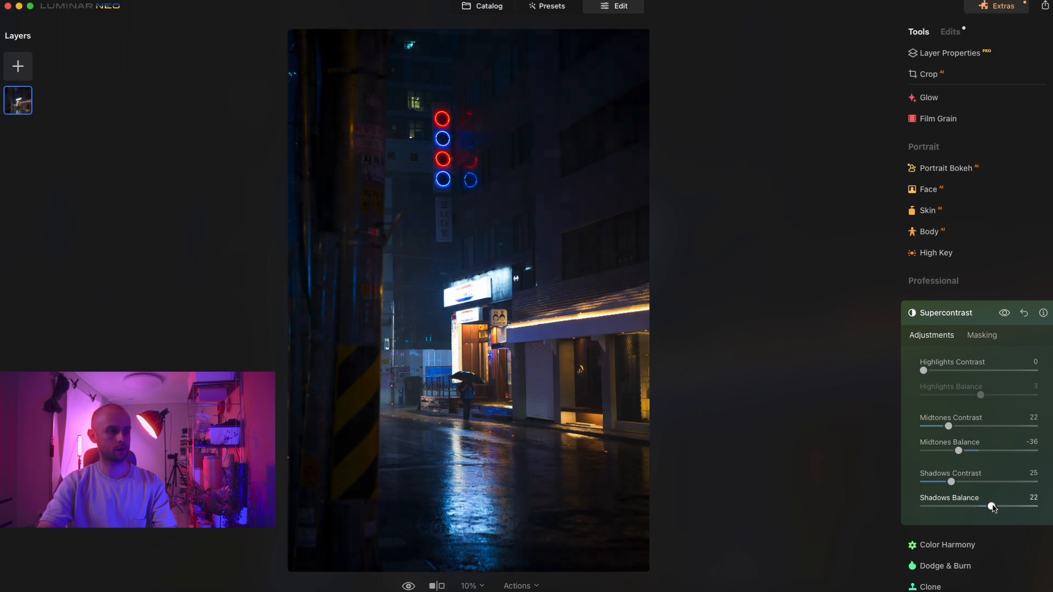
left_click_drag(992, 507, 987, 507)
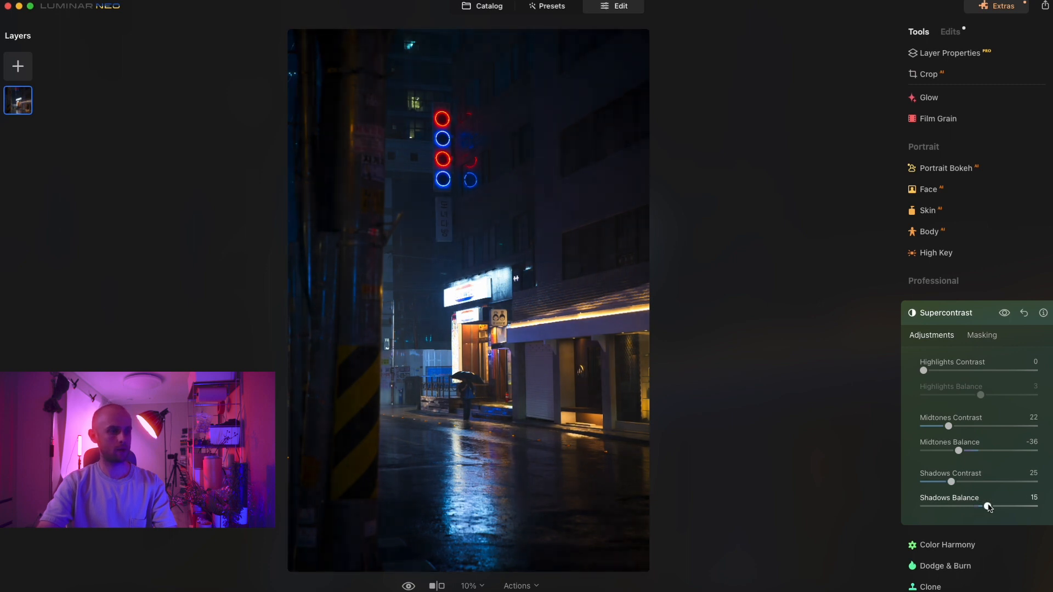
left_click_drag(987, 507, 991, 506)
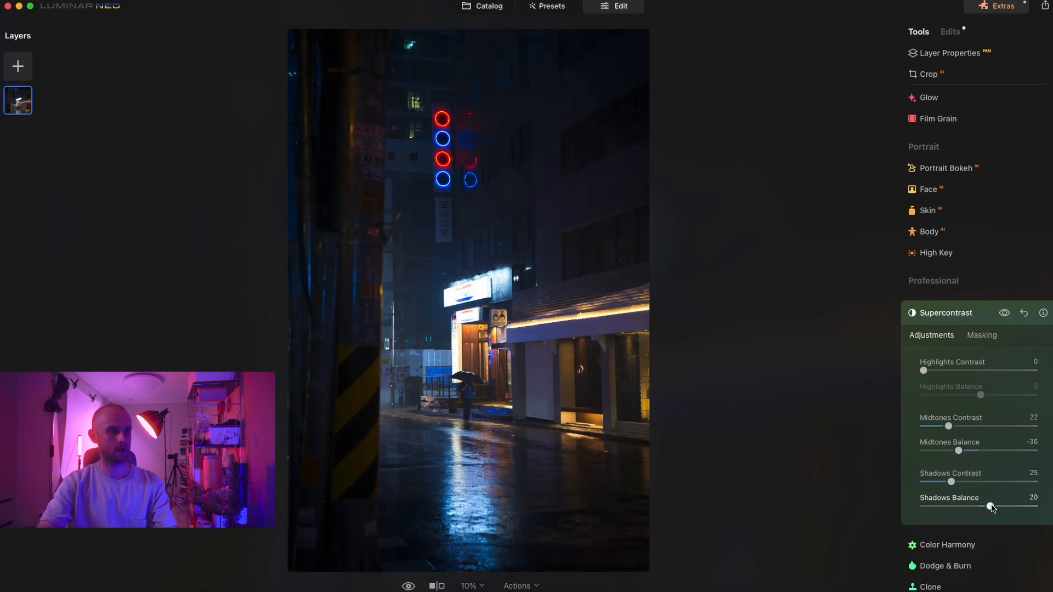
left_click_drag(989, 506, 996, 507)
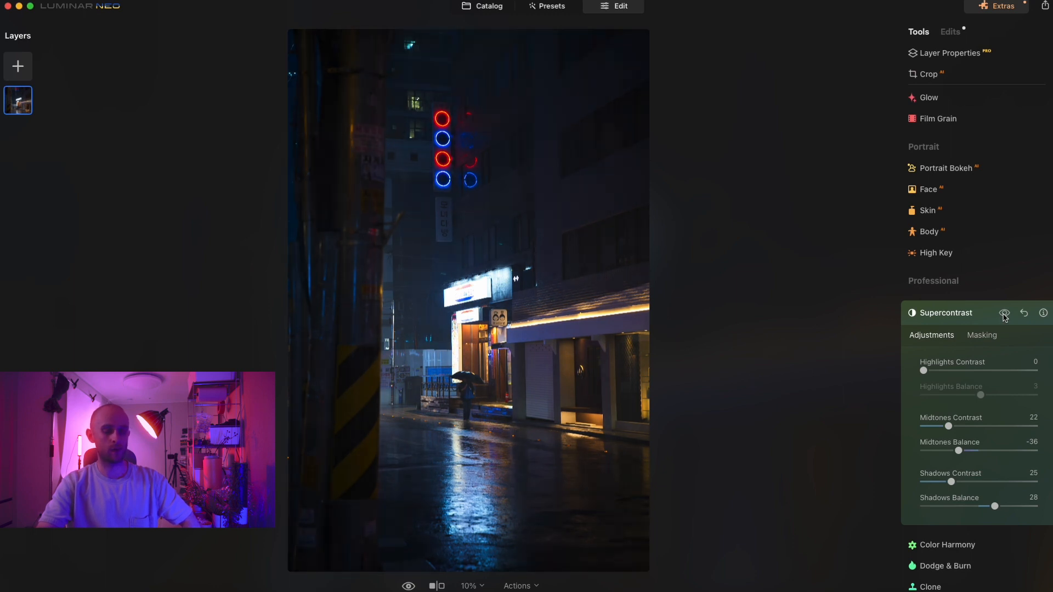
Add Color Contrast in Color Harmony, starting with Amount 18 and a Hue around 26
left_click(1003, 312)
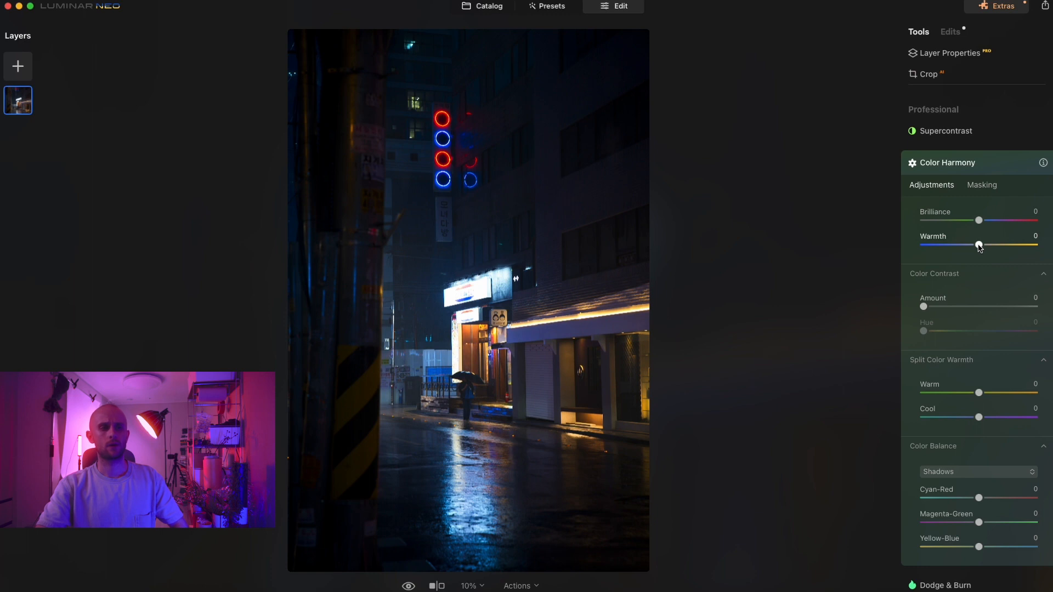
left_click_drag(979, 244, 992, 245)
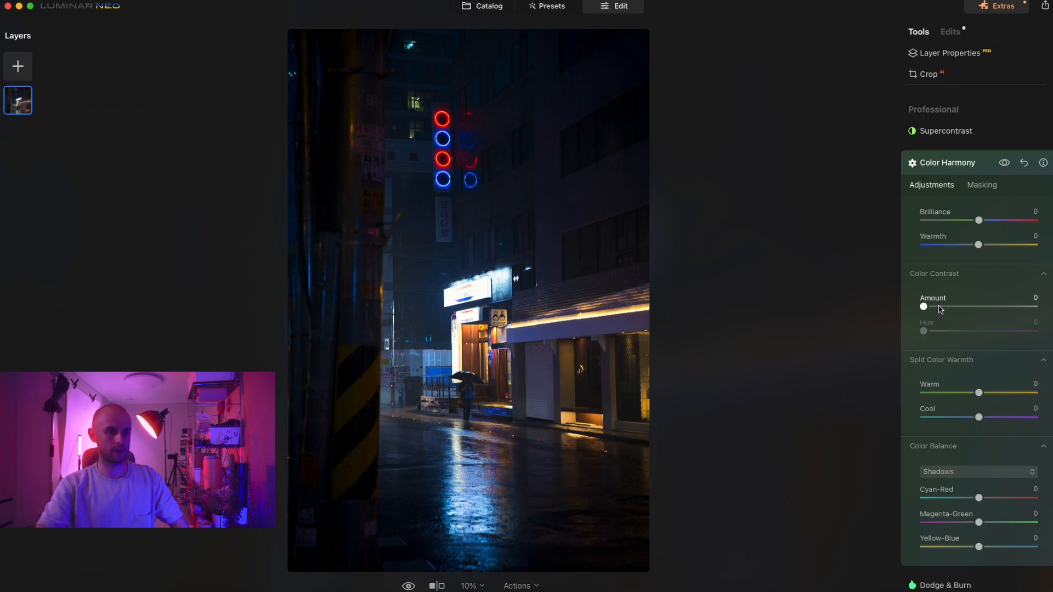
left_click_drag(924, 306, 943, 306)
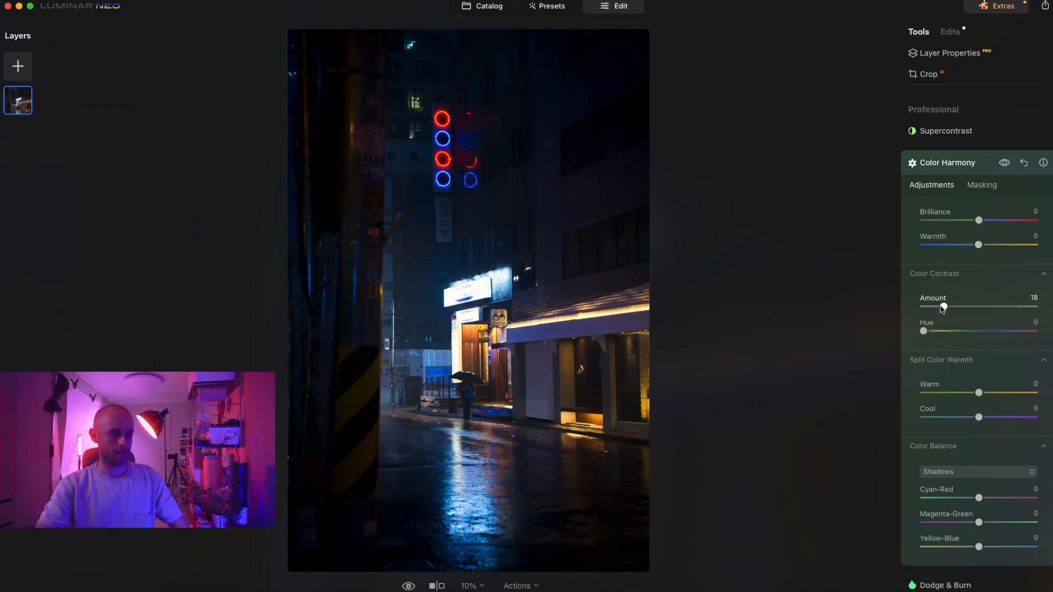
left_click_drag(923, 330, 929, 331)
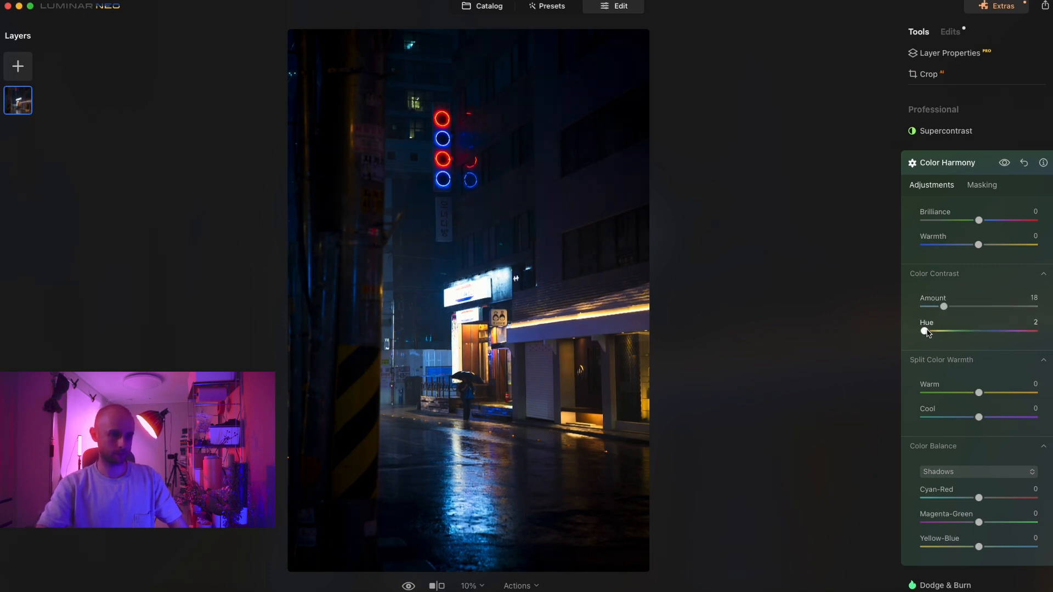
left_click_drag(928, 330, 923, 330)
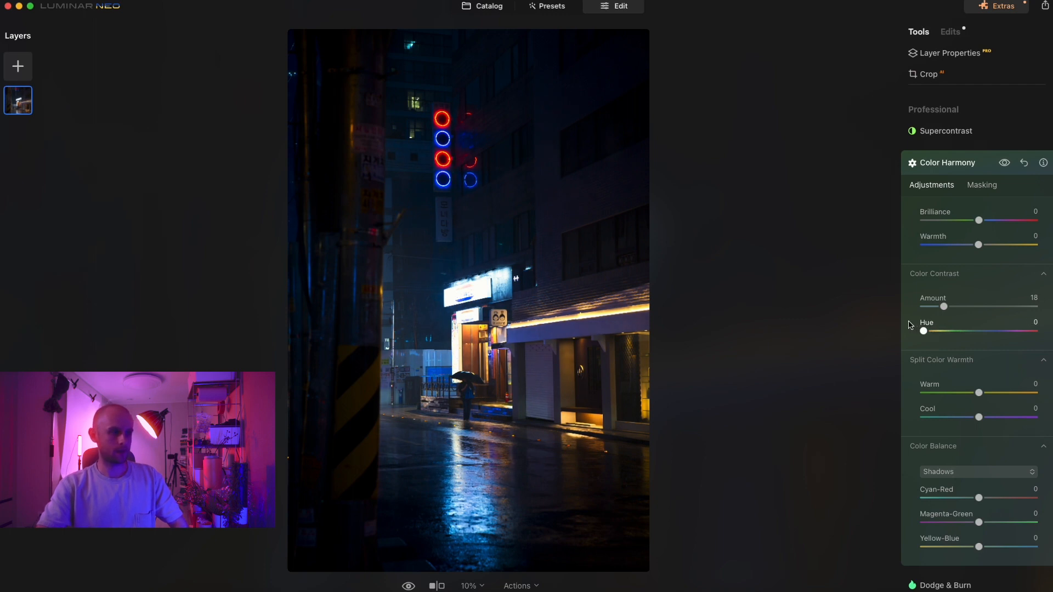
left_click_drag(923, 330, 933, 331)
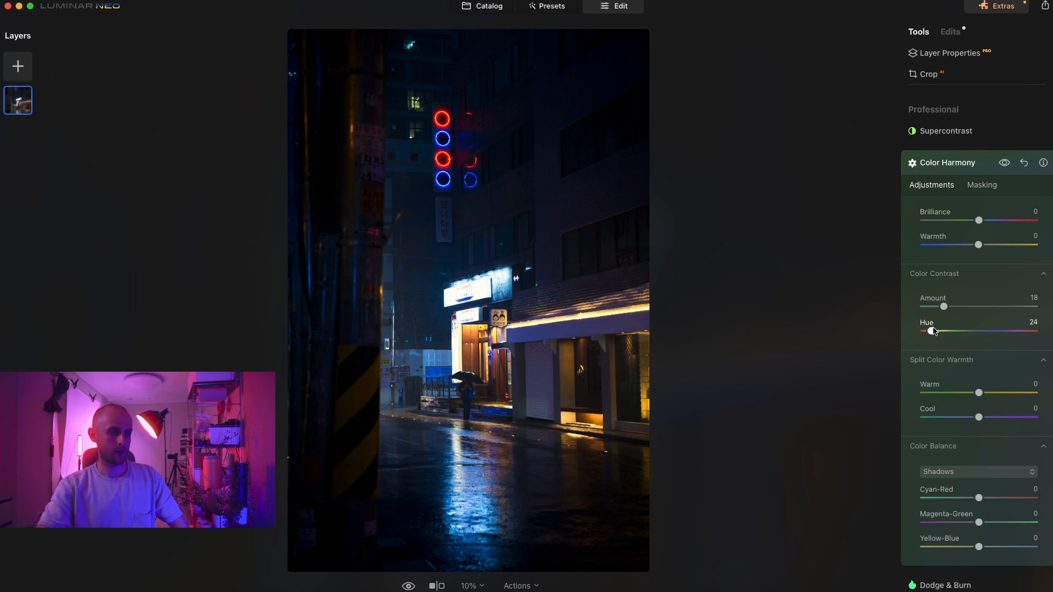
left_click_drag(935, 330, 931, 331)
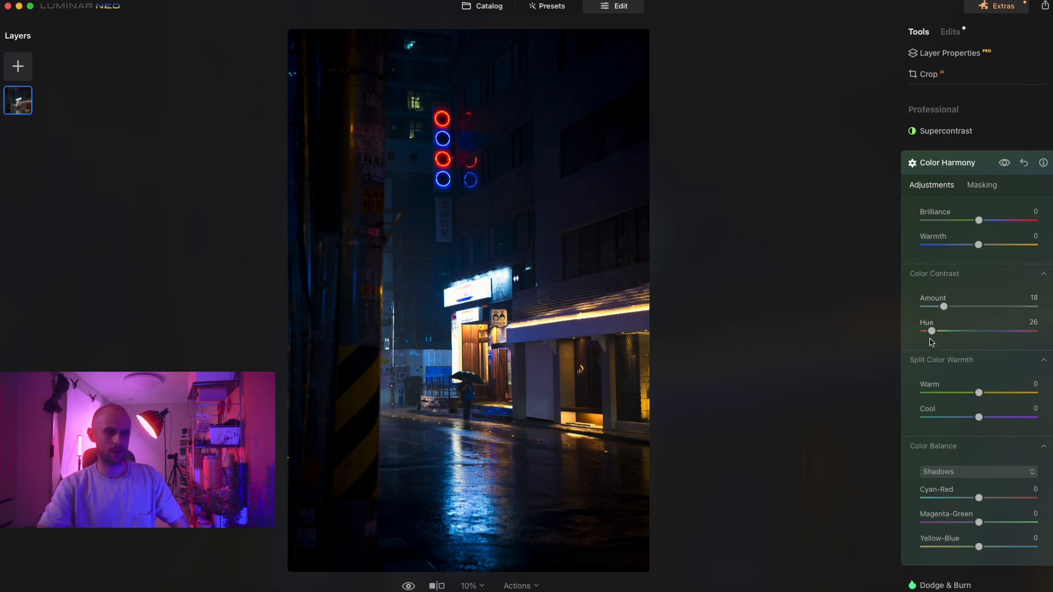
Settle Color Contrast at Hue 29 and Amount 29 after trying 25 and 16
left_click_drag(943, 305, 924, 306)
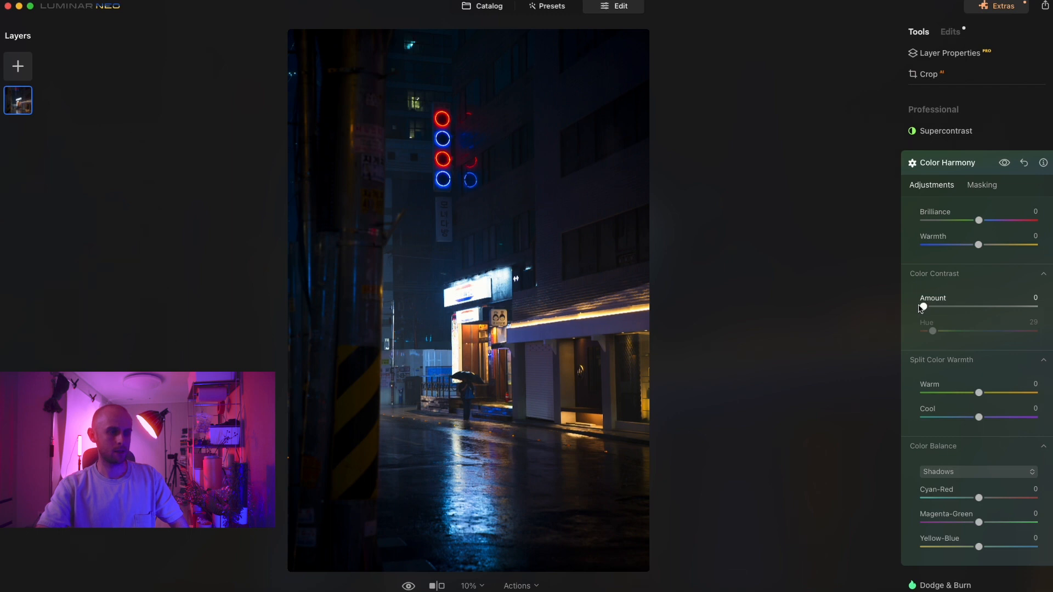
left_click_drag(923, 307, 949, 307)
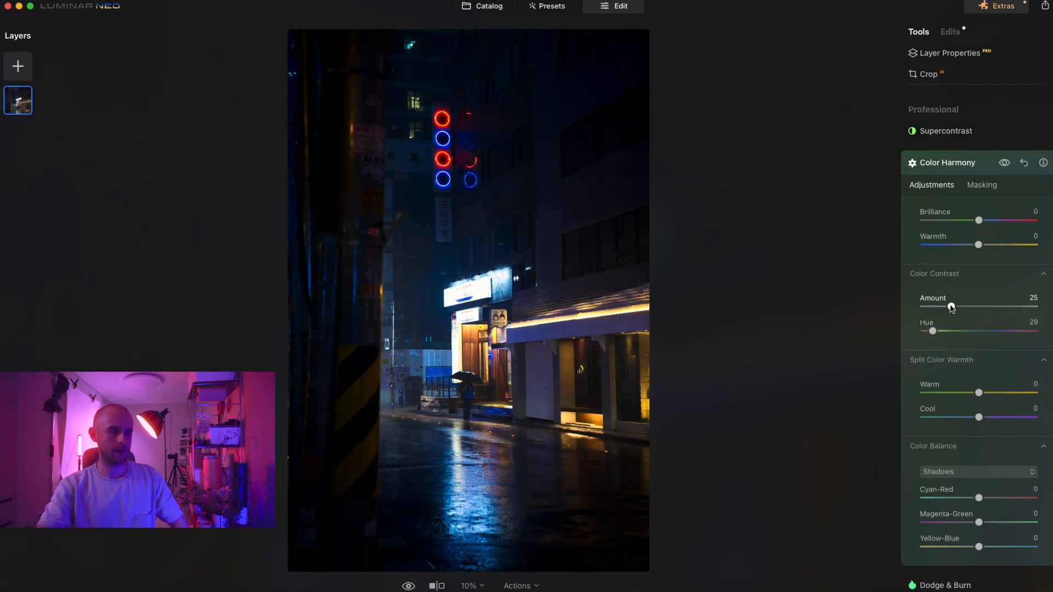
left_click_drag(950, 307, 941, 307)
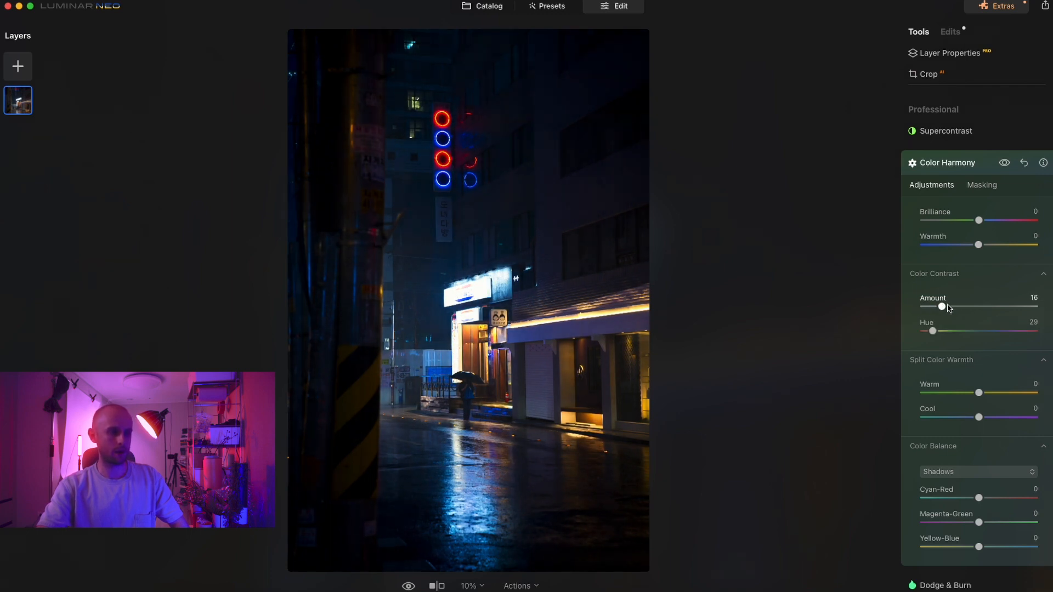
left_click_drag(941, 306, 956, 306)
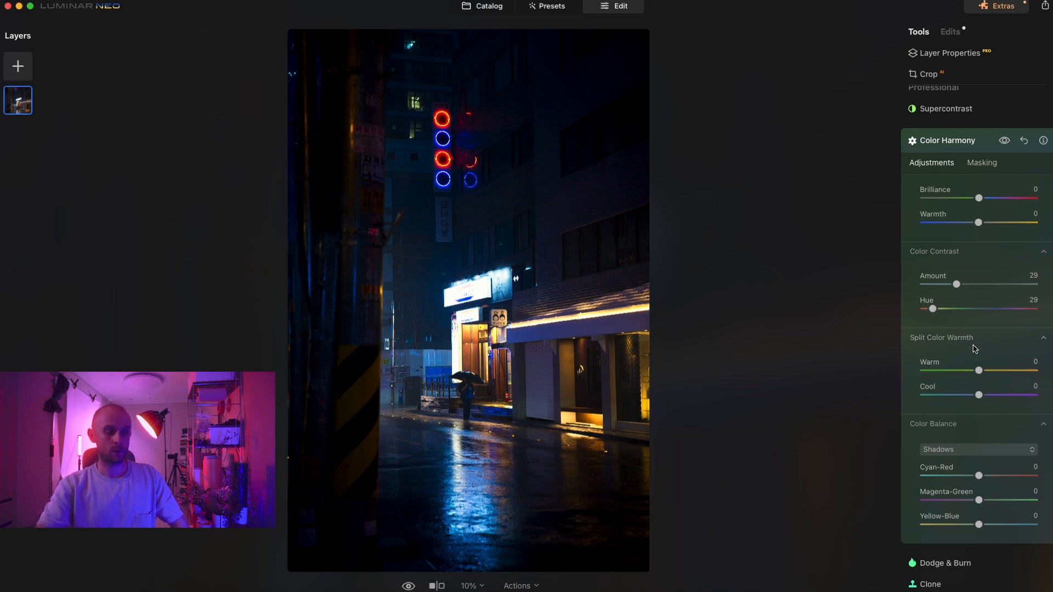
mouse_move(961, 379)
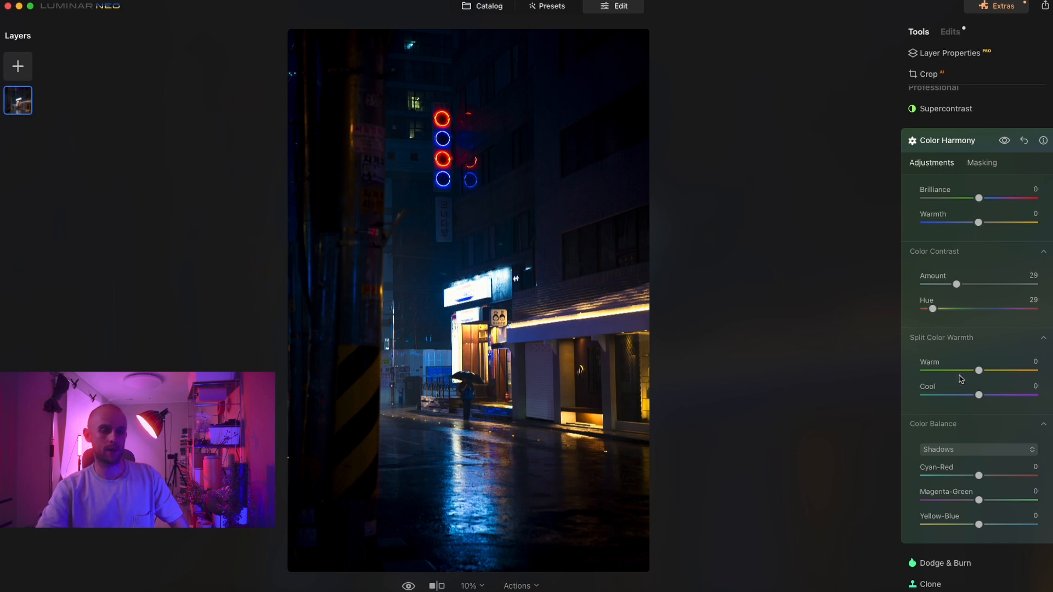
Set Split Color Warmth Warm to 9 after sweeping the slider to both extremes
left_click_drag(978, 370, 924, 370)
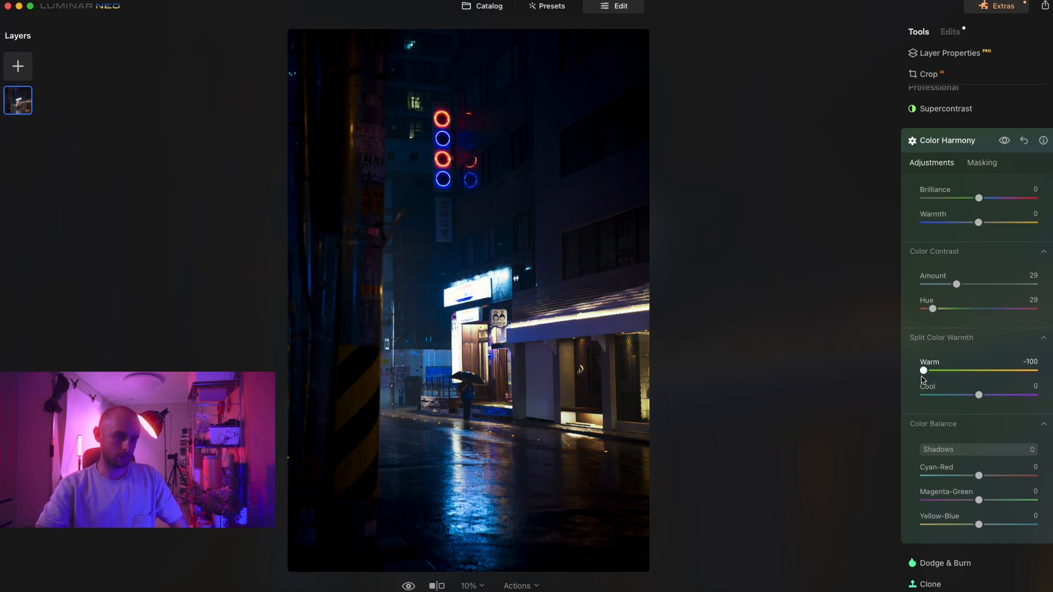
left_click_drag(923, 370, 1034, 370)
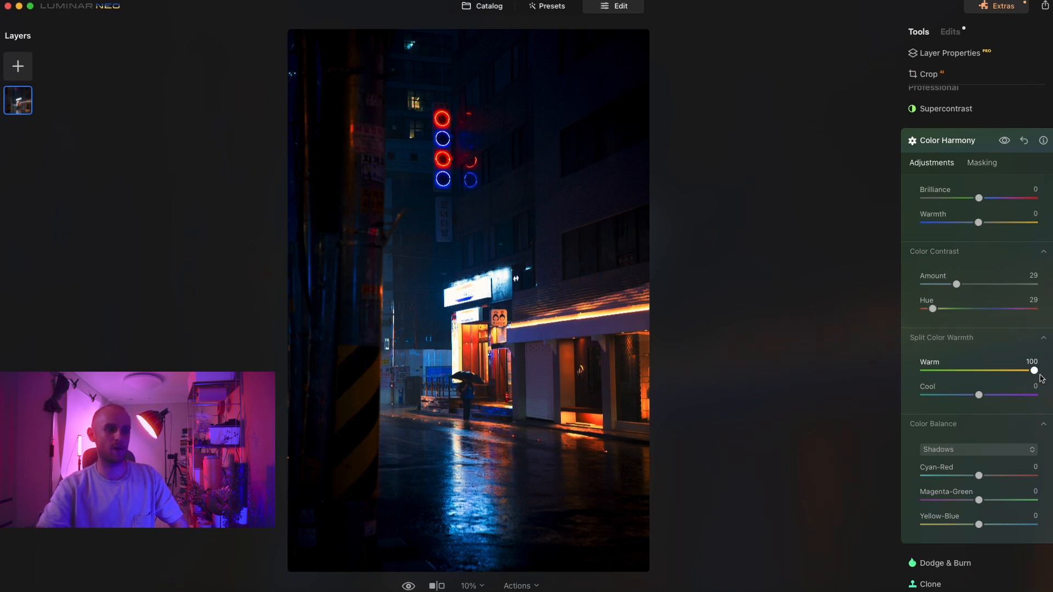
left_click_drag(1033, 369, 988, 370)
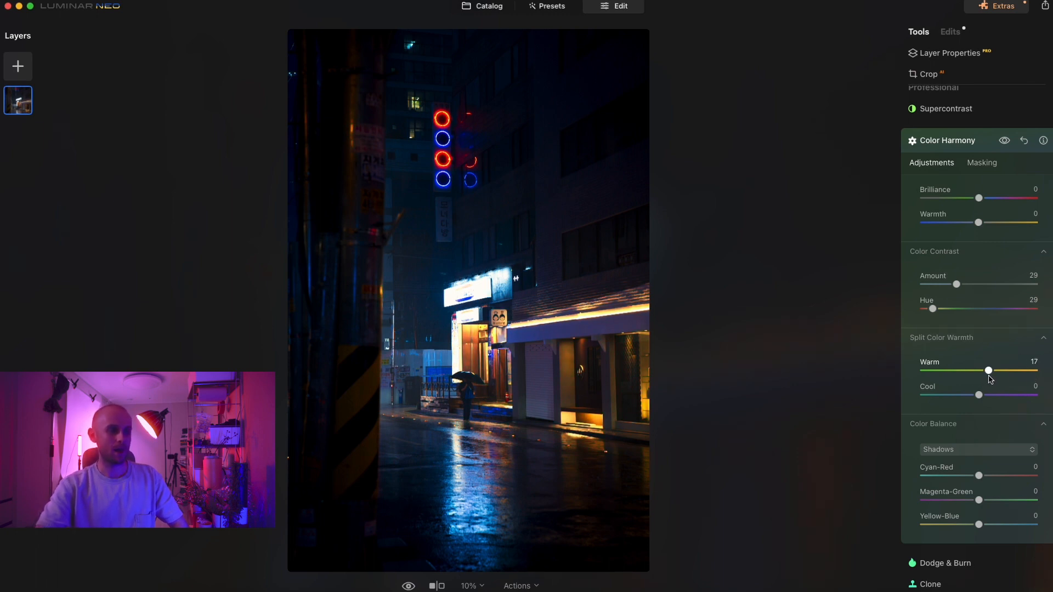
left_click_drag(988, 369, 983, 369)
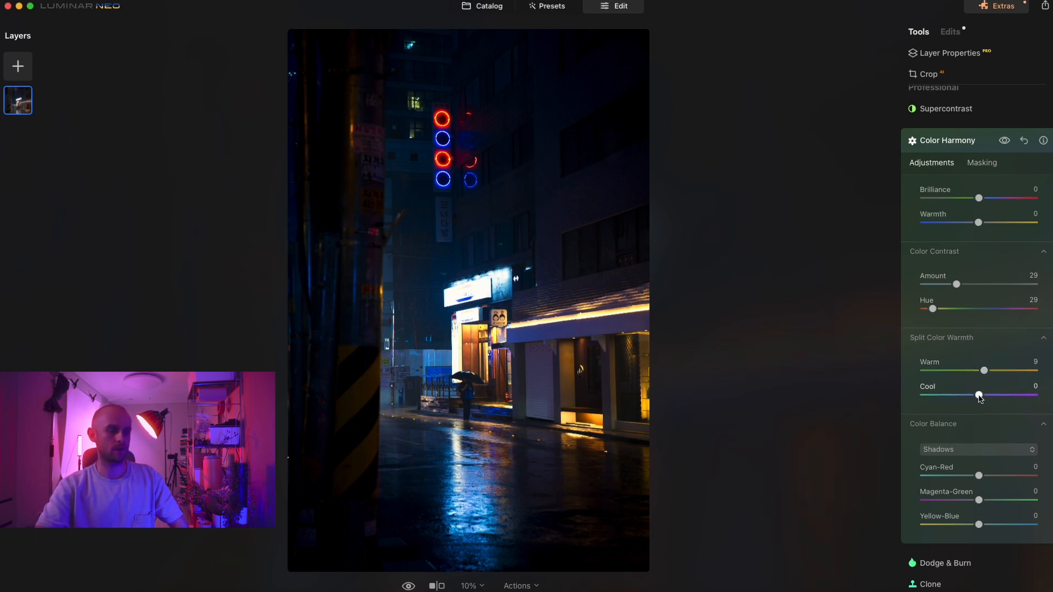
Try the Cool split tone from -33 to 67 and bring it back to 0
left_click_drag(977, 396, 958, 396)
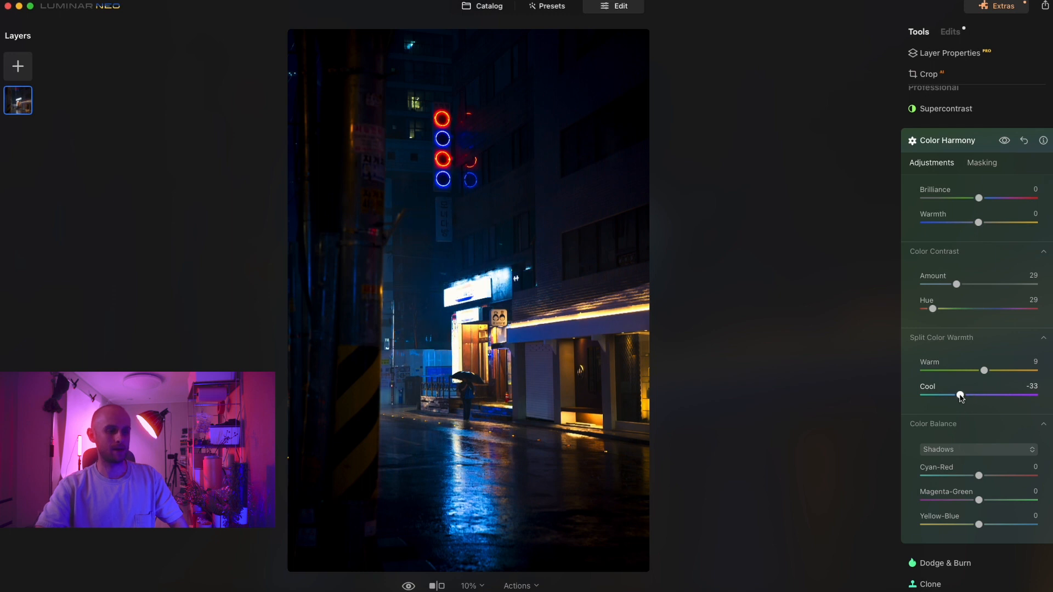
left_click_drag(958, 394, 1013, 395)
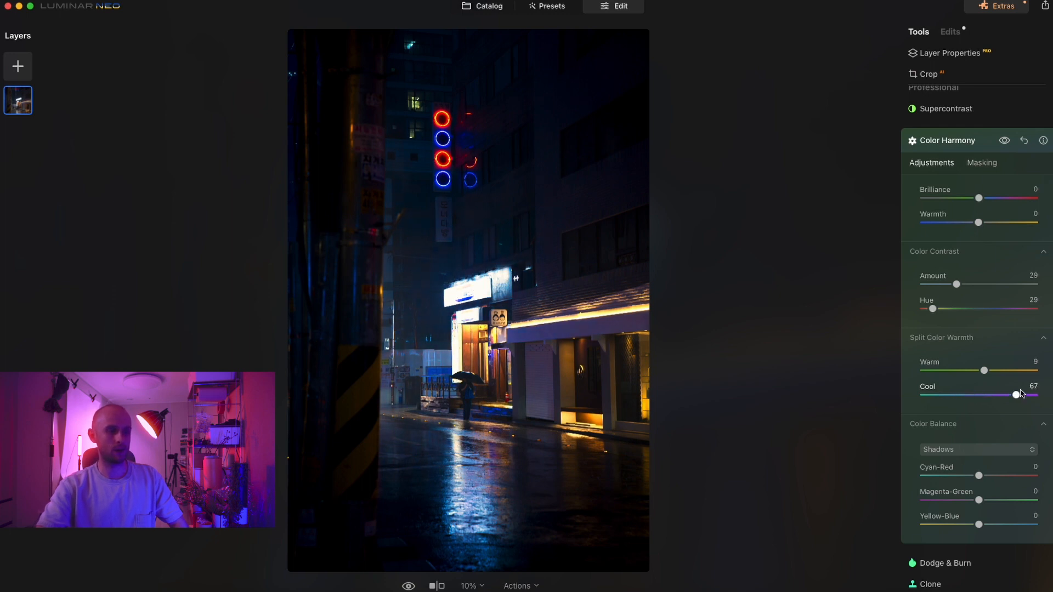
left_click_drag(1014, 395, 982, 395)
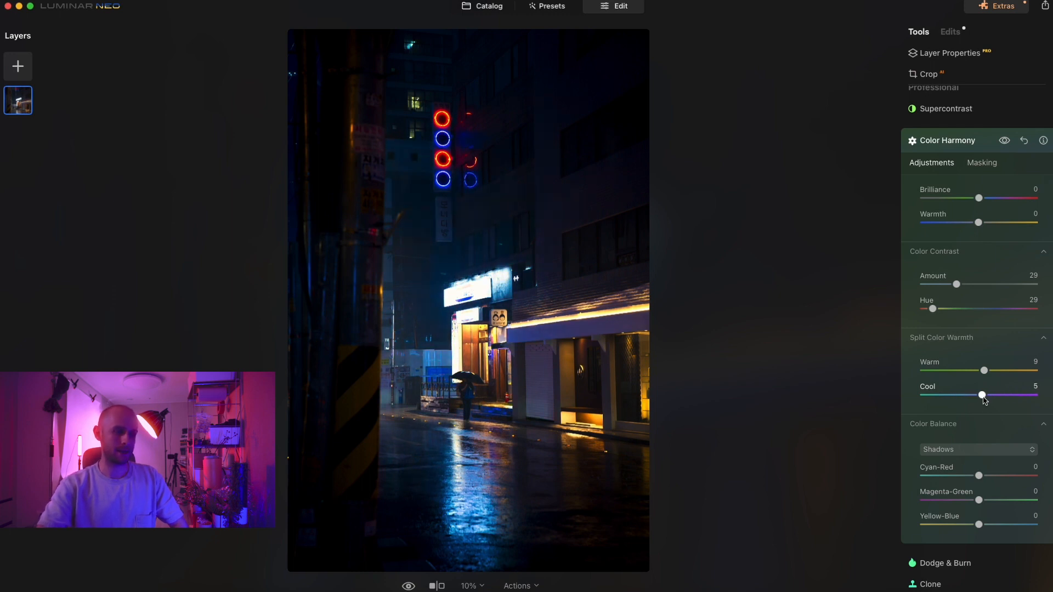
left_click_drag(981, 395, 977, 395)
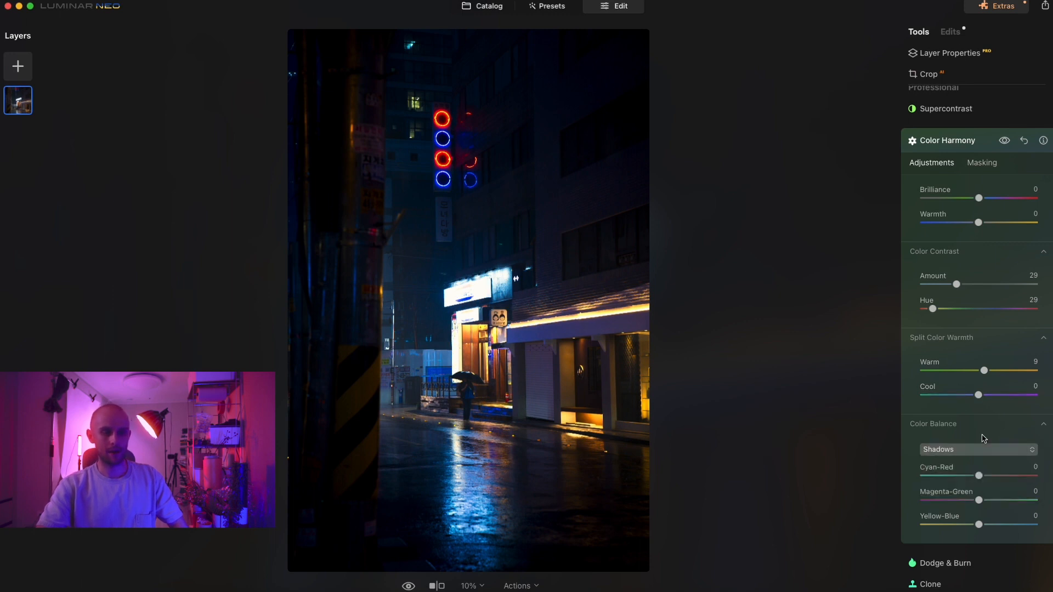
Balance the Midtones, leaving Cyan-Red neutral and Magenta-Green at 3
left_click(976, 449)
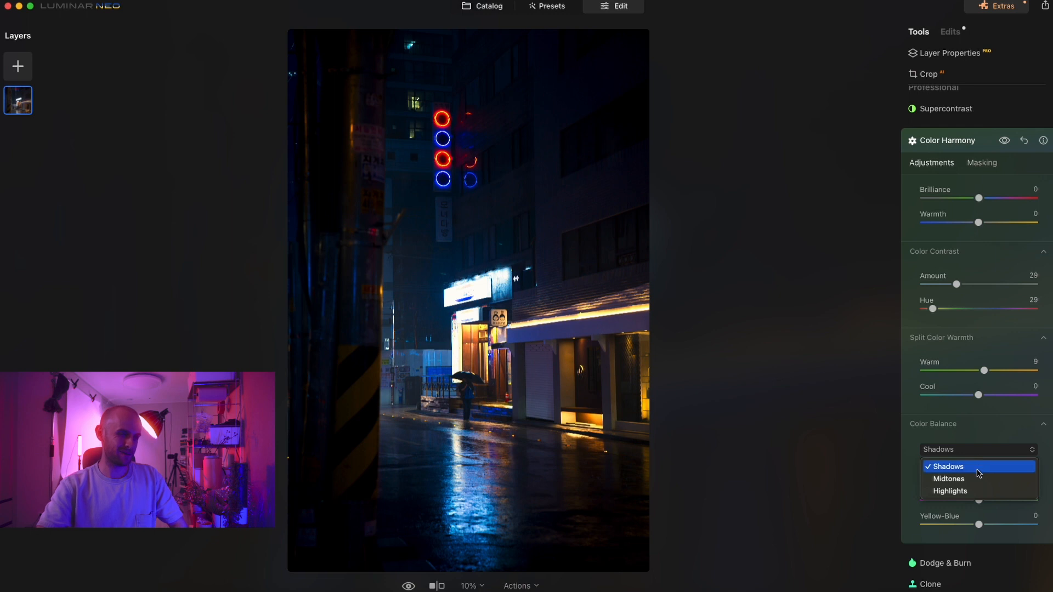
left_click(947, 479)
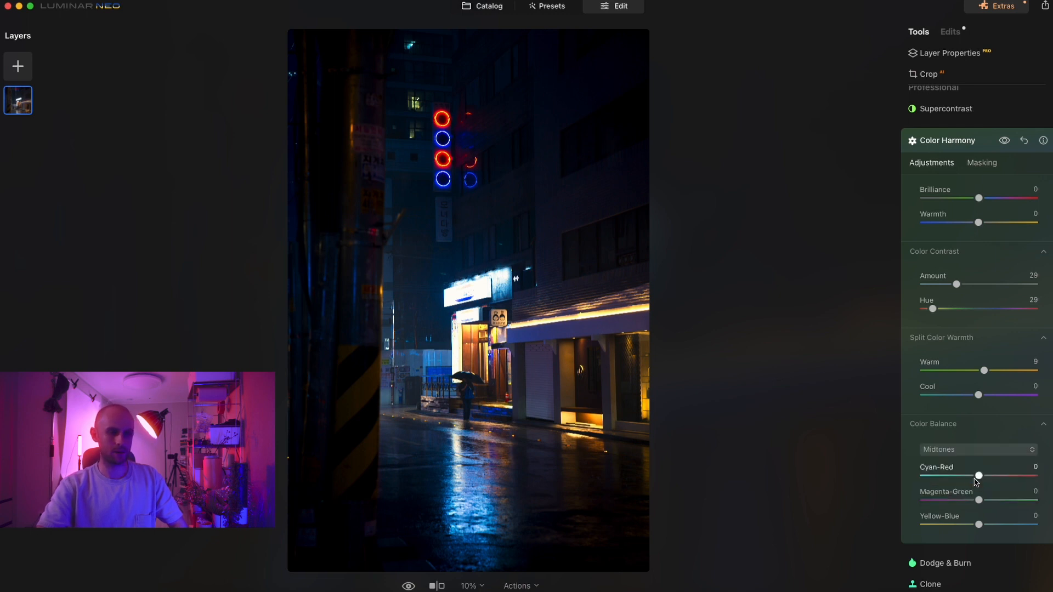
left_click_drag(977, 475, 988, 475)
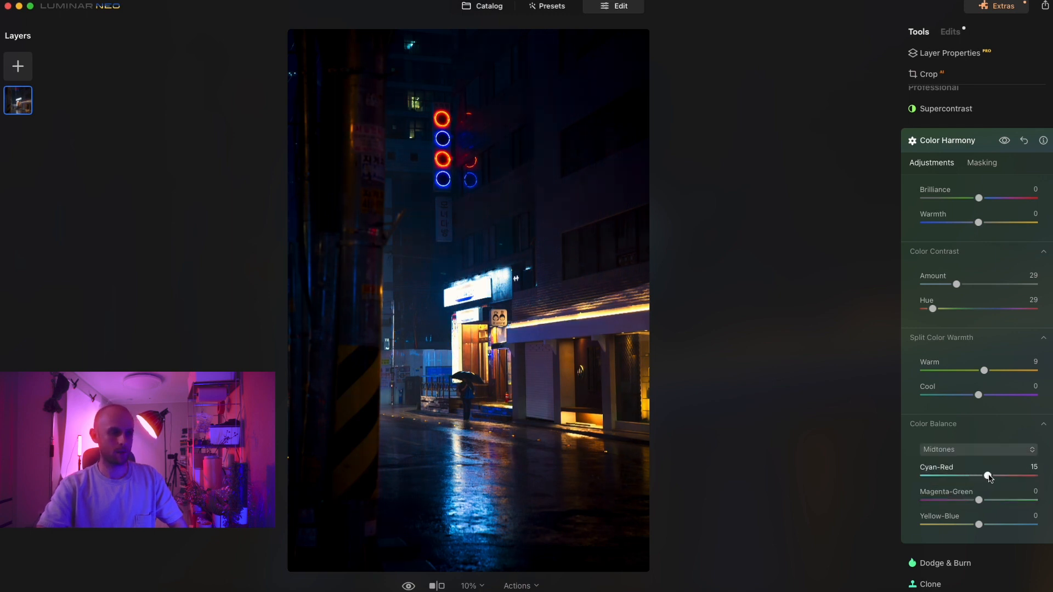
left_click_drag(995, 476, 984, 475)
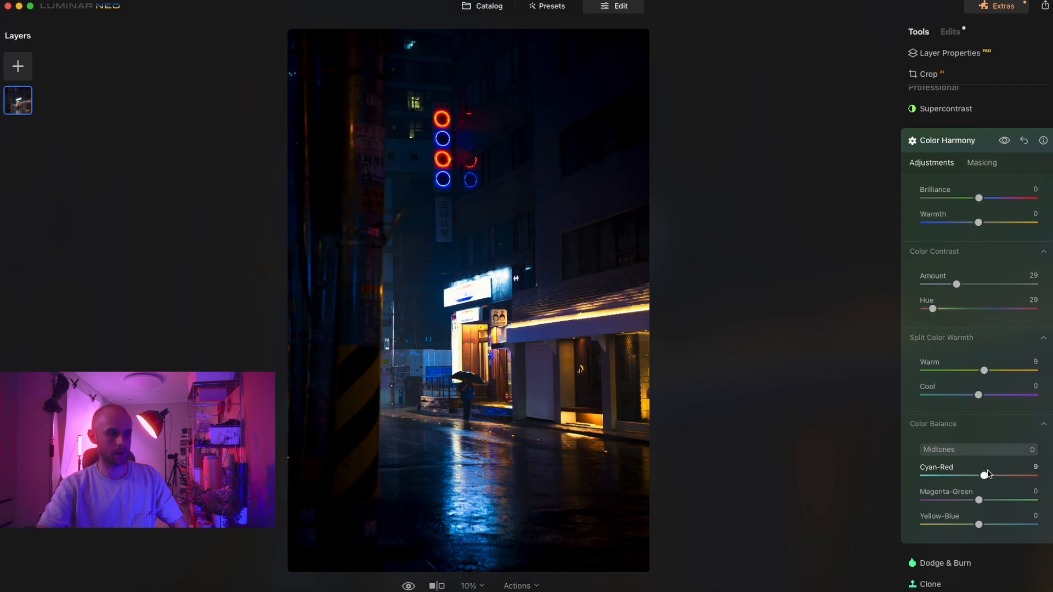
left_click_drag(983, 475, 979, 475)
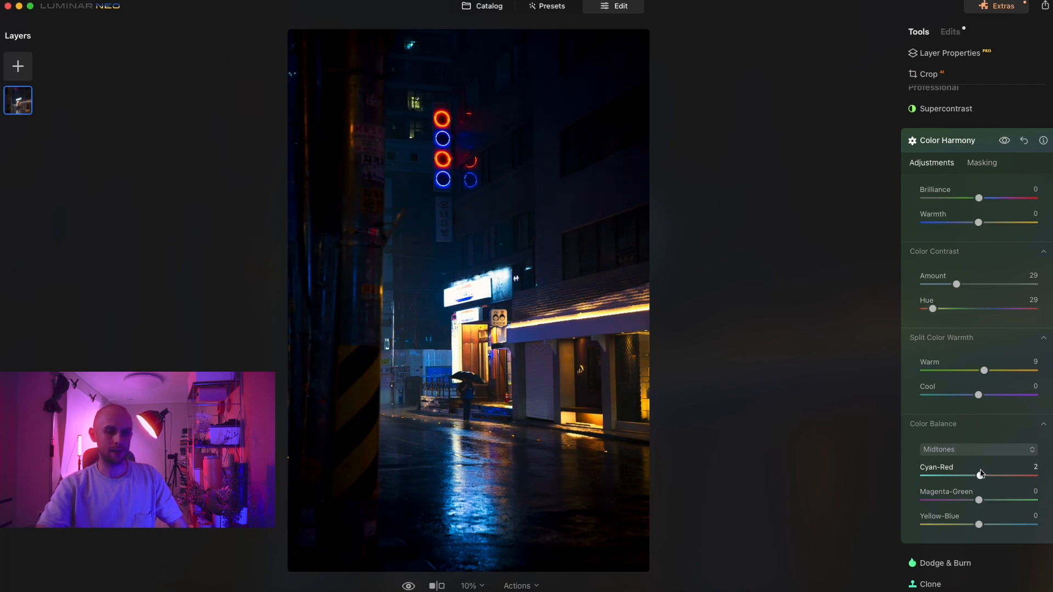
left_click_drag(981, 475, 923, 475)
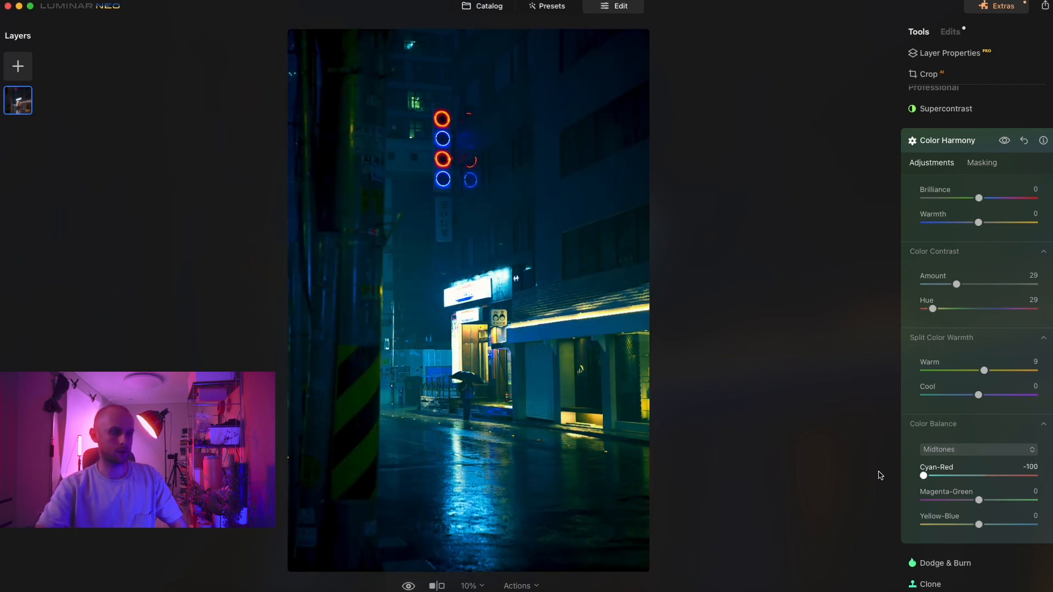
left_click_drag(924, 475, 978, 475)
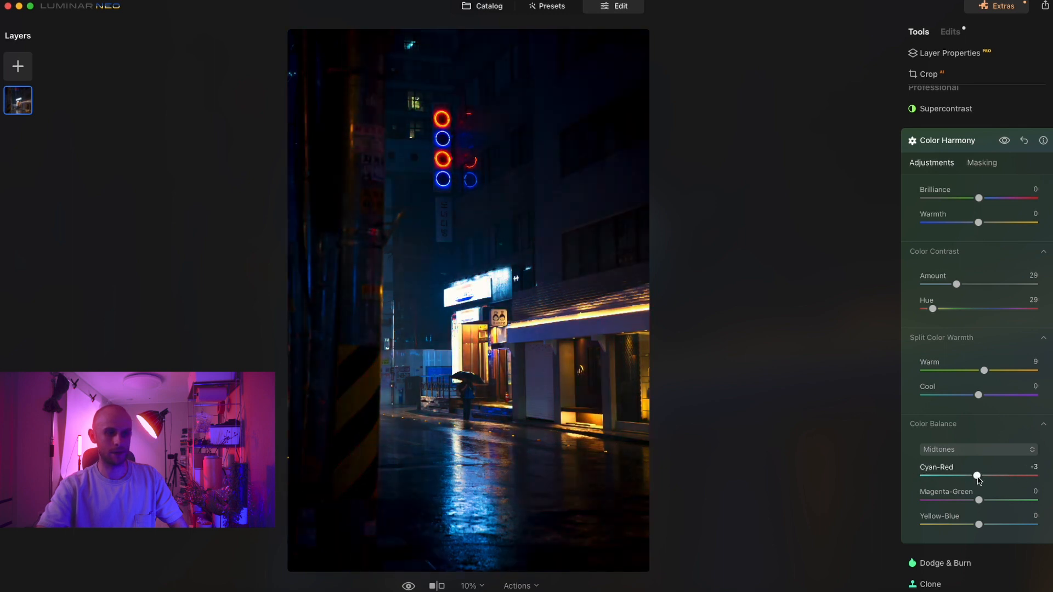
left_click_drag(976, 476, 979, 476)
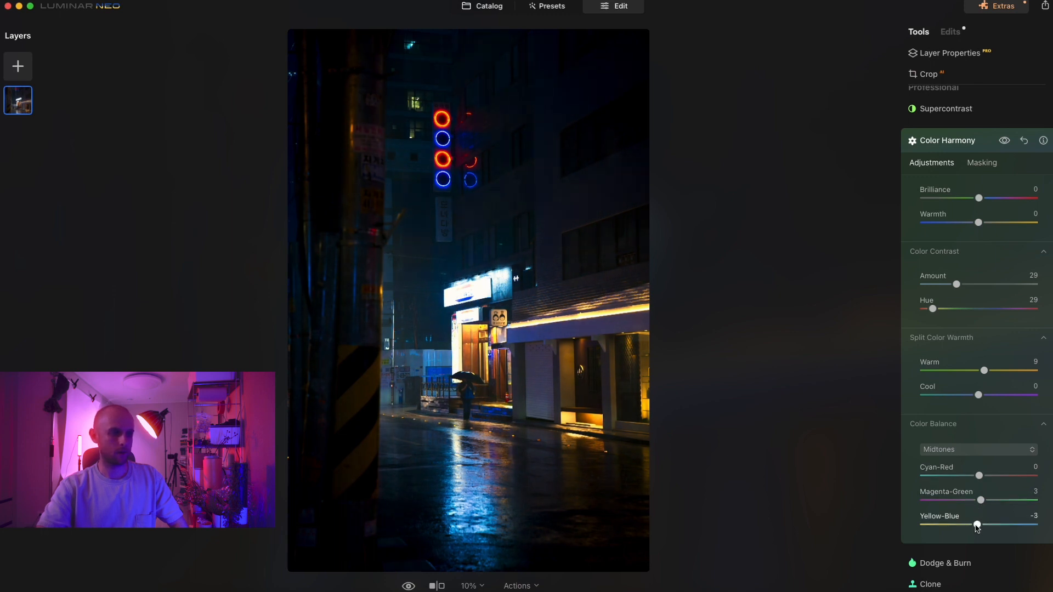
Set Midtones Yellow-Blue to -3 and compare with Color Harmony off and on
left_click_drag(977, 525, 973, 525)
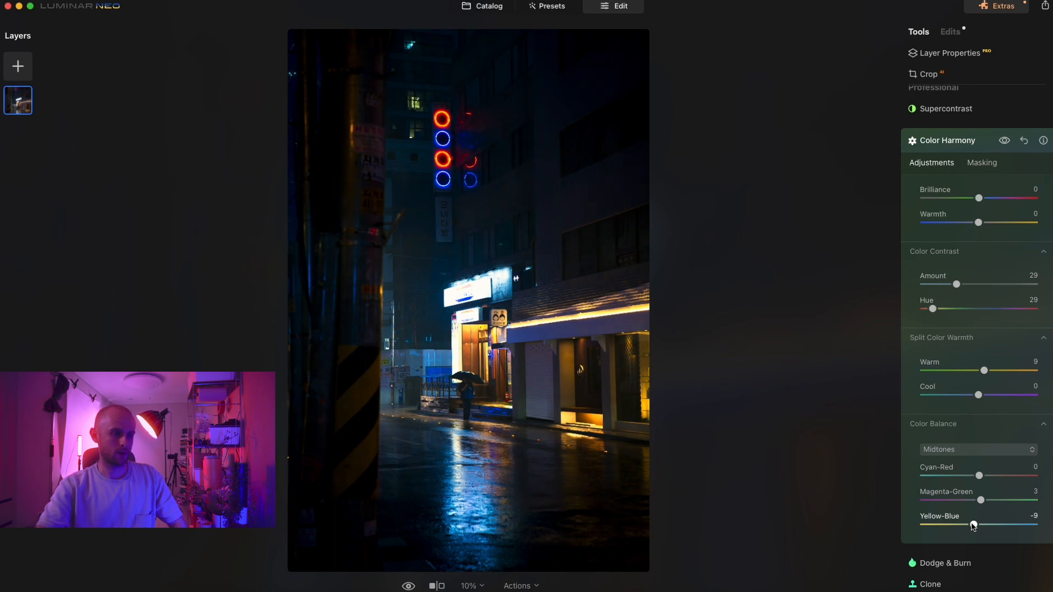
left_click_drag(973, 524, 977, 524)
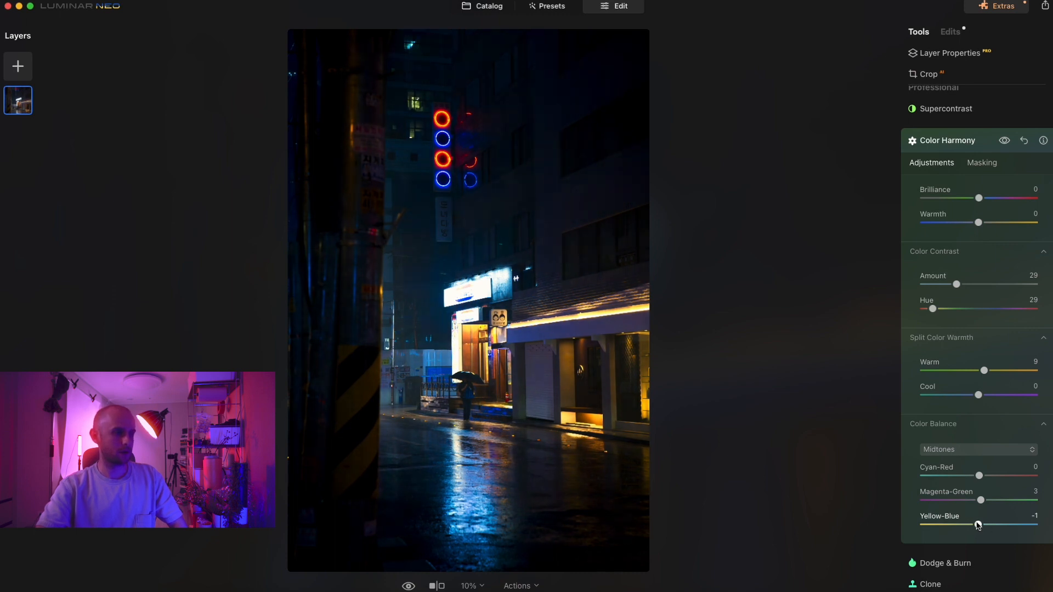
left_click_drag(978, 525, 975, 525)
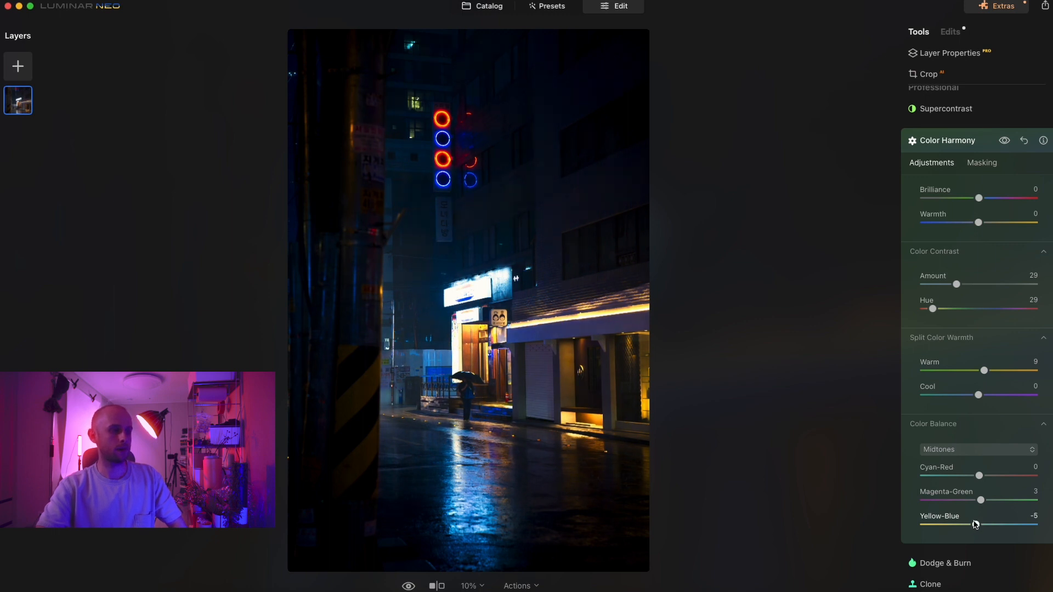
left_click_drag(976, 524, 979, 524)
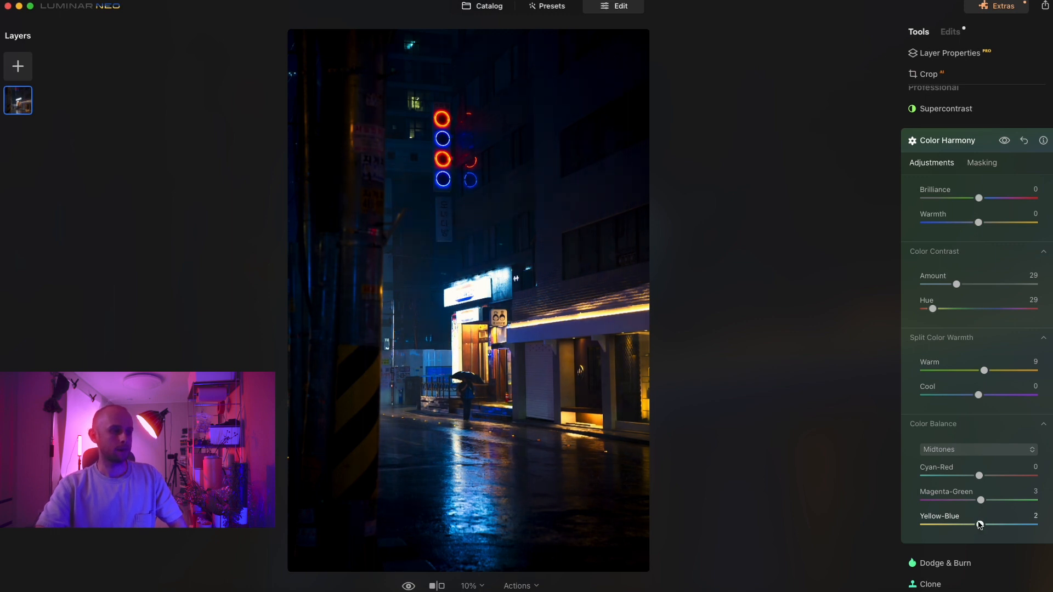
left_click_drag(979, 524, 977, 524)
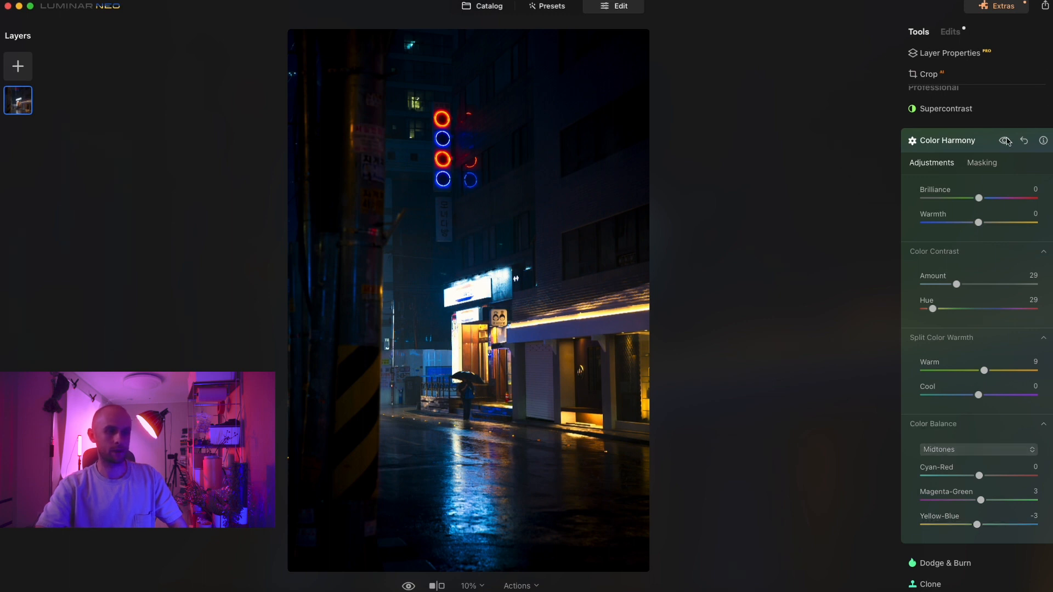
left_click(1006, 142)
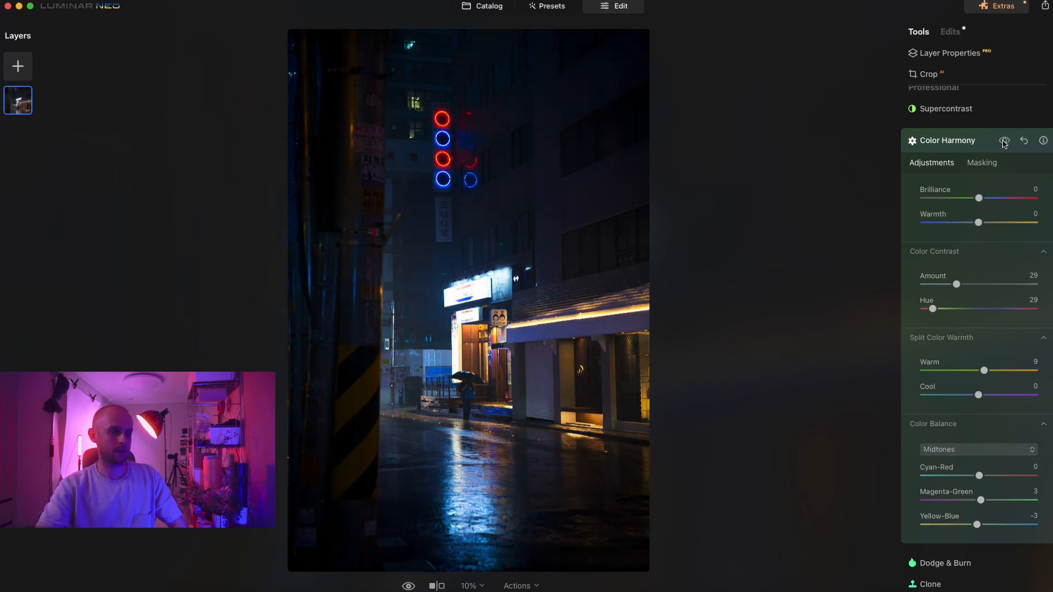
left_click(976, 449)
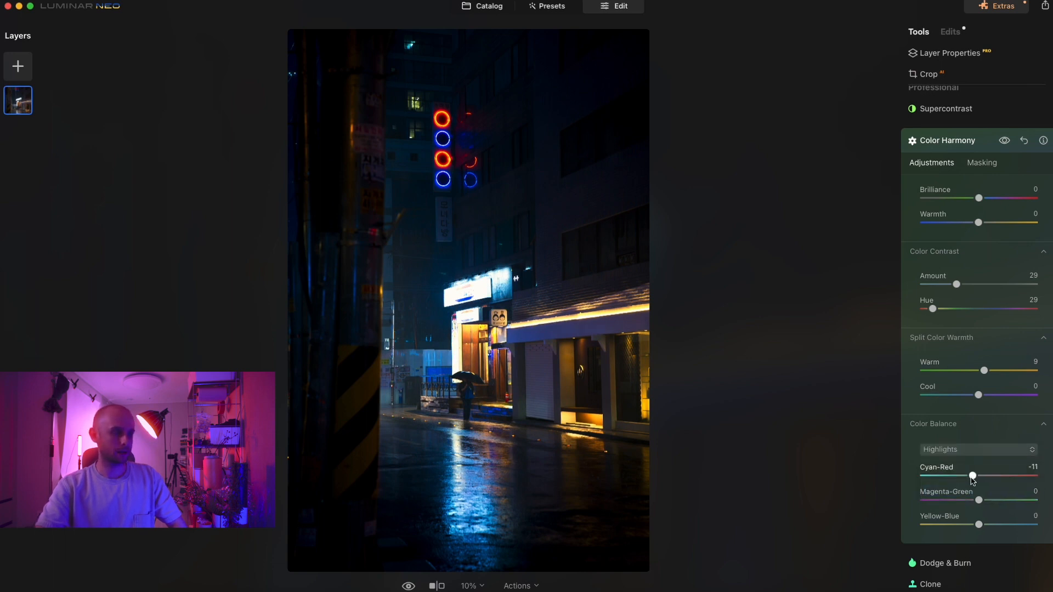
Balance the Highlights at Cyan-Red -8, Magenta-Green -3, Yellow-Blue 5 and compare
left_click_drag(971, 475, 975, 475)
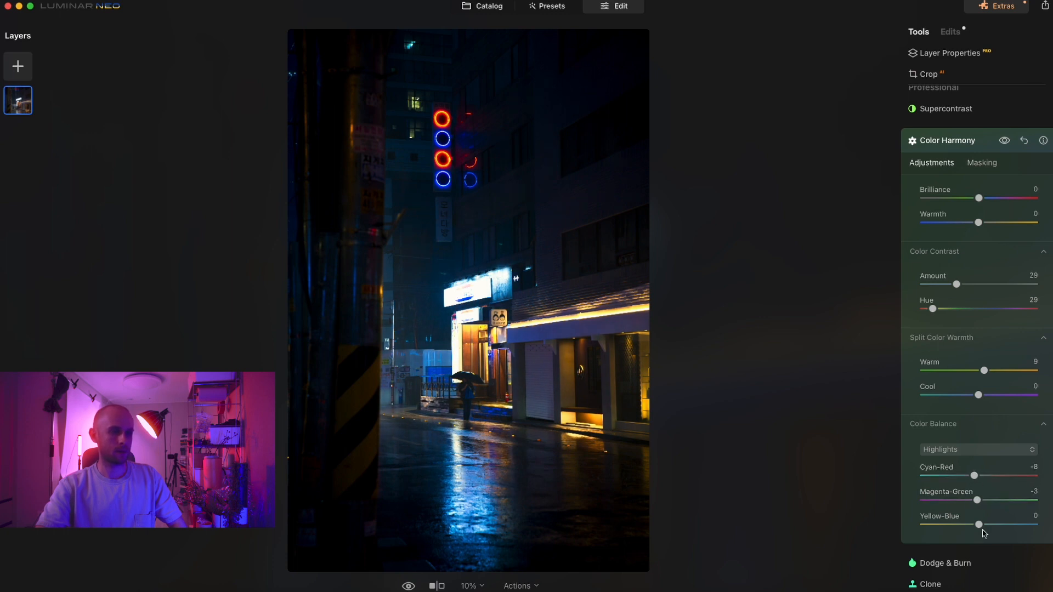
left_click_drag(977, 525, 985, 525)
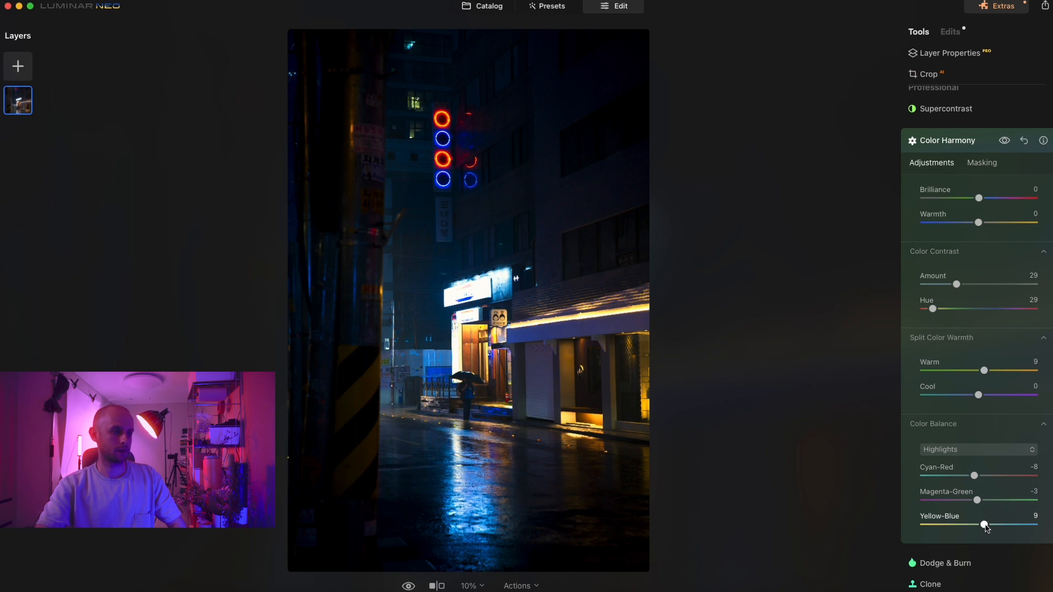
left_click_drag(983, 525, 988, 525)
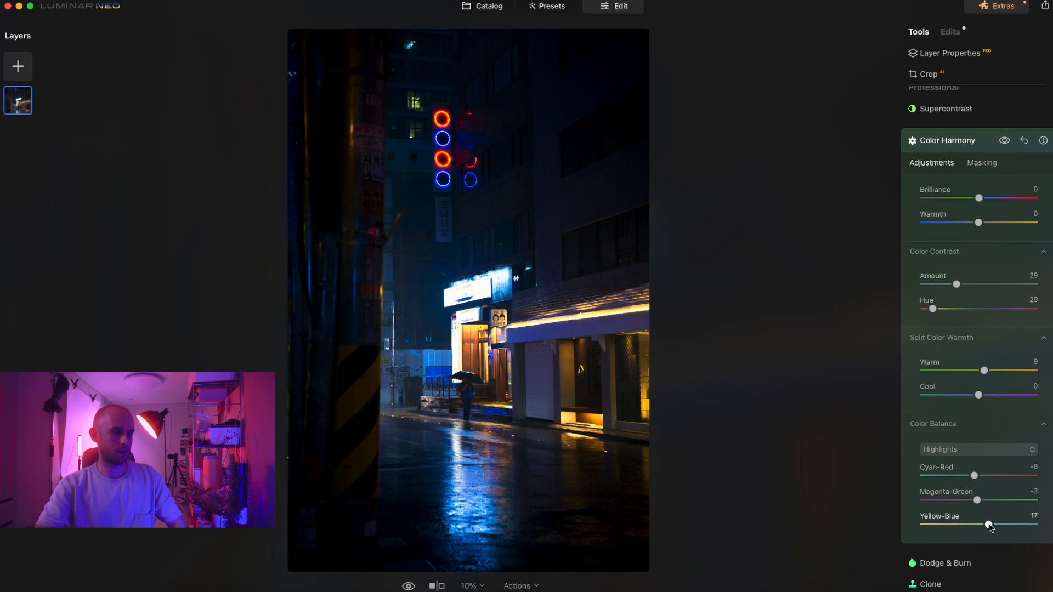
left_click_drag(1000, 524, 980, 524)
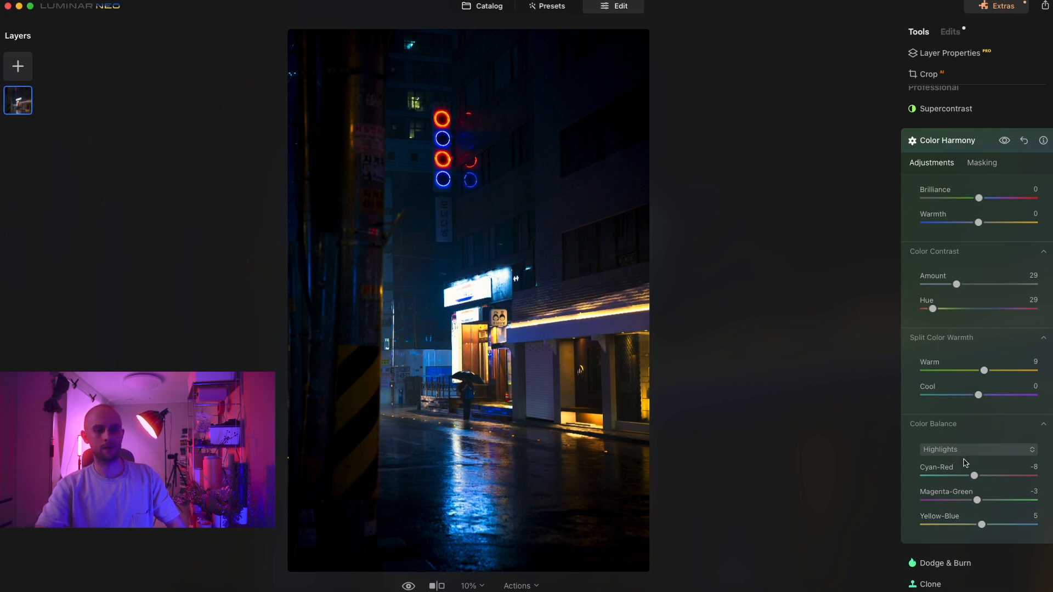
left_click(1005, 140)
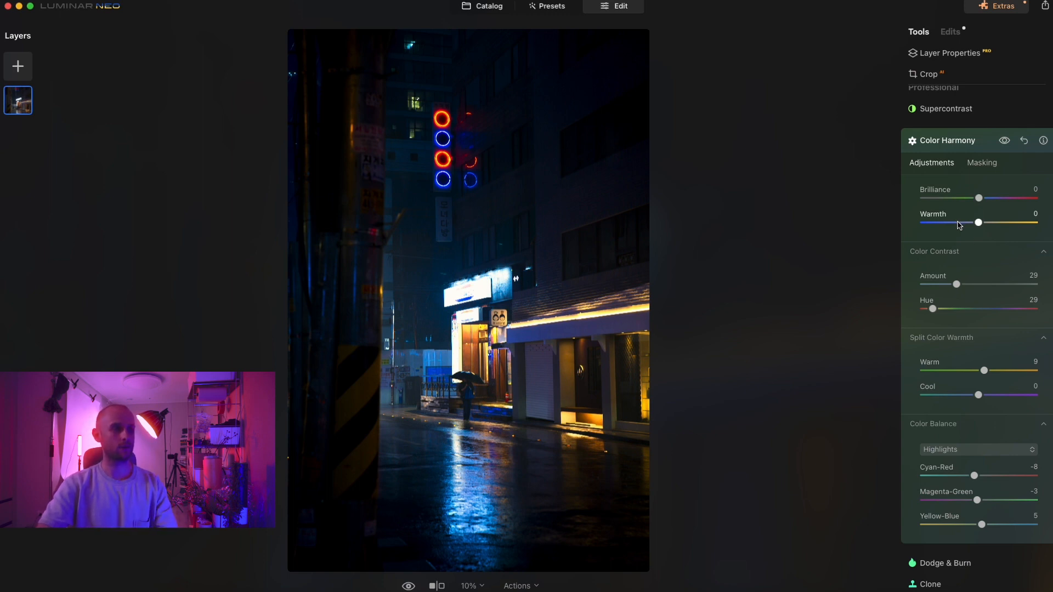
In the Color tool's HSL, set the overall Hue Shift to -4
scroll("down", 3)
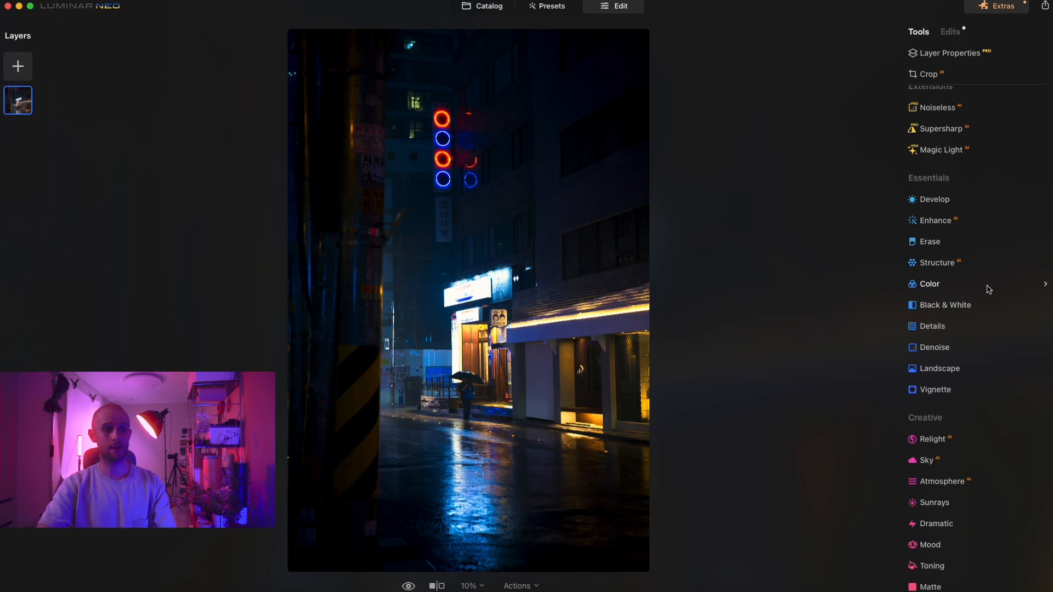
left_click(929, 283)
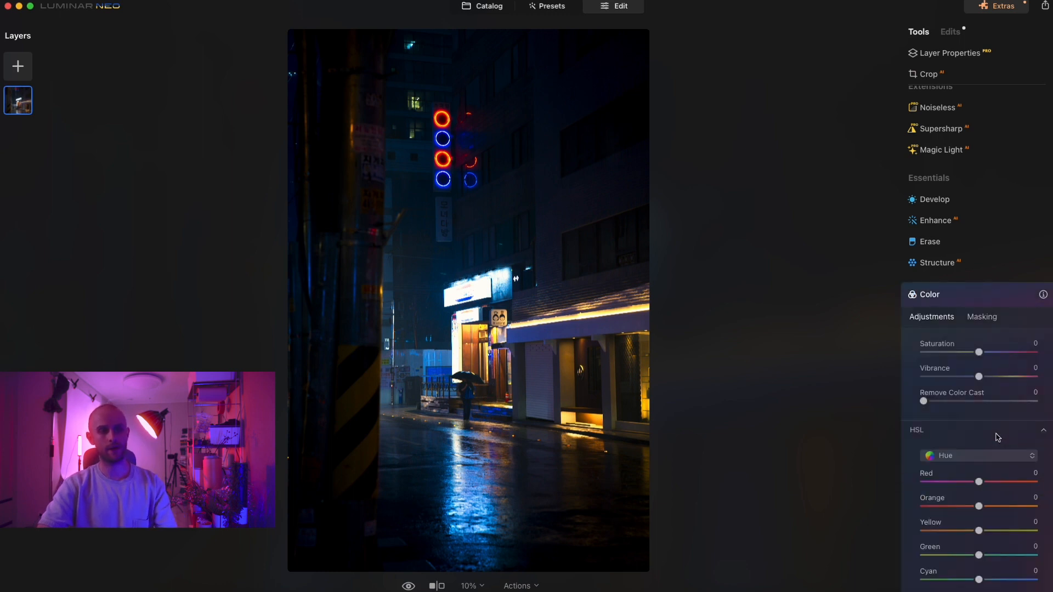
scroll("down", 3)
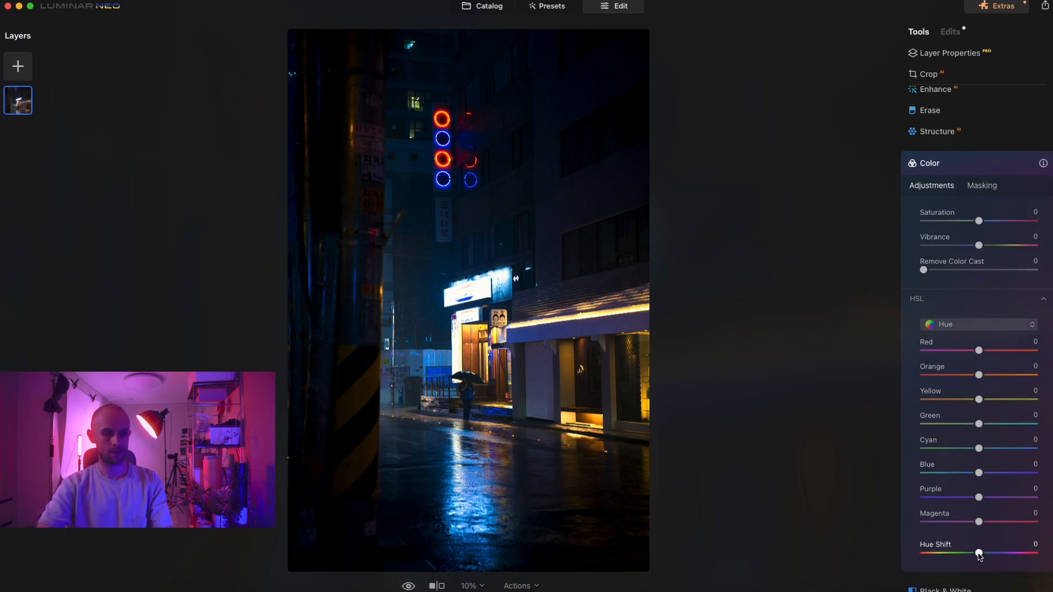
left_click_drag(978, 552, 975, 553)
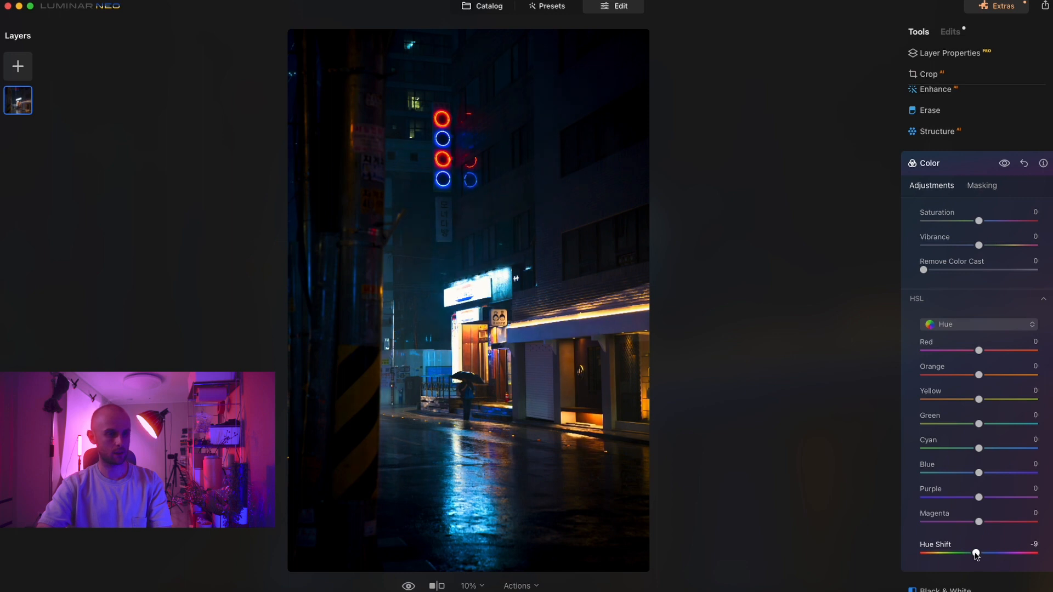
left_click_drag(975, 552, 977, 553)
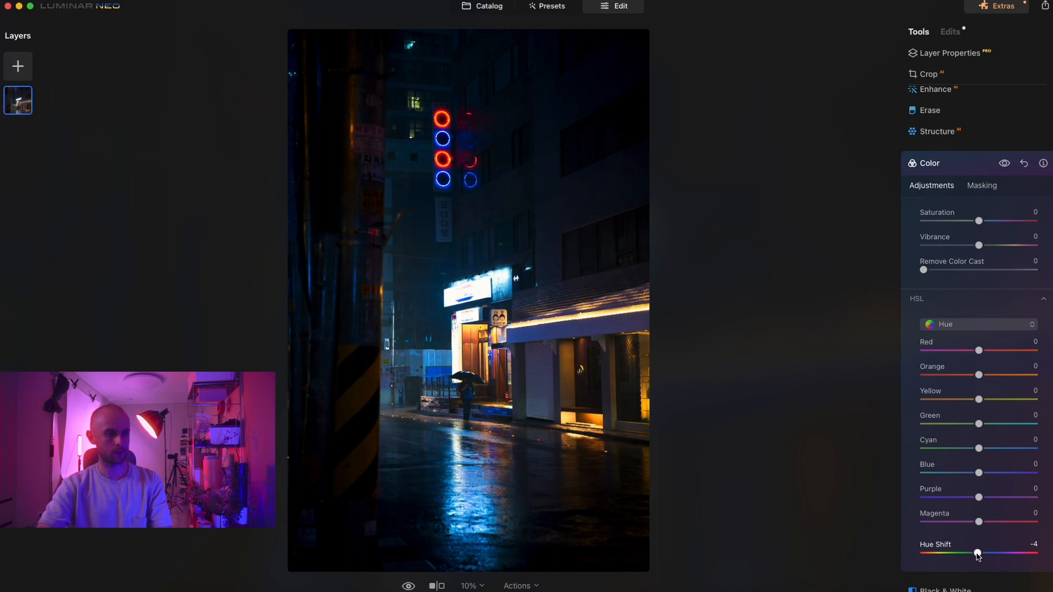
left_click_drag(978, 553, 972, 553)
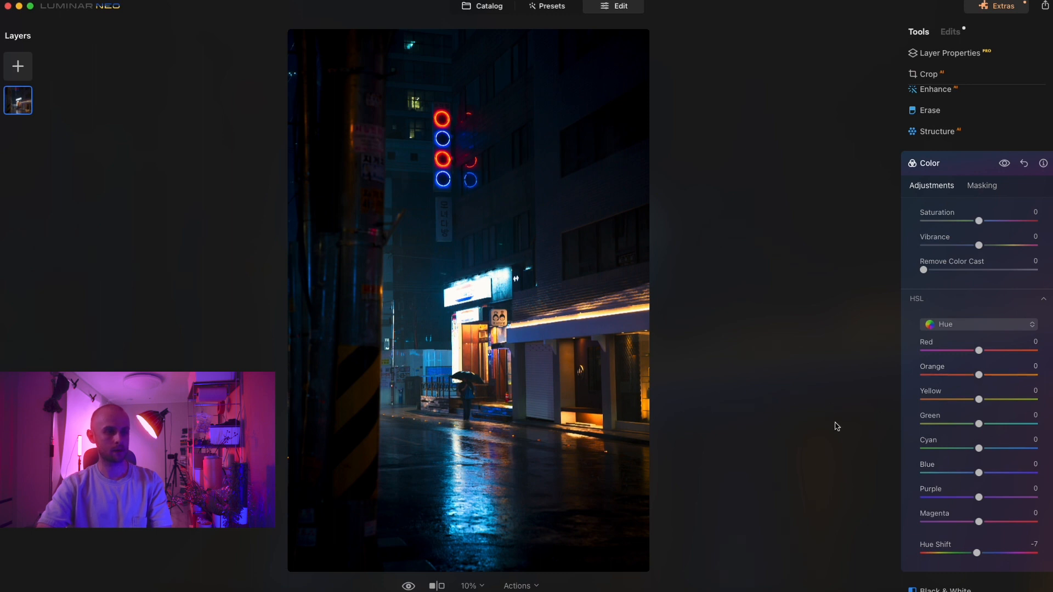
left_click_drag(977, 553, 979, 553)
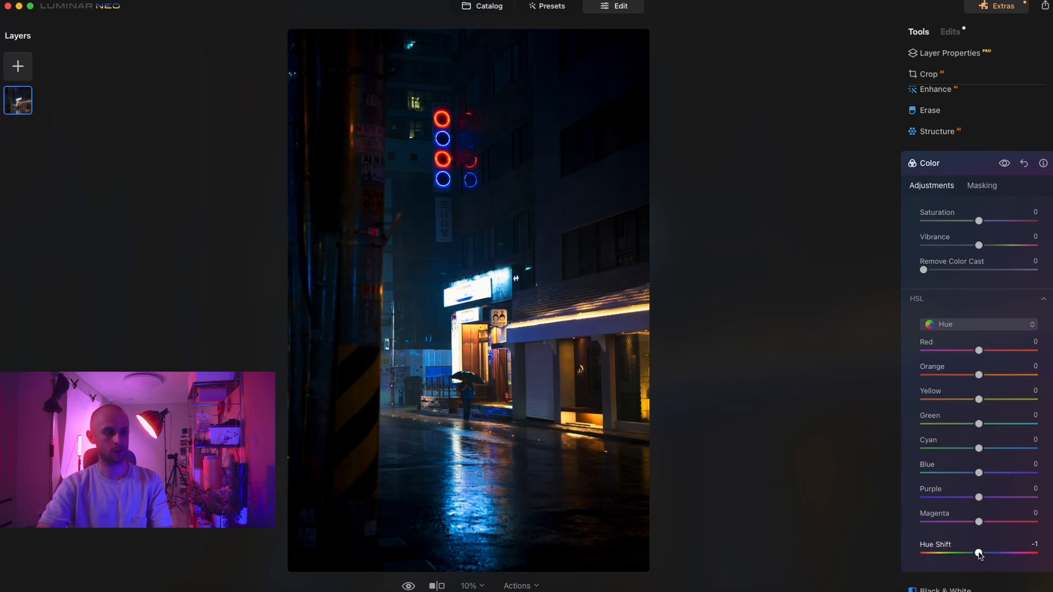
left_click_drag(979, 553, 976, 553)
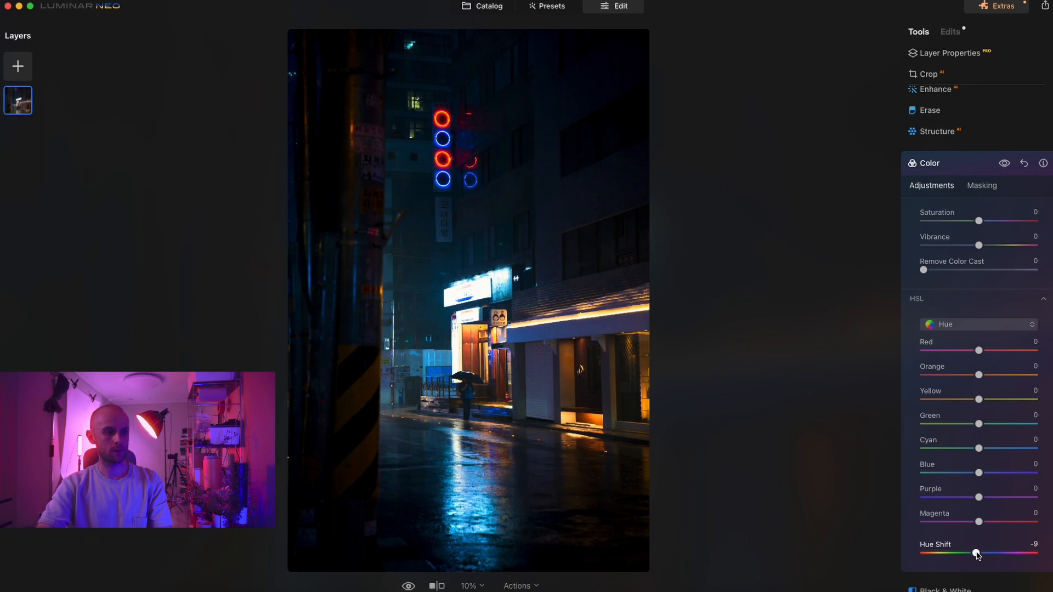
left_click_drag(974, 552, 979, 553)
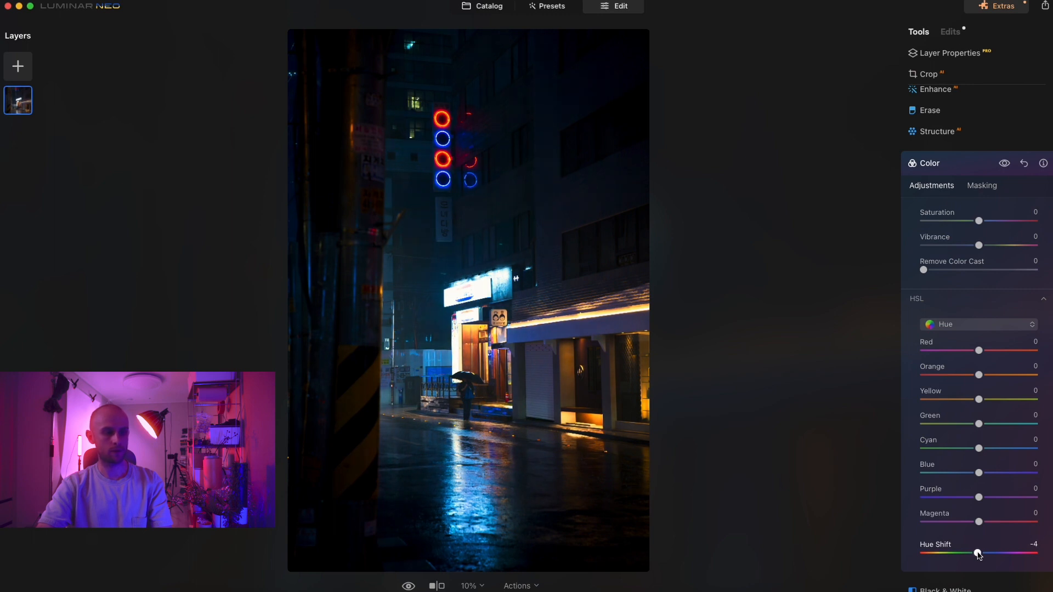
Set the Orange hue to 17 and the Yellow hue to -5
left_click_drag(978, 375, 995, 375)
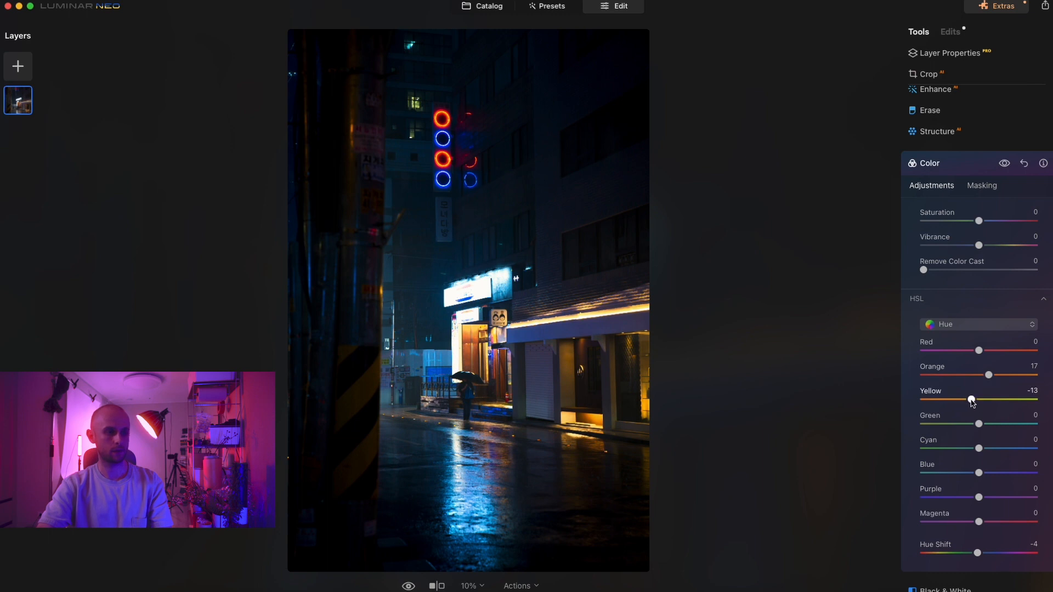
left_click_drag(970, 399, 979, 399)
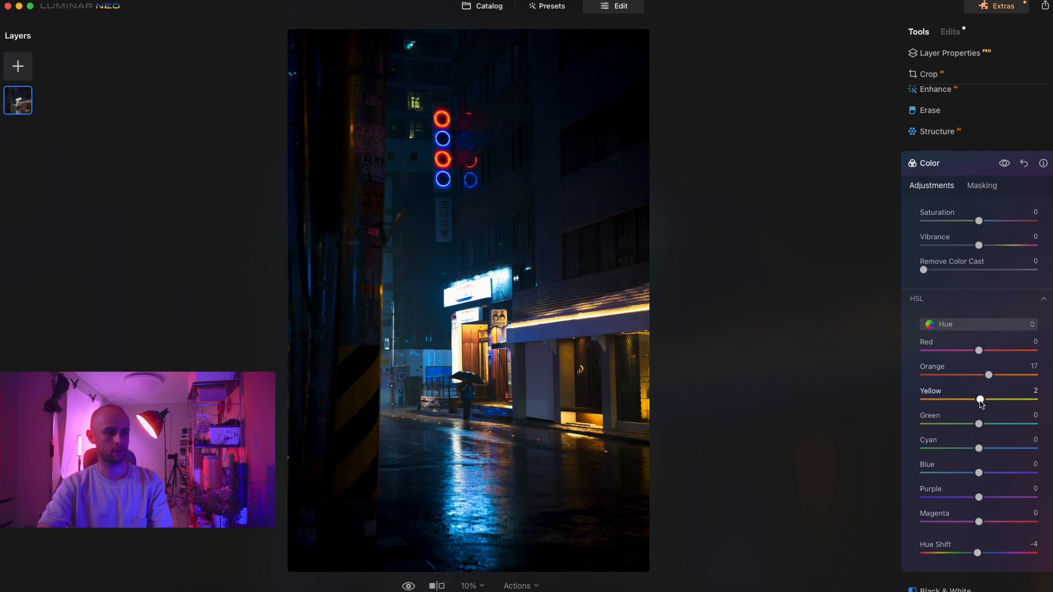
left_click_drag(980, 399, 975, 400)
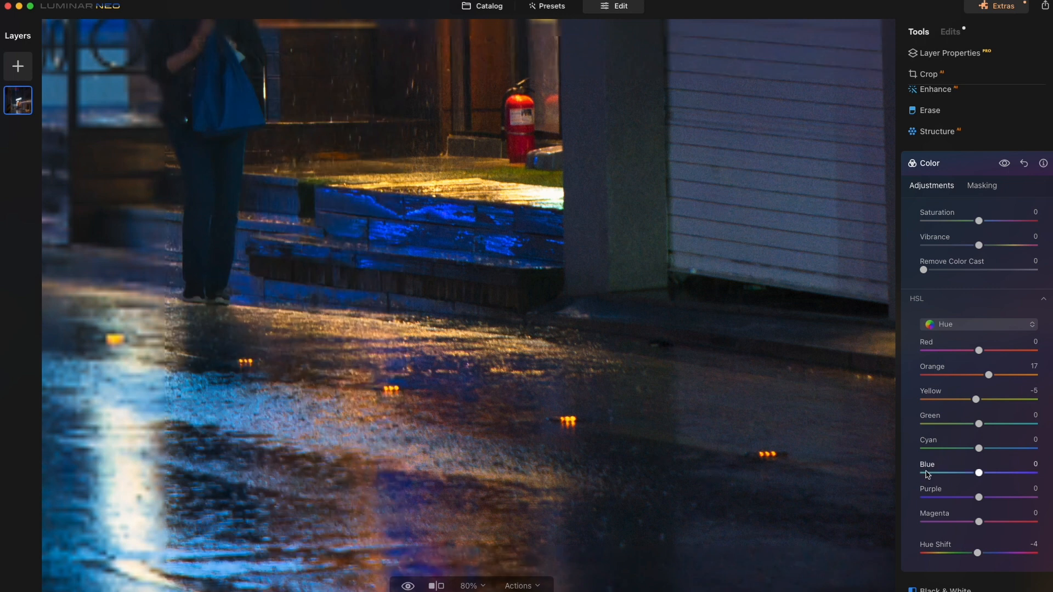
Switch HSL to Luminance and brighten Orange to 36 after trying darker values
left_click(977, 325)
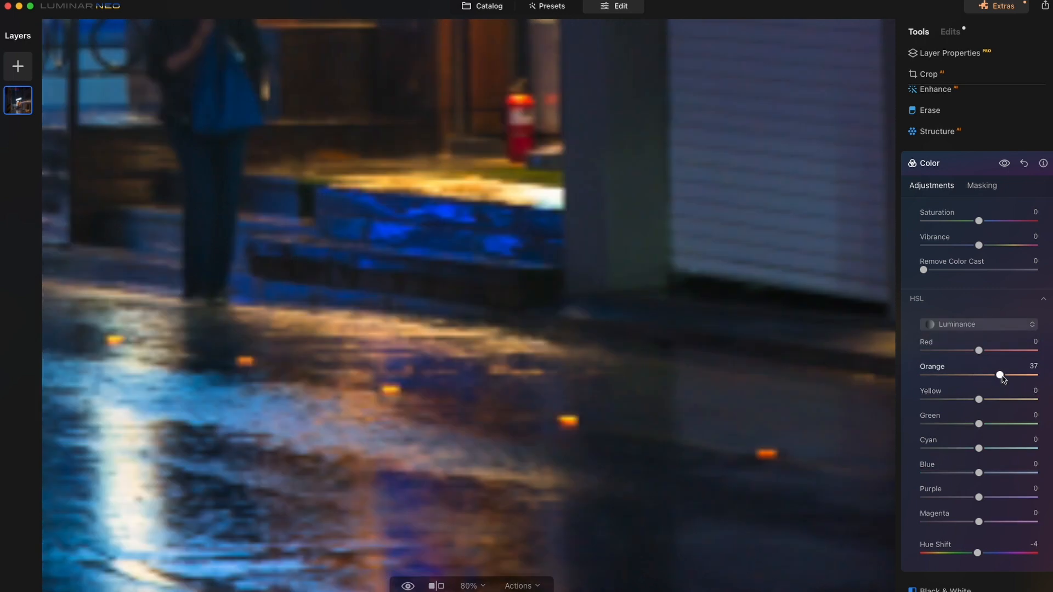
left_click_drag(999, 375, 1003, 375)
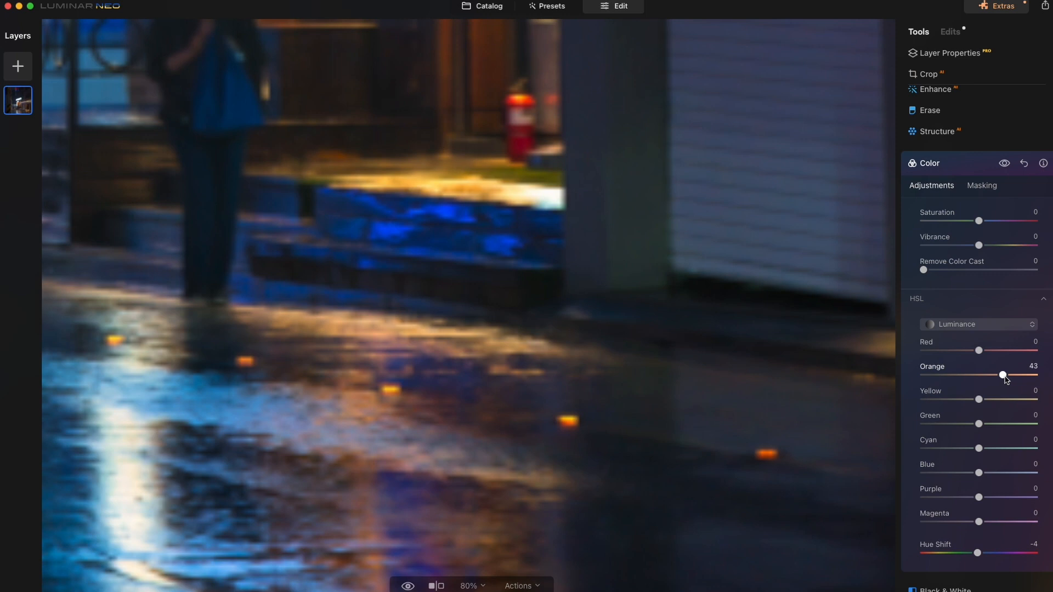
scroll("down", 3)
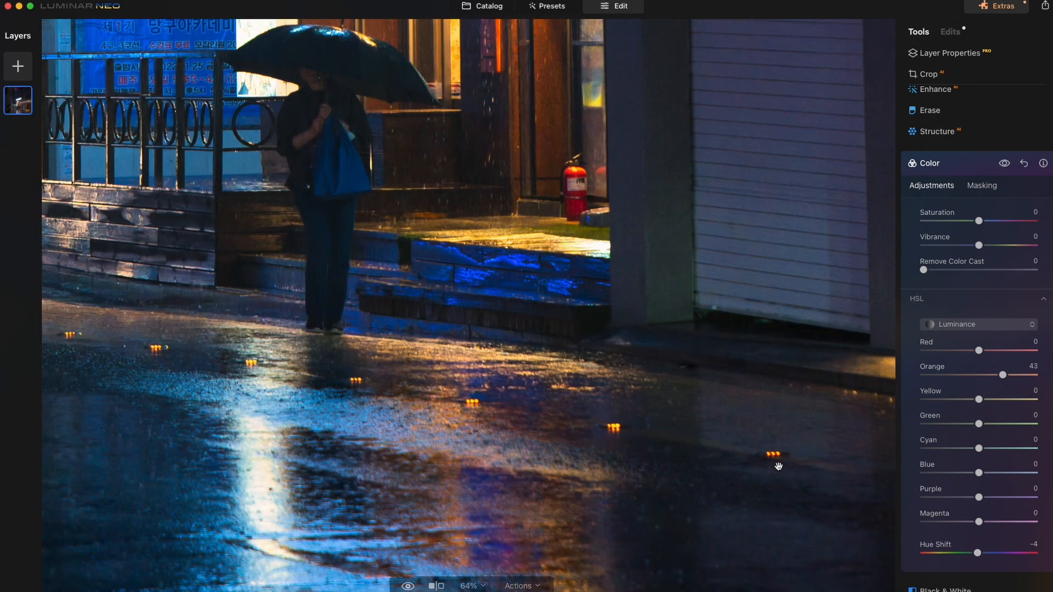
scroll("down", 3)
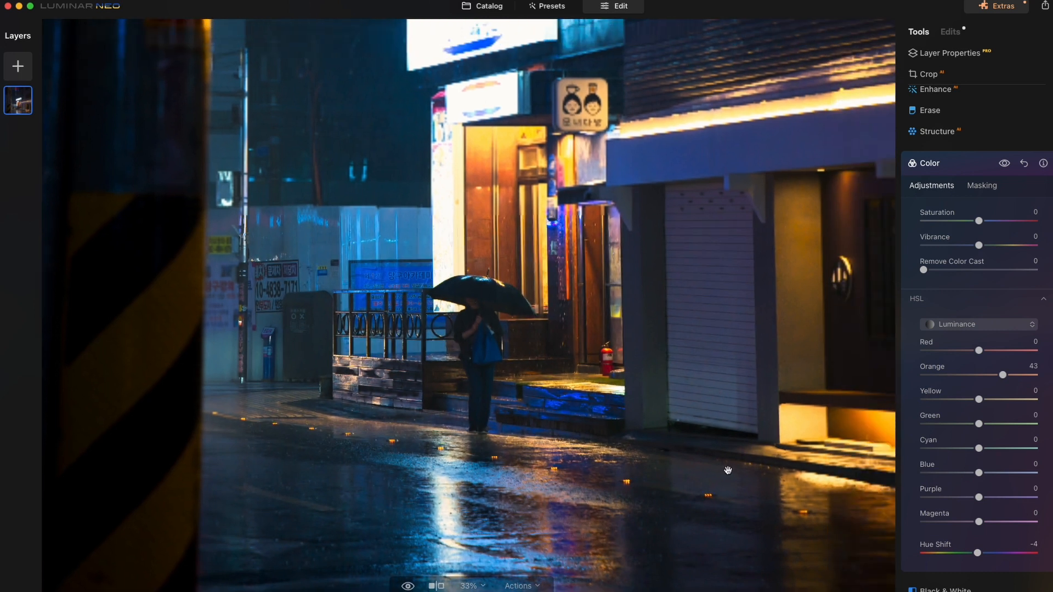
left_click_drag(1003, 375, 1001, 375)
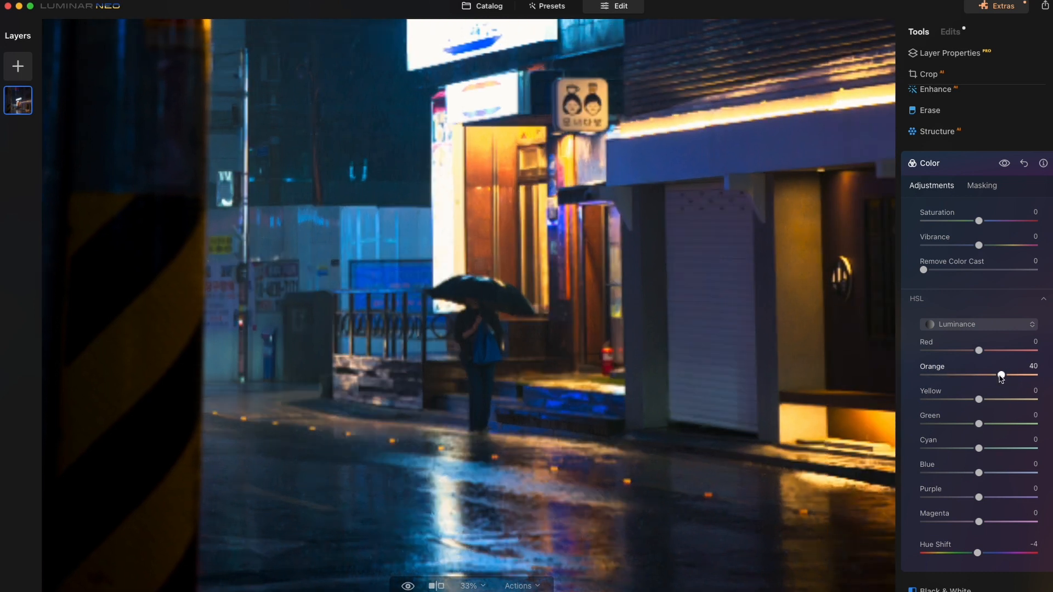
left_click_drag(1000, 375, 982, 375)
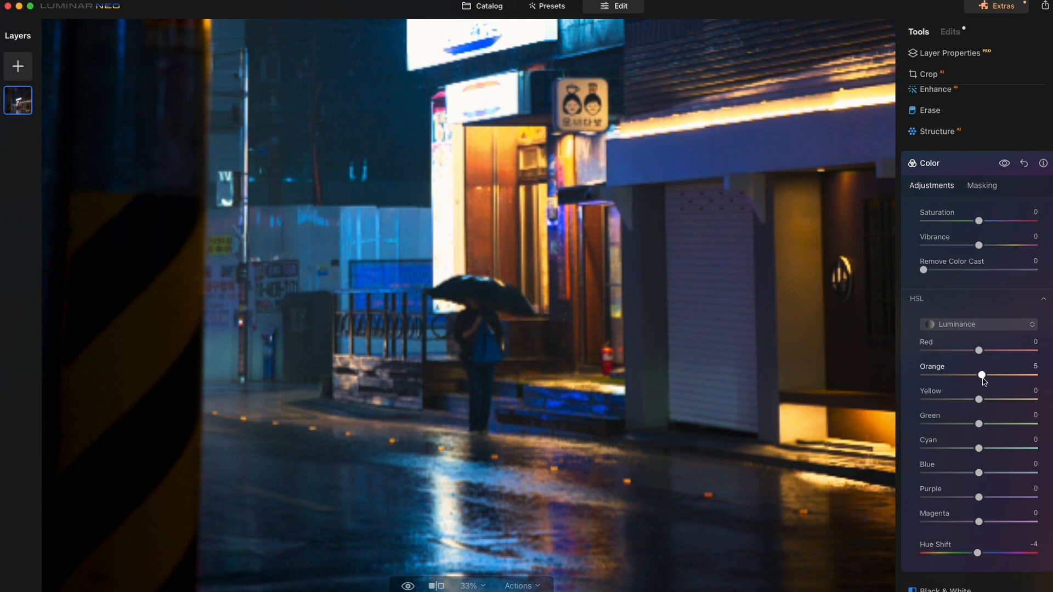
left_click_drag(982, 375, 995, 375)
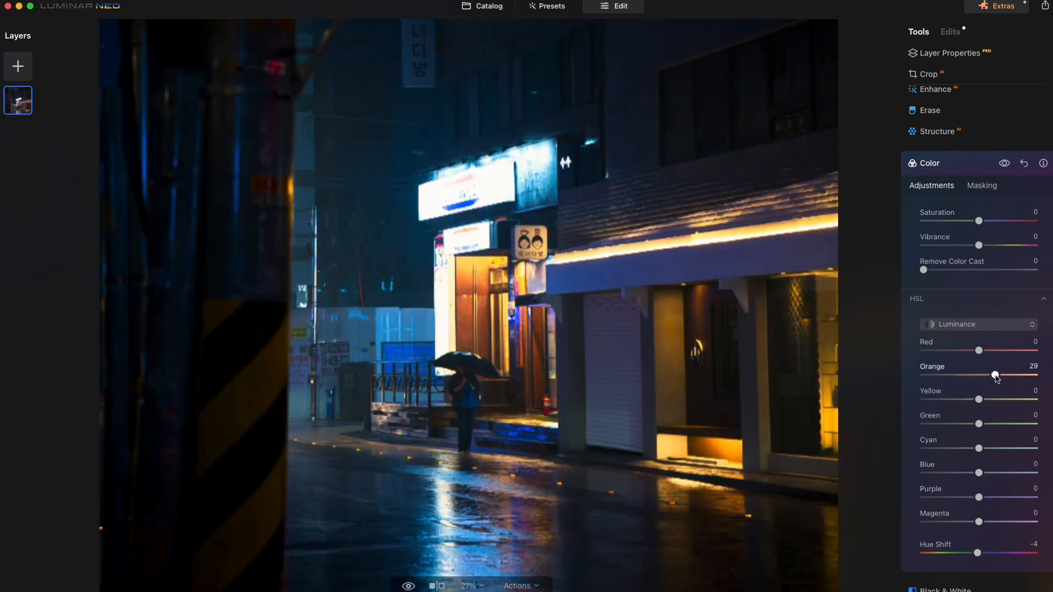
left_click_drag(995, 375, 991, 375)
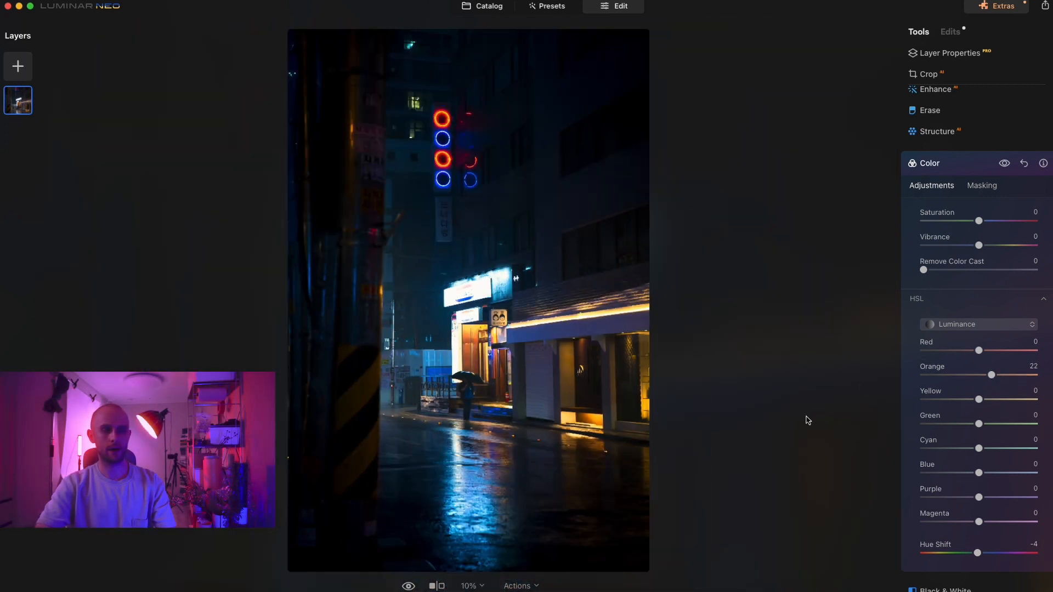
left_click_drag(991, 375, 986, 375)
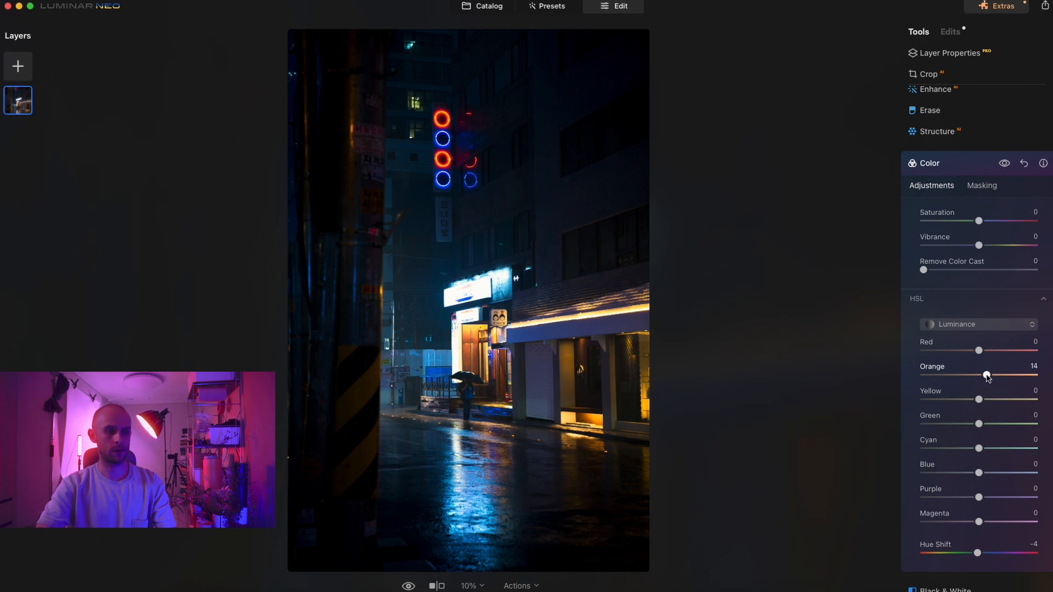
left_click_drag(986, 376, 994, 375)
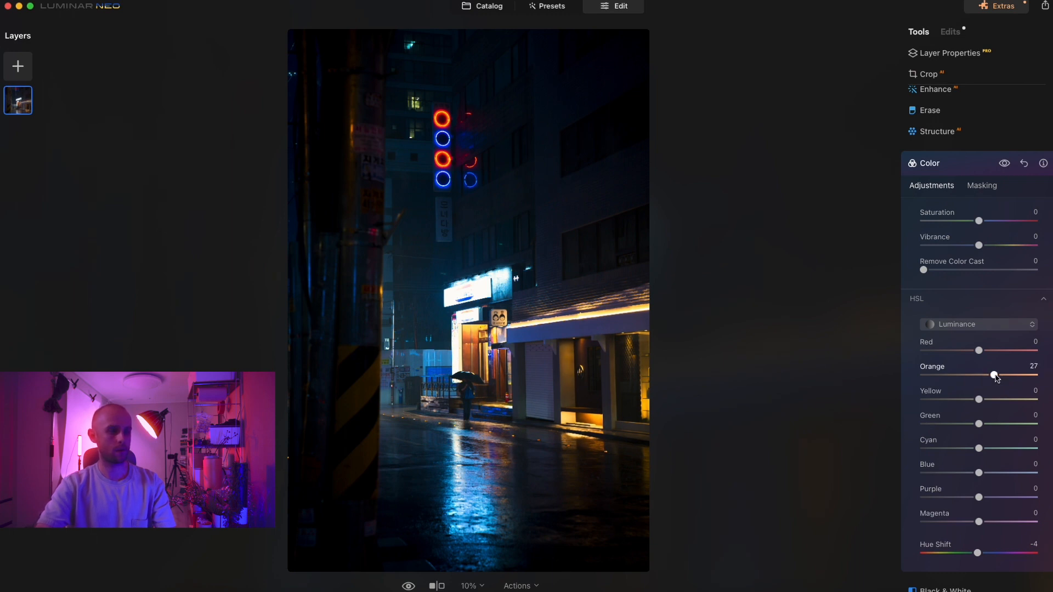
left_click_drag(994, 375, 999, 375)
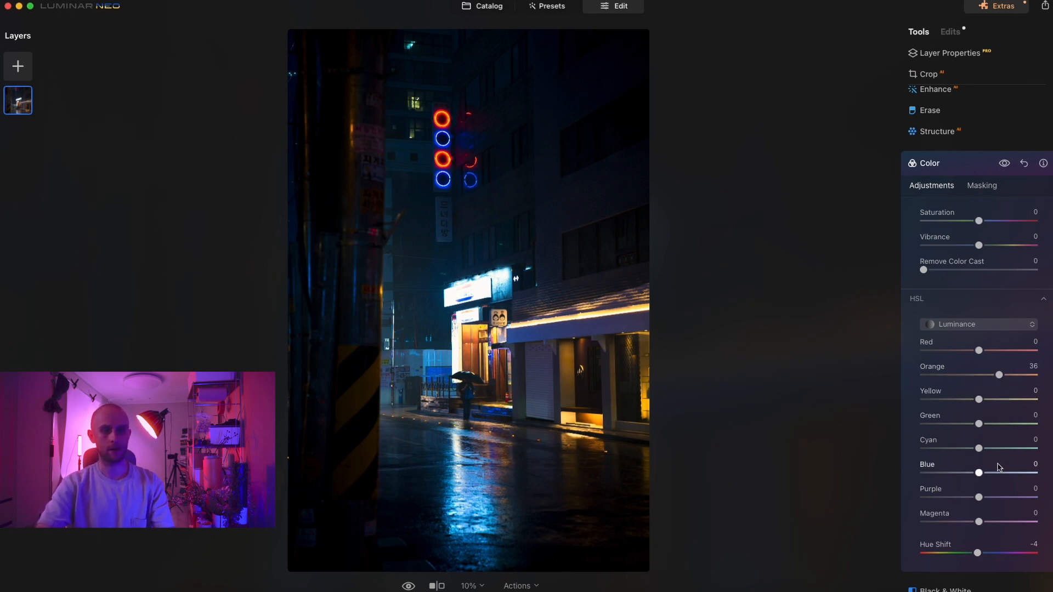
Raise Blue luminance to 10
left_click_drag(979, 473, 982, 473)
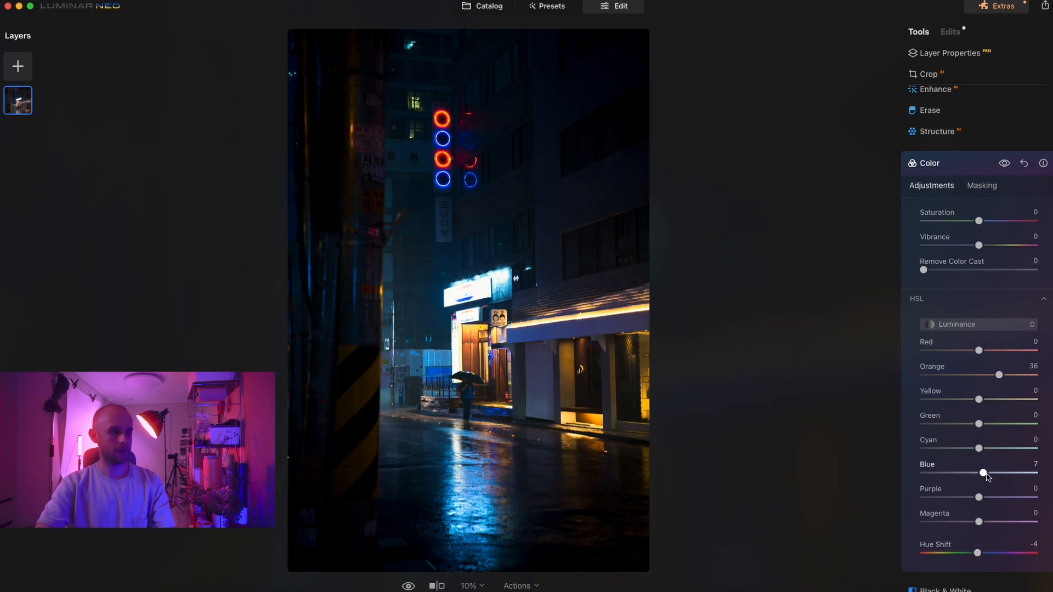
left_click_drag(983, 472, 990, 473)
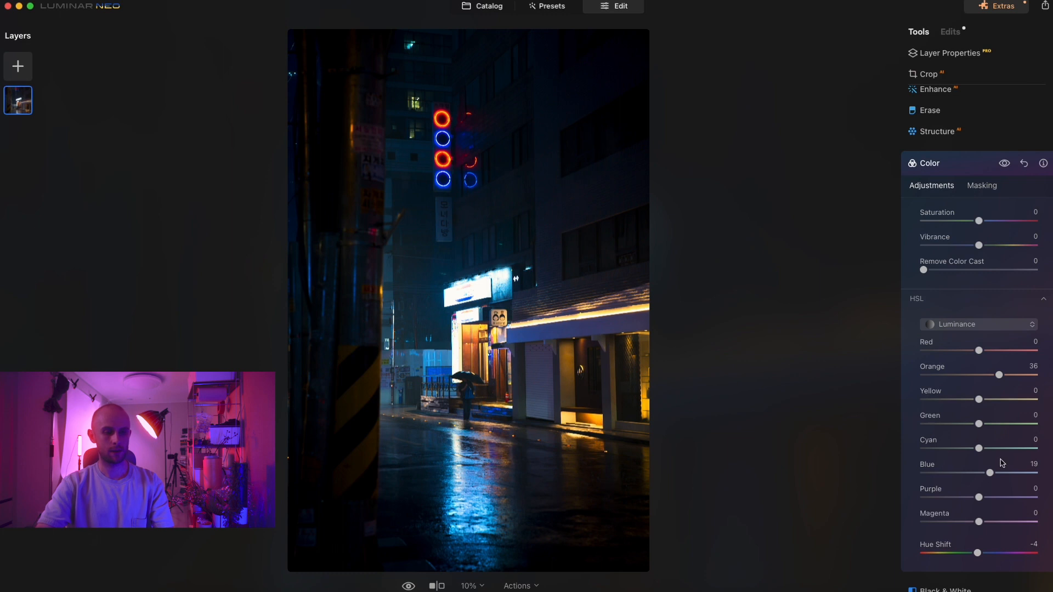
left_click_drag(988, 472, 984, 472)
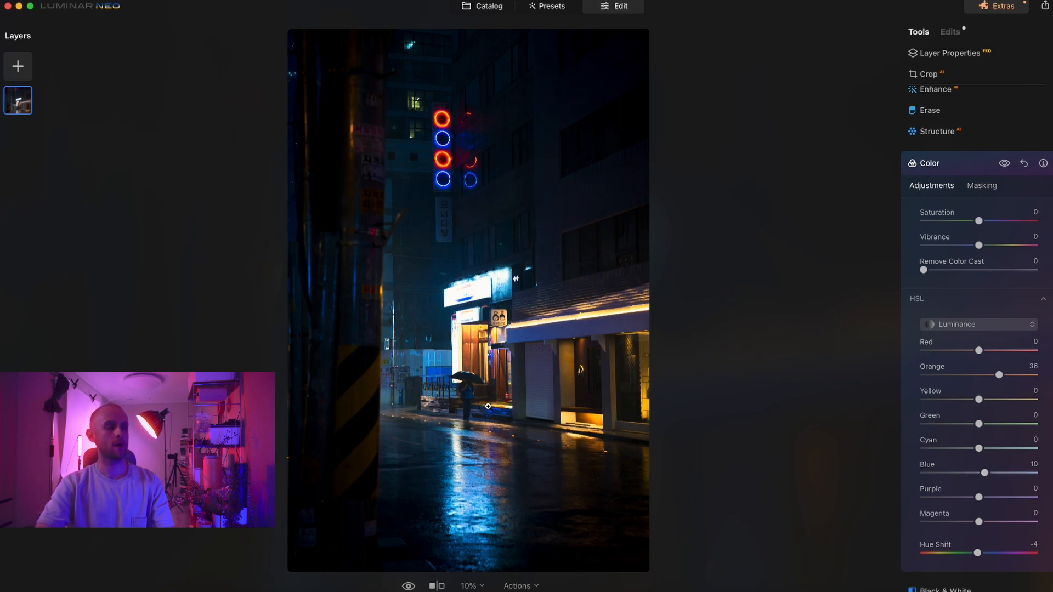
mouse_move(465, 529)
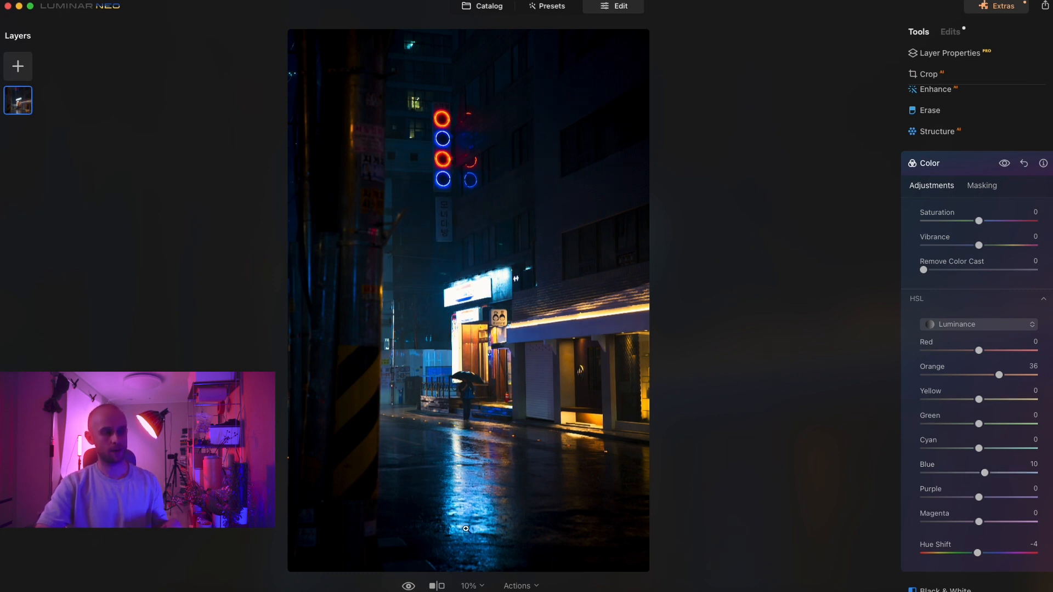
mouse_move(470, 478)
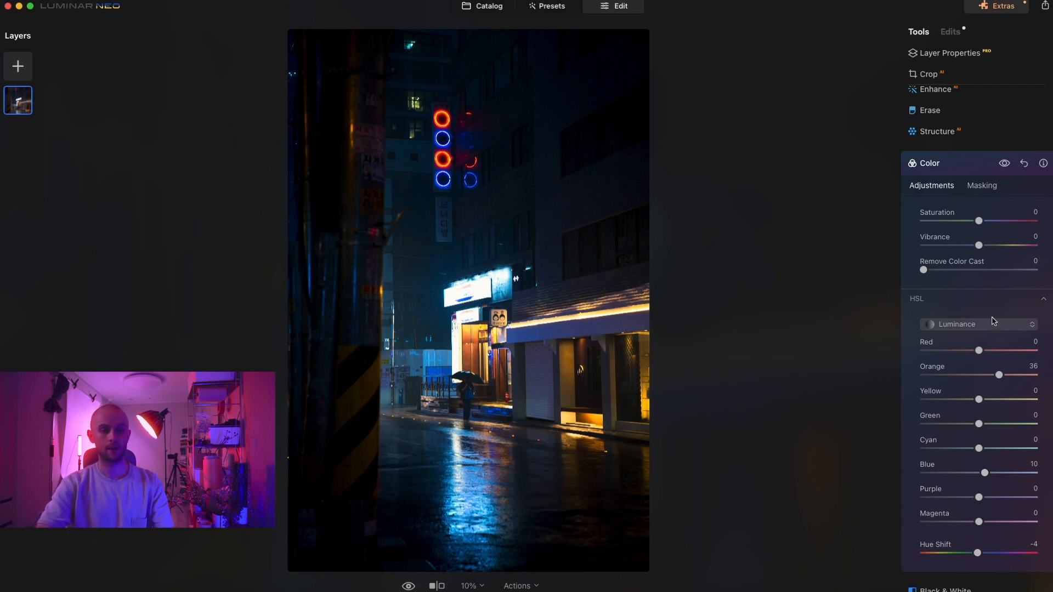
Switch HSL to Saturation and boost Yellow to 29 and Orange to 15
left_click(977, 323)
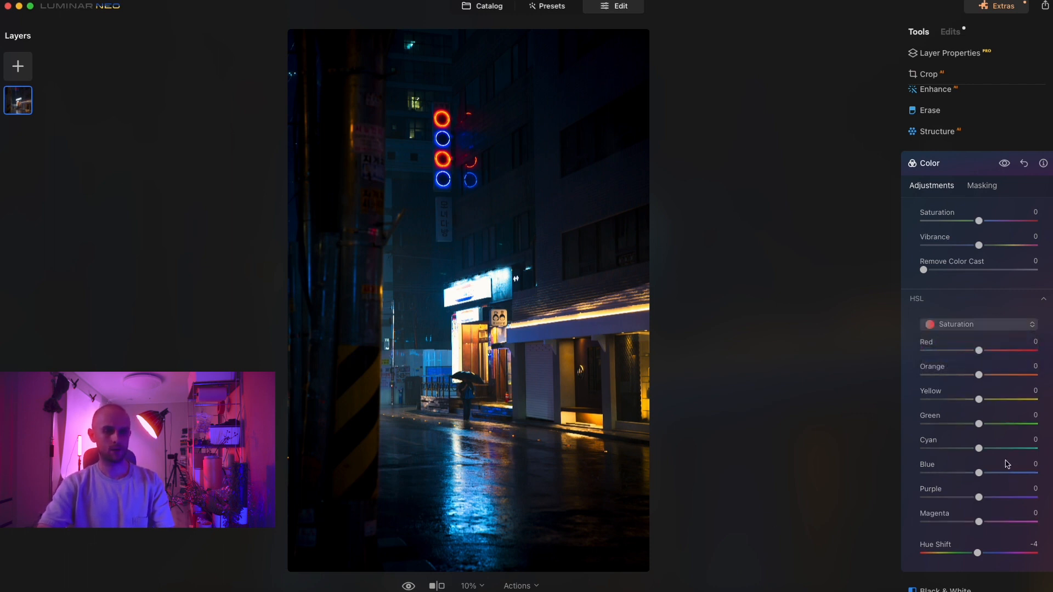
left_click_drag(978, 473, 986, 472)
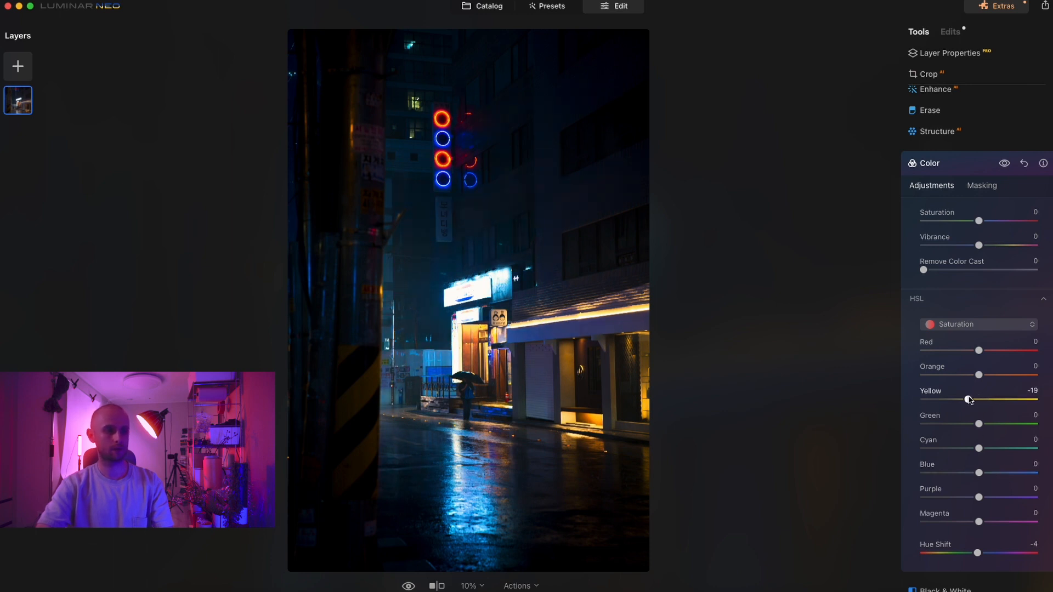
left_click_drag(969, 399, 989, 399)
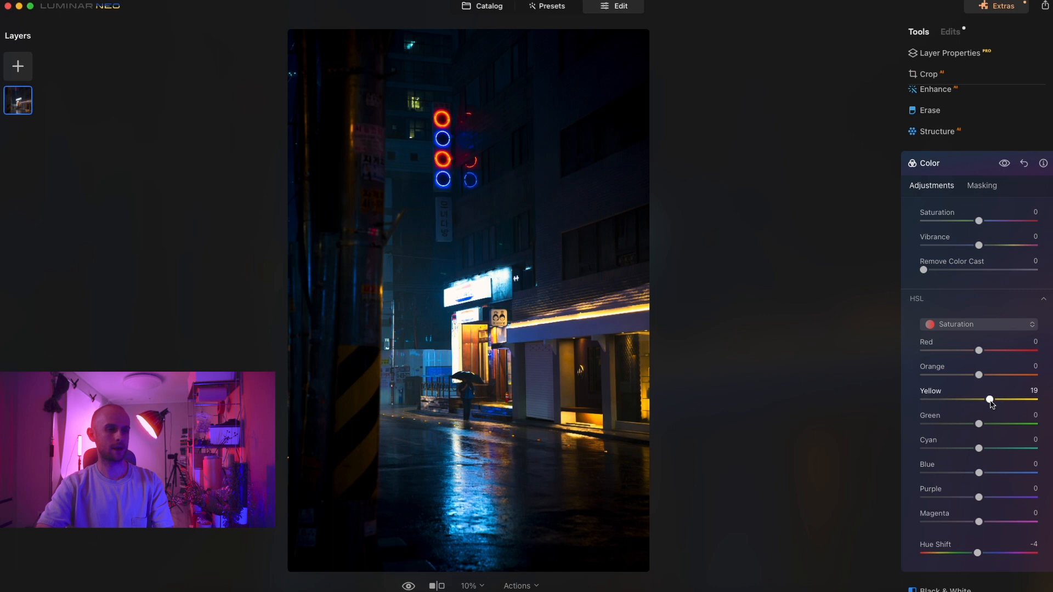
left_click_drag(989, 400, 995, 399)
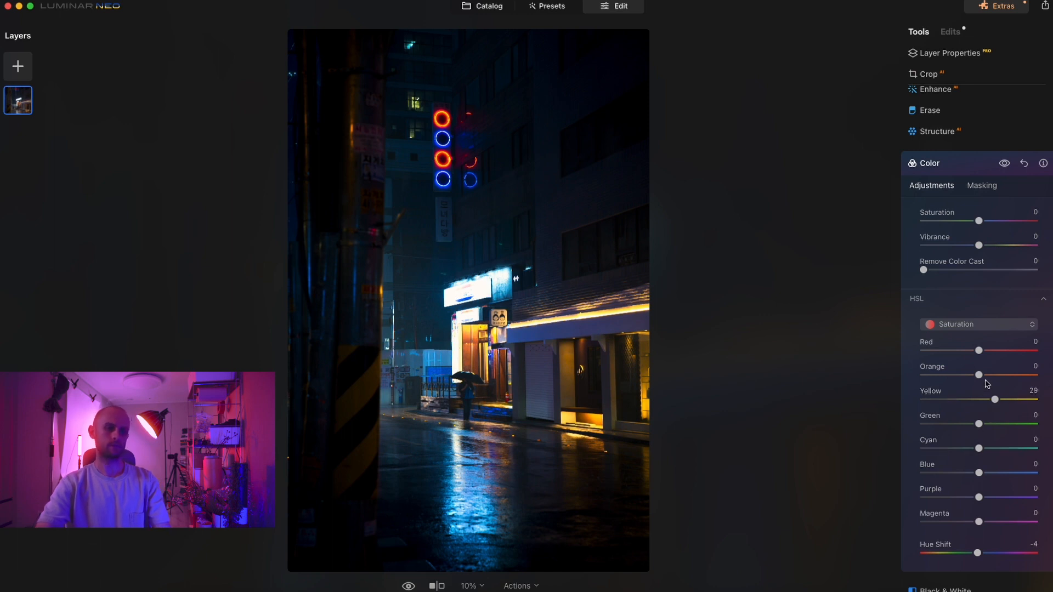
left_click_drag(979, 375, 986, 375)
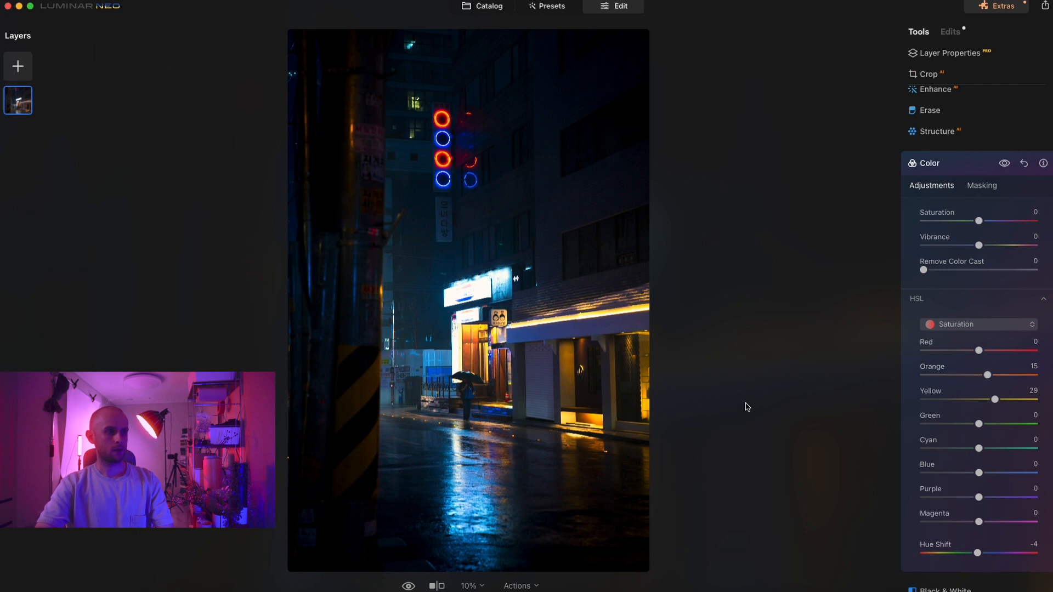
mouse_move(661, 464)
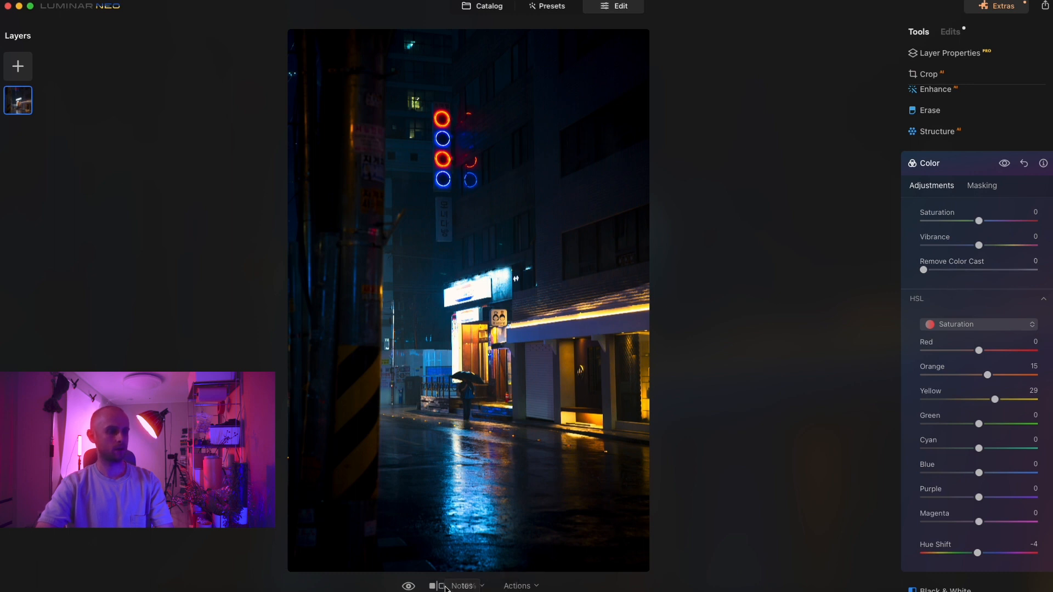
left_click(441, 585)
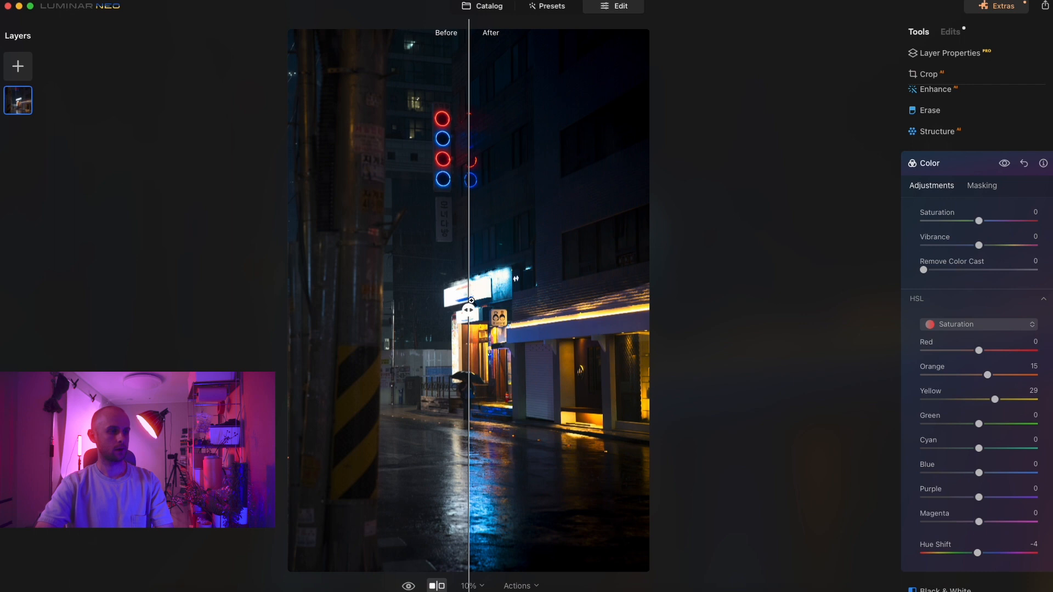
left_click_drag(471, 309, 631, 309)
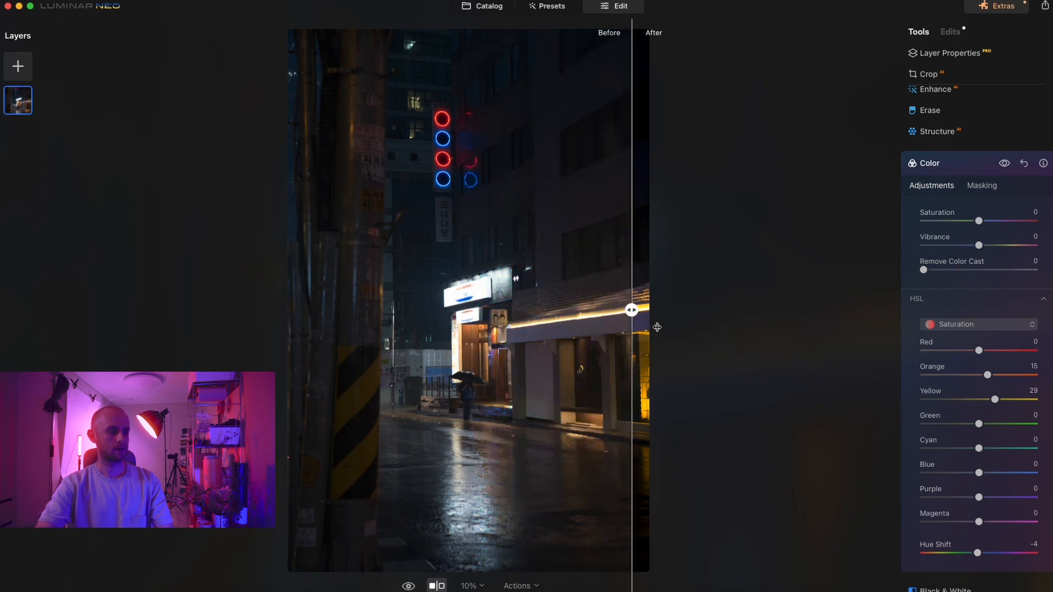
left_click_drag(631, 310, 304, 309)
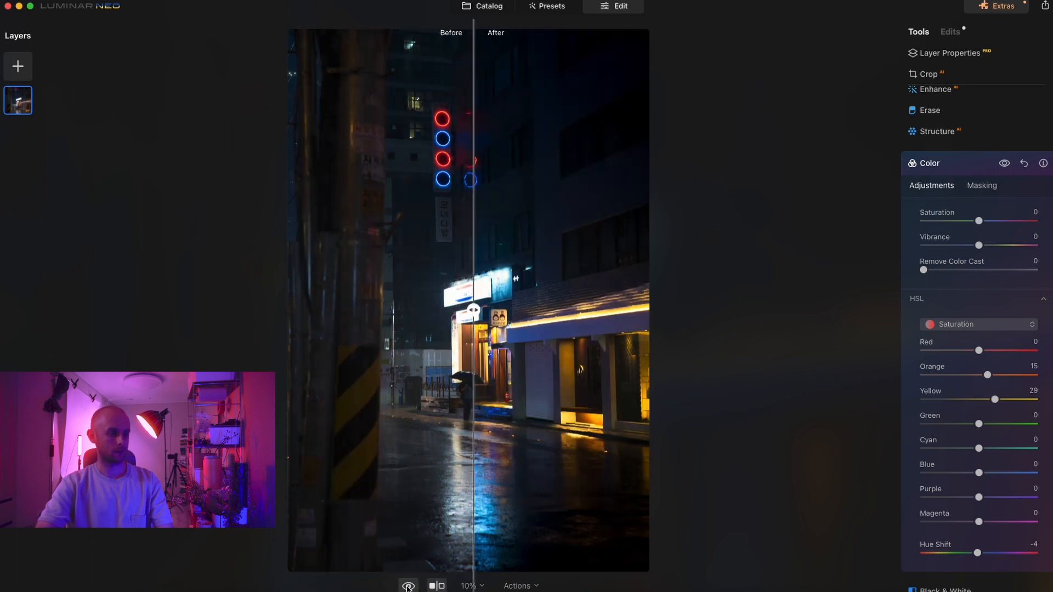
left_click(408, 586)
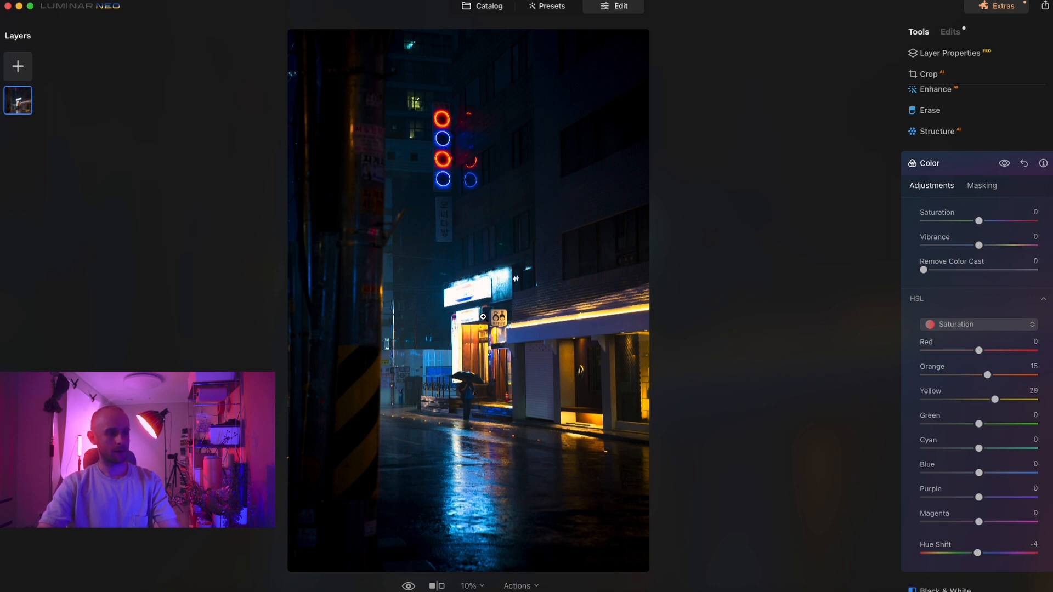
left_click(470, 586)
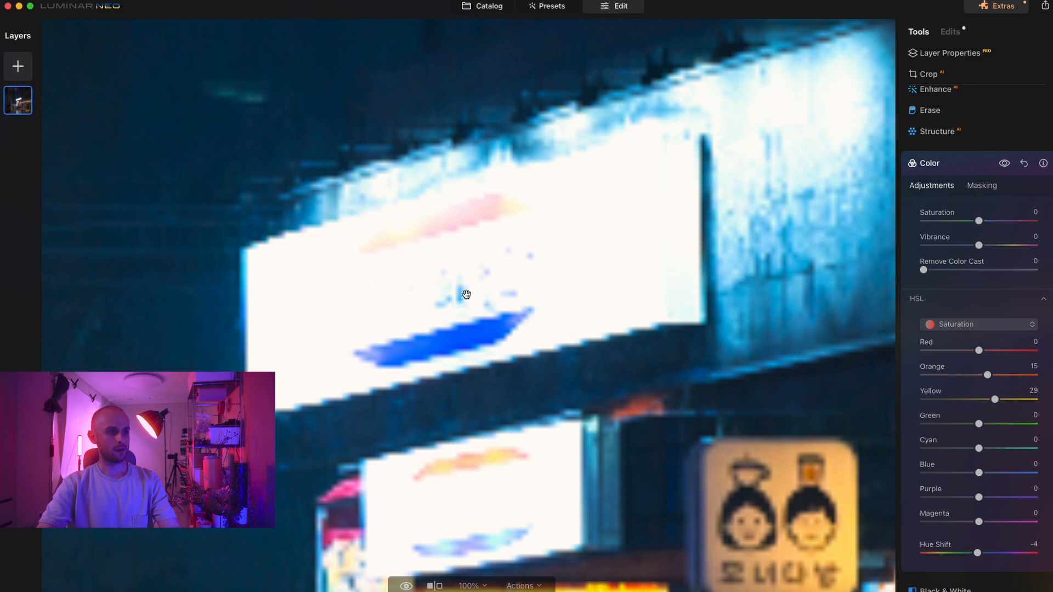